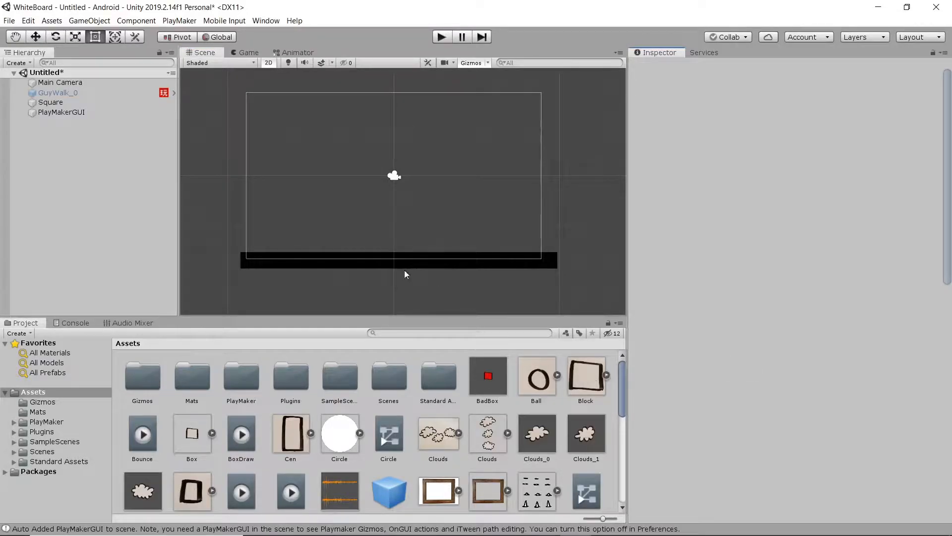
# Rename the duplicated tall white box to Player.
pyautogui.scroll(-3)
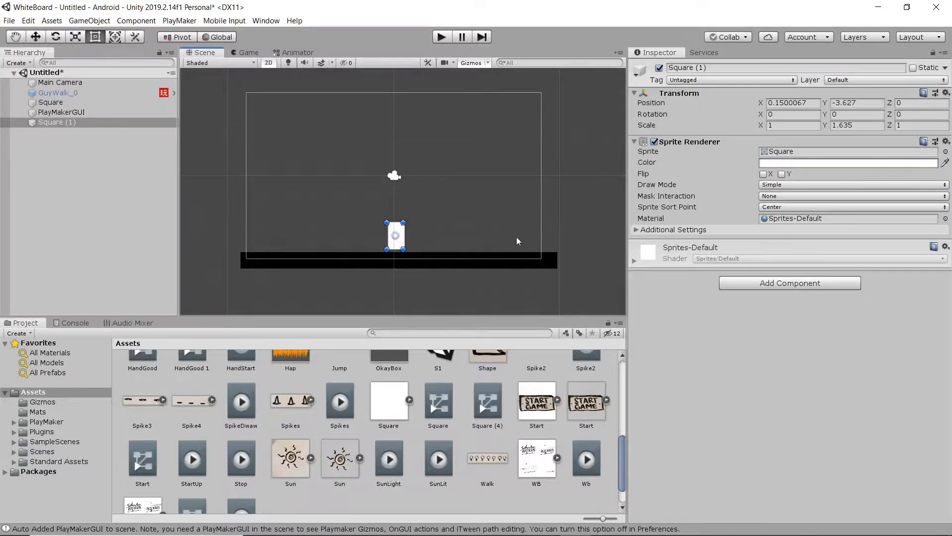
pyautogui.doubleClick(687, 67)
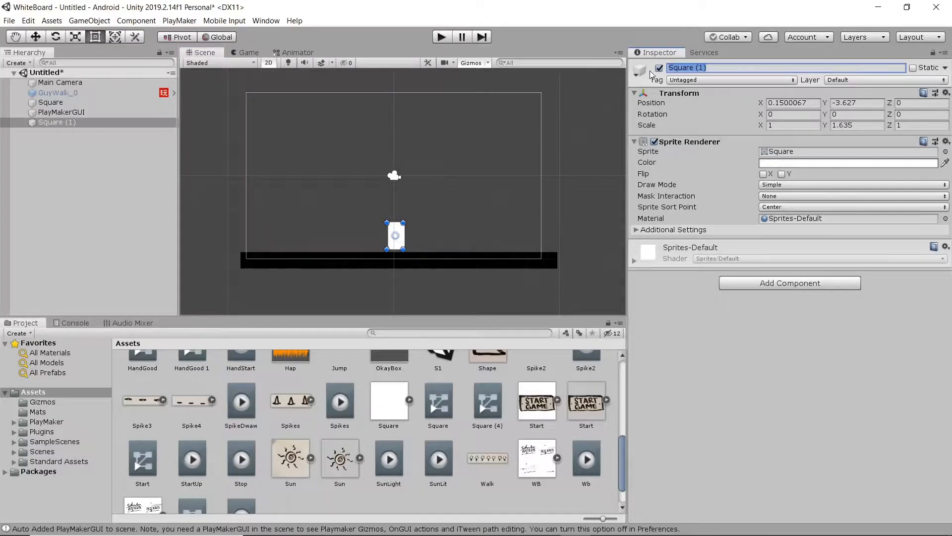
pyautogui.write('Playe')
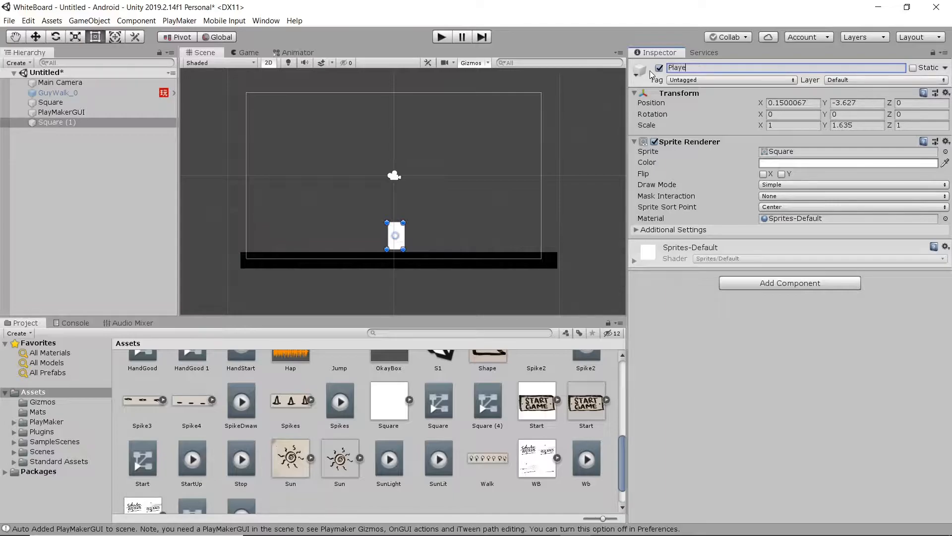
pyautogui.press('Return')
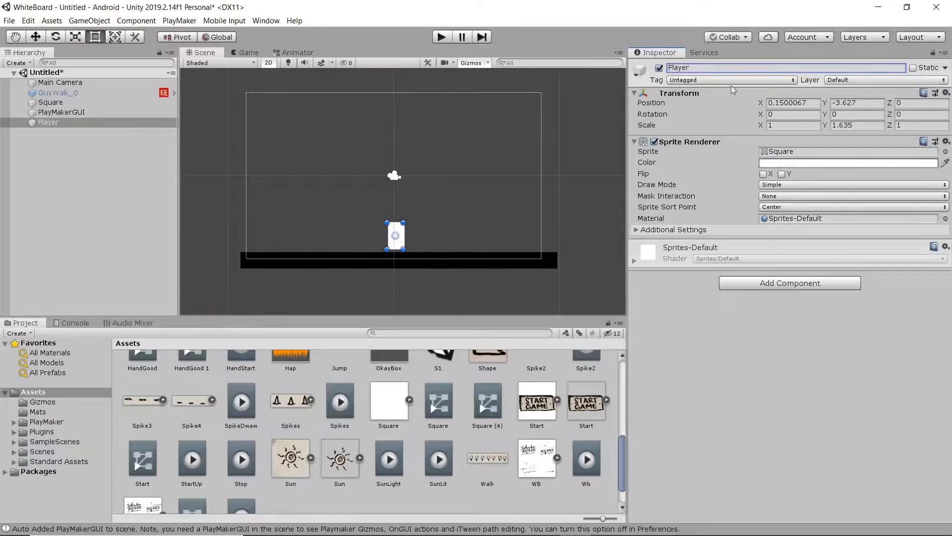
# Add a Box Collider 2D and a Rigidbody 2D to Player.
pyautogui.click(790, 282)
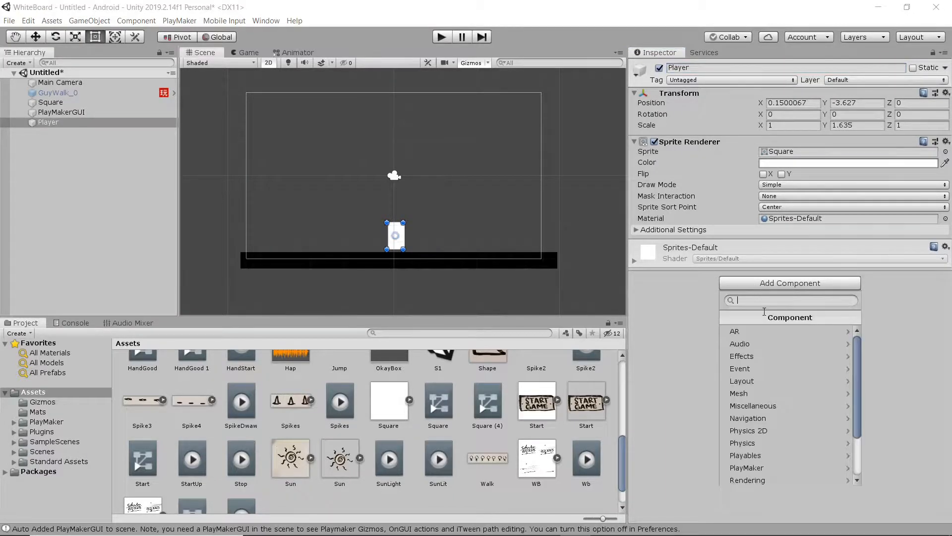
pyautogui.click(747, 443)
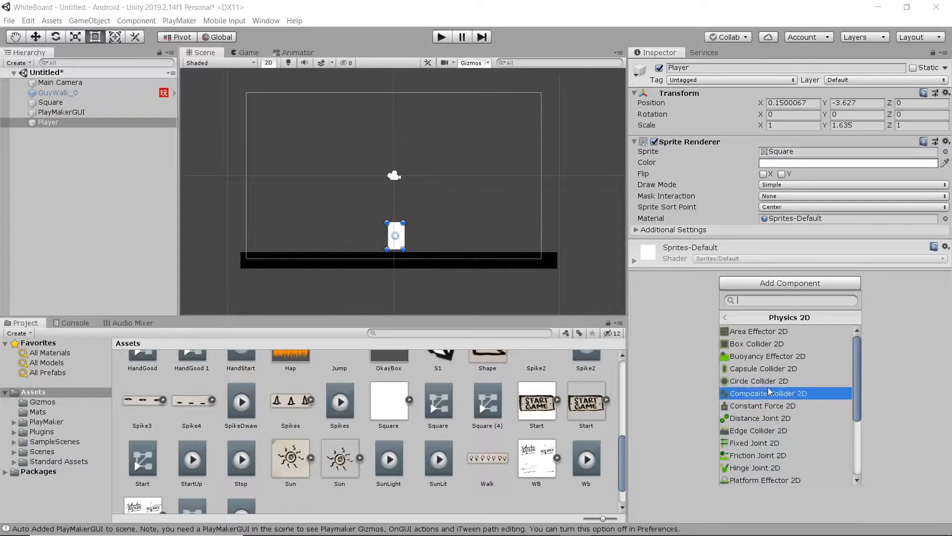
pyautogui.click(754, 343)
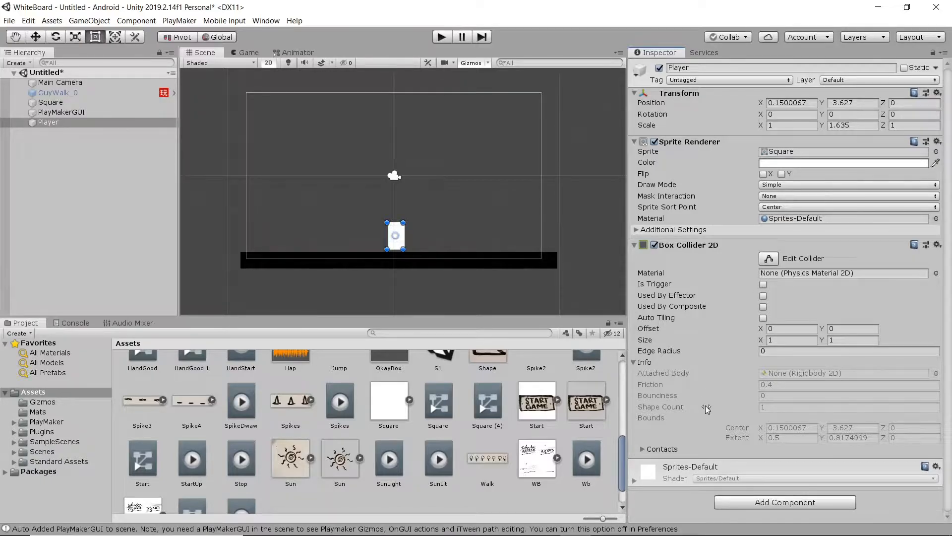
pyautogui.click(784, 501)
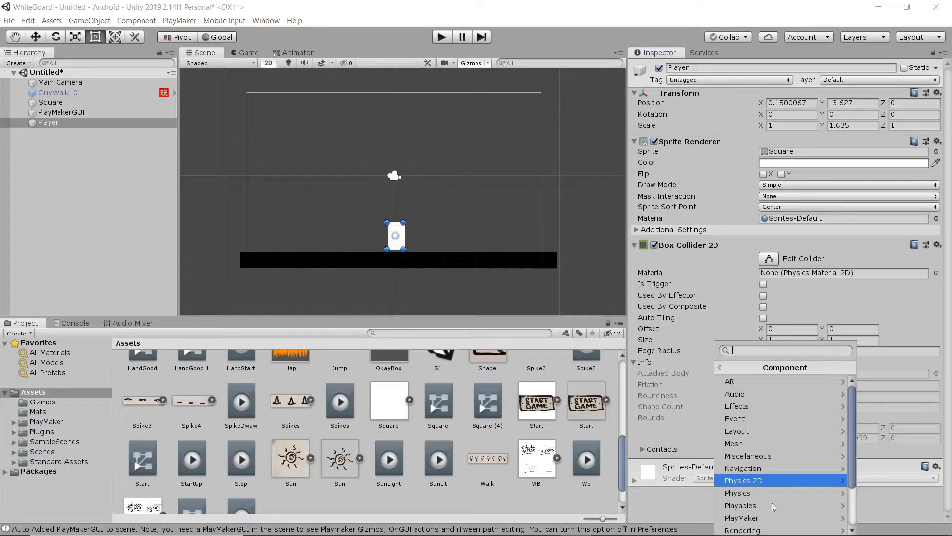
pyautogui.click(743, 479)
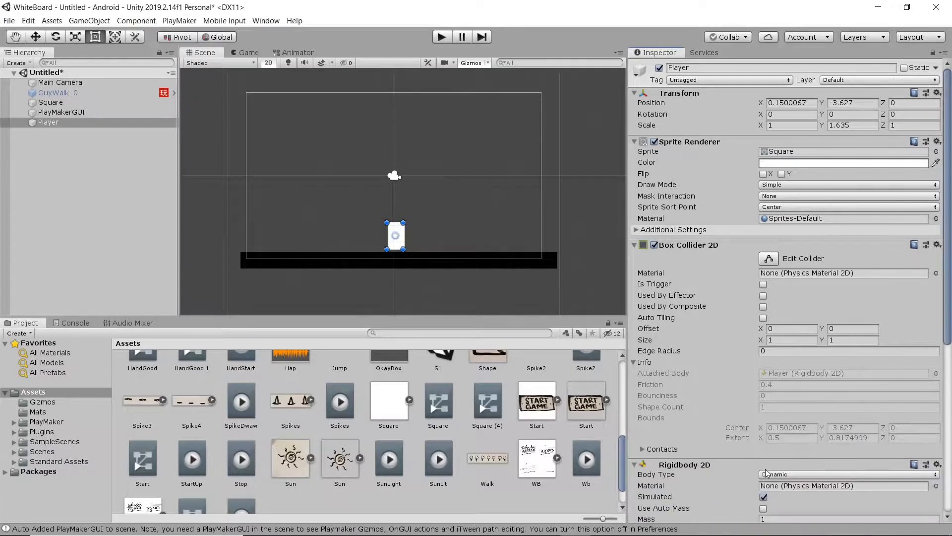
# Set the rigidbody material to Sticky and freeze Z rotation.
pyautogui.scroll(-3)
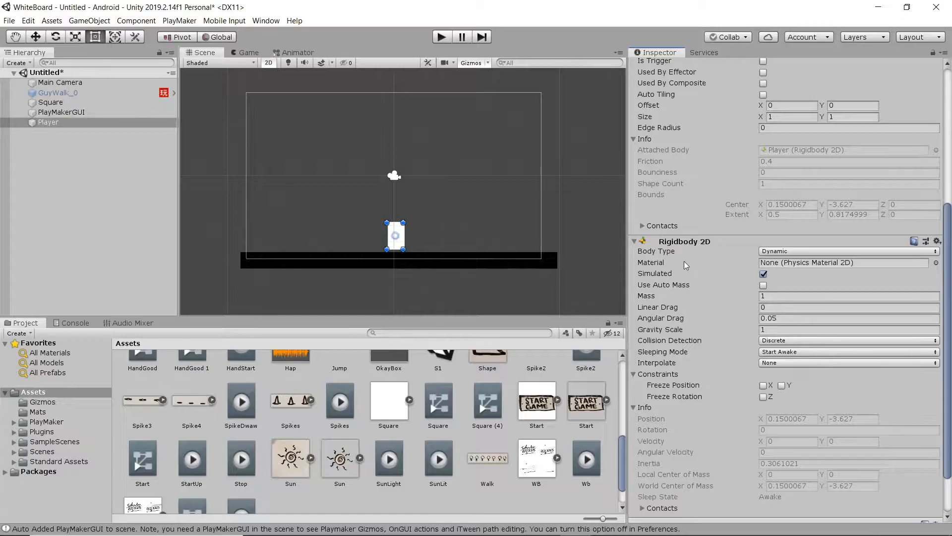
pyautogui.click(936, 262)
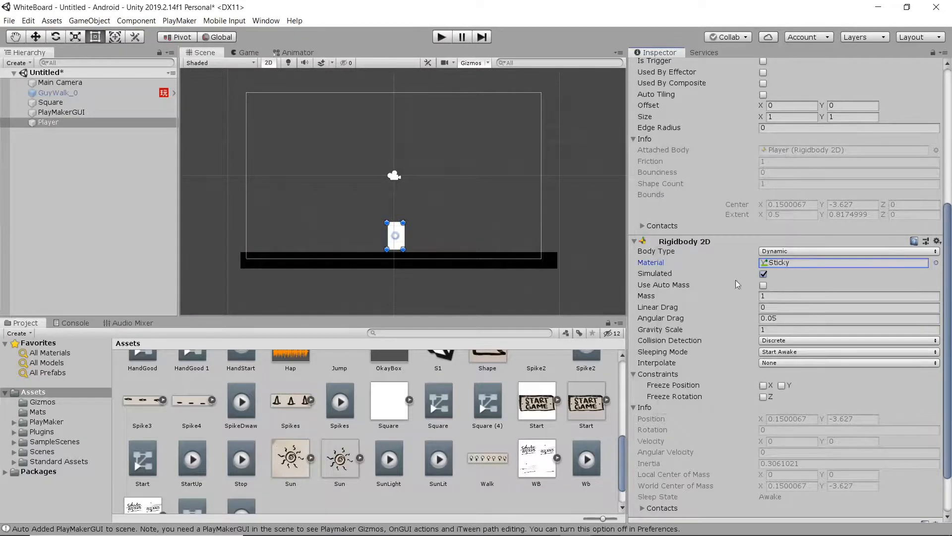
pyautogui.moveTo(739, 339)
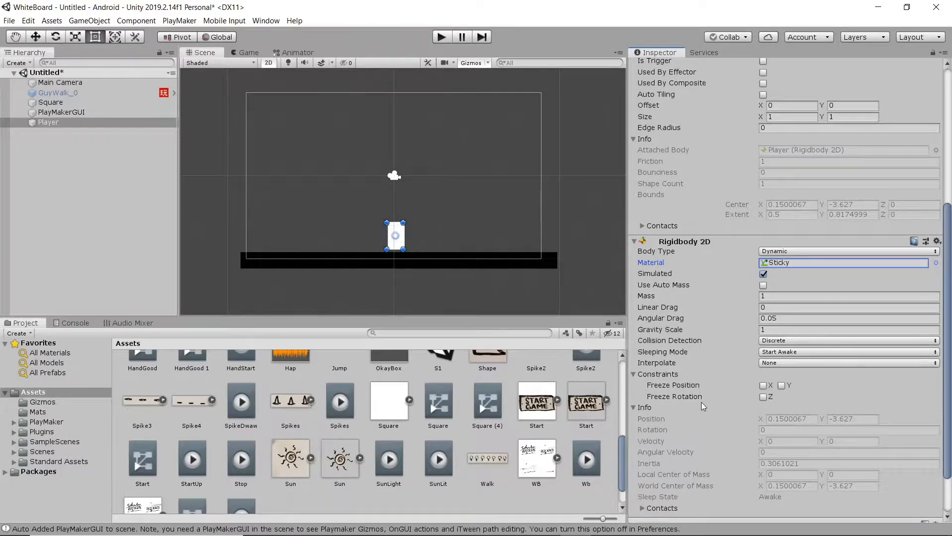
pyautogui.click(763, 397)
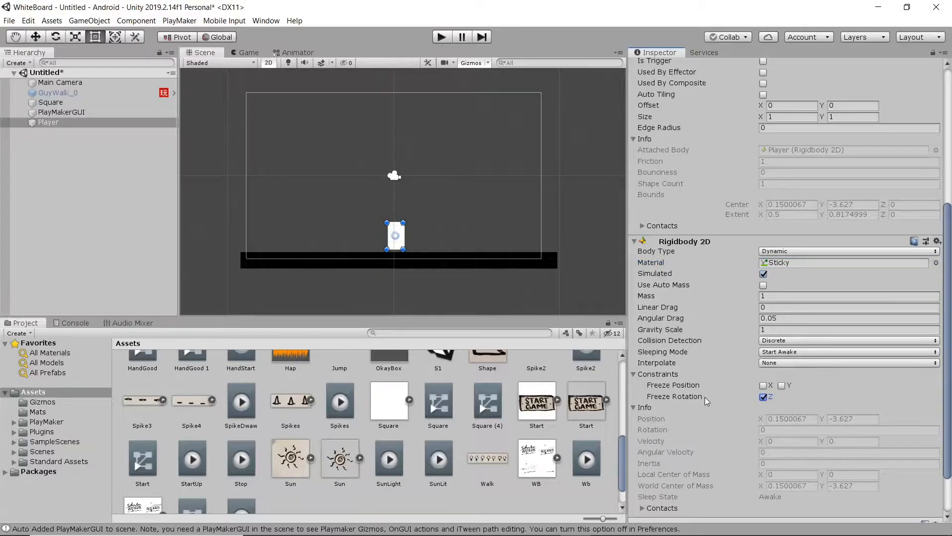
pyautogui.moveTo(314, 119)
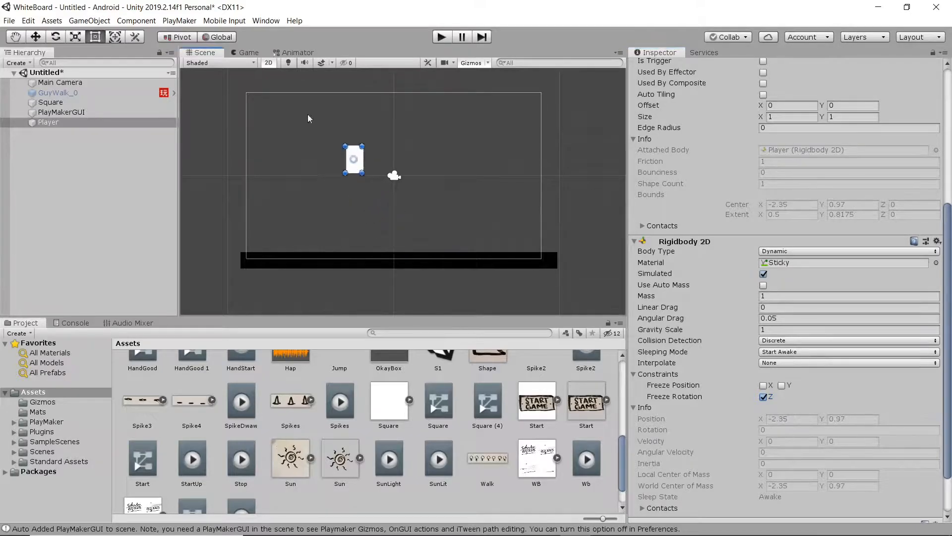
# Confirm the ground is tagged Ground, then test Player falling in play mode.
pyautogui.click(249, 53)
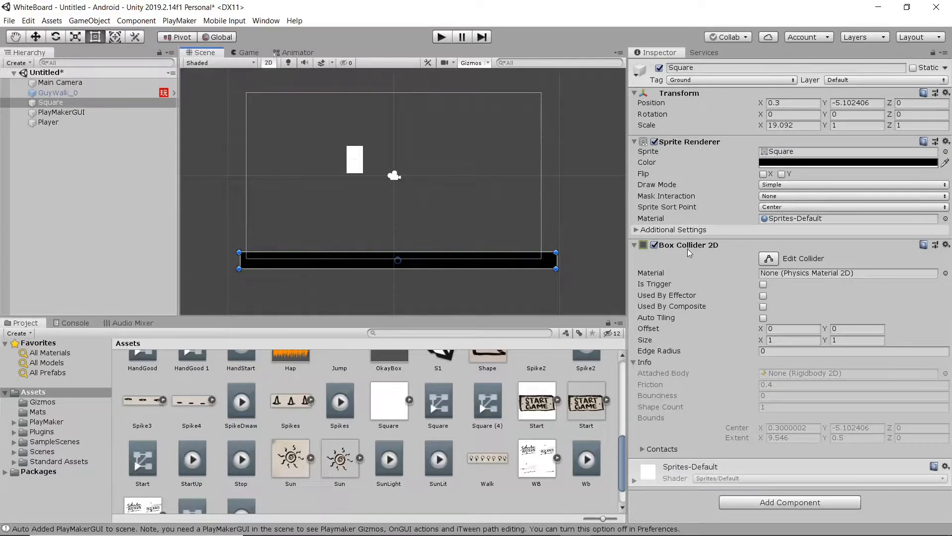
pyautogui.click(730, 80)
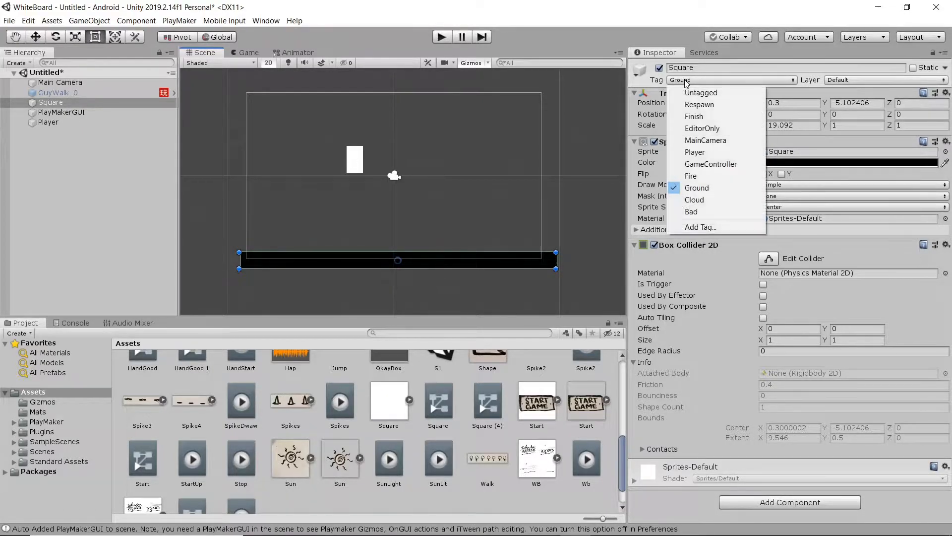
pyautogui.click(696, 187)
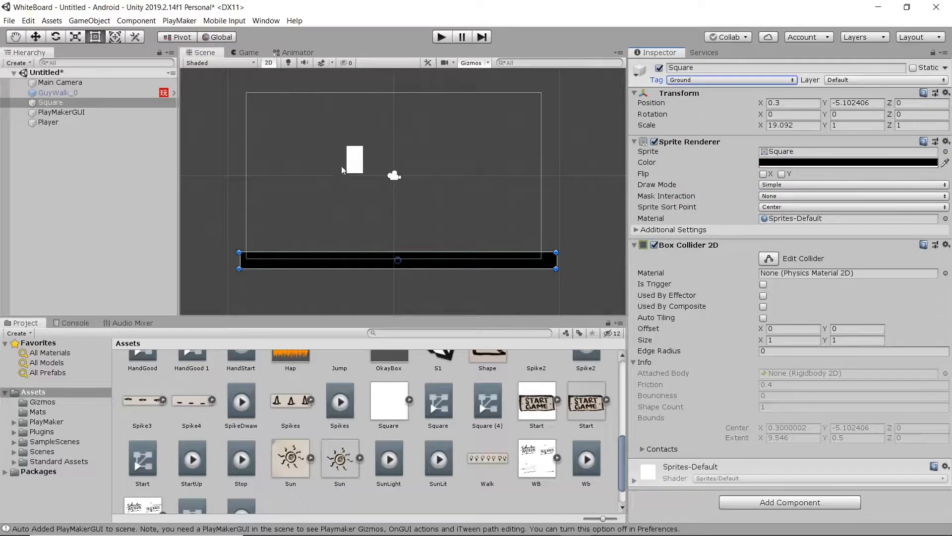
pyautogui.click(48, 122)
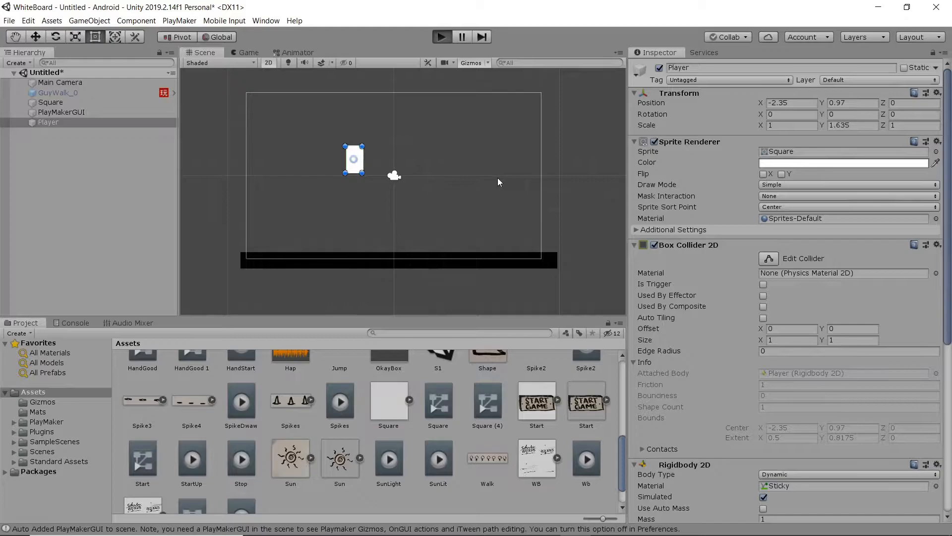
pyautogui.click(442, 36)
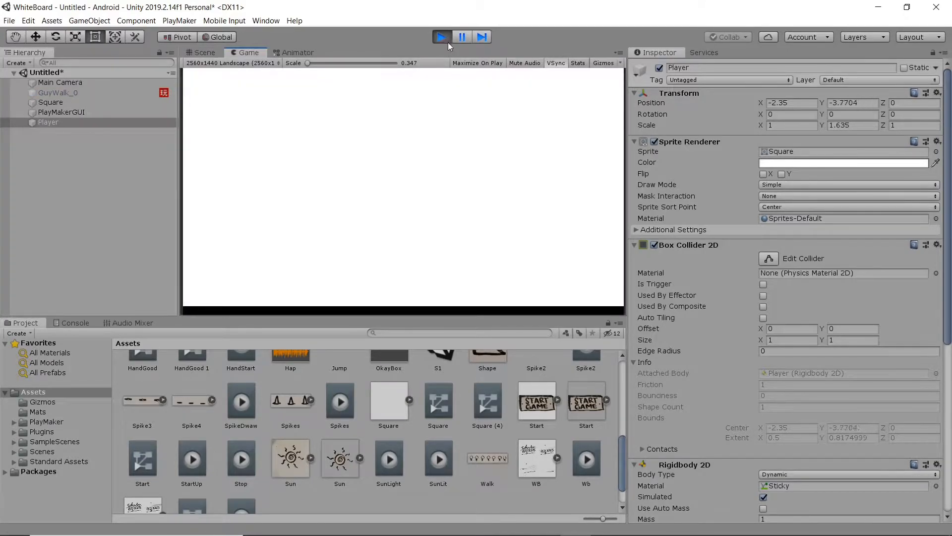
pyautogui.click(441, 36)
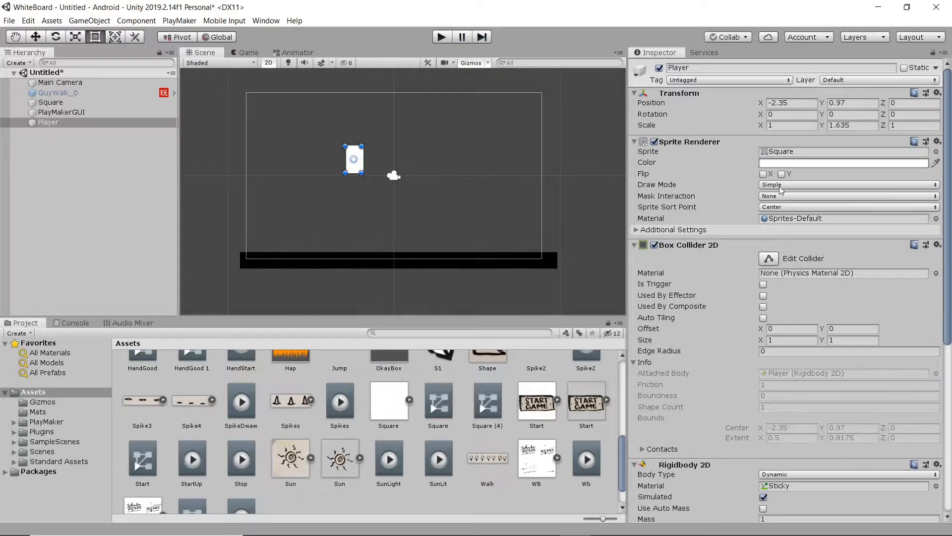
# Color Player green and run another play-mode test.
pyautogui.click(844, 162)
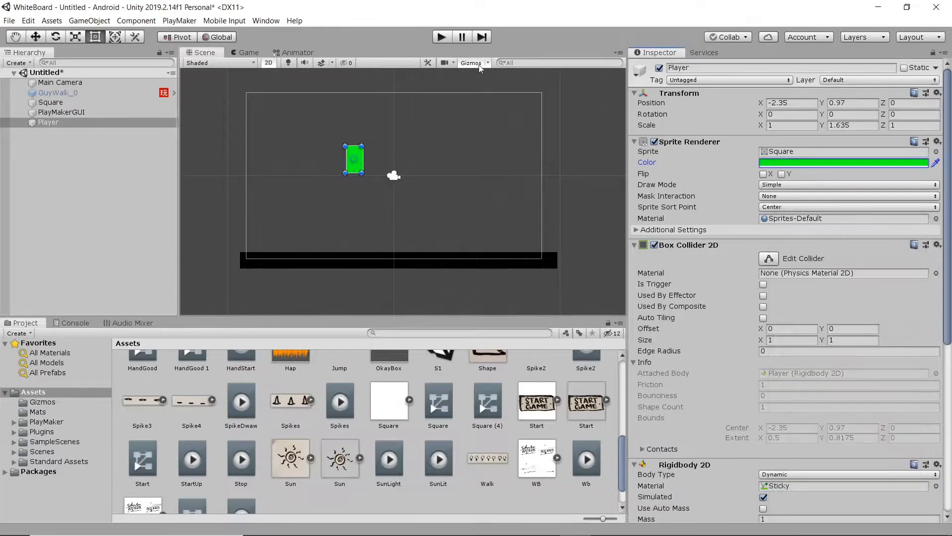
pyautogui.moveTo(475, 217)
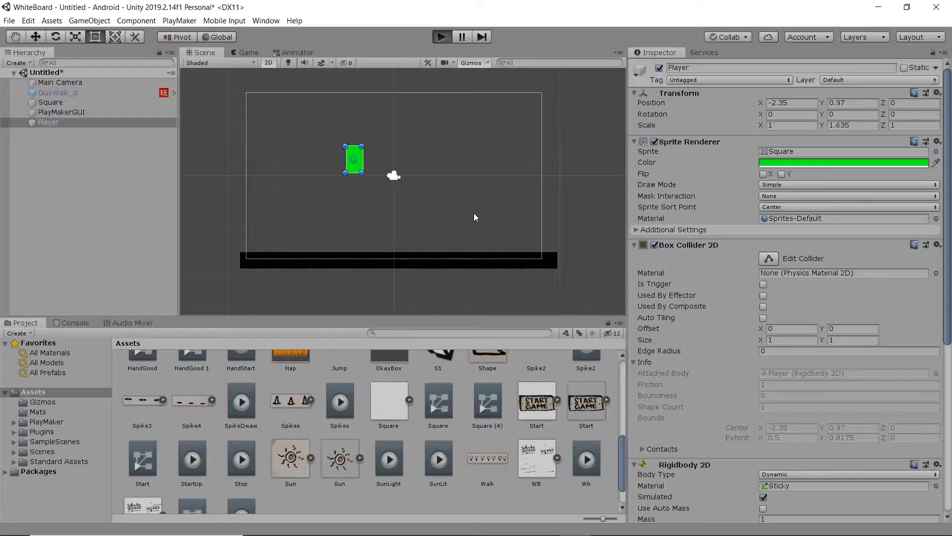
pyautogui.click(442, 36)
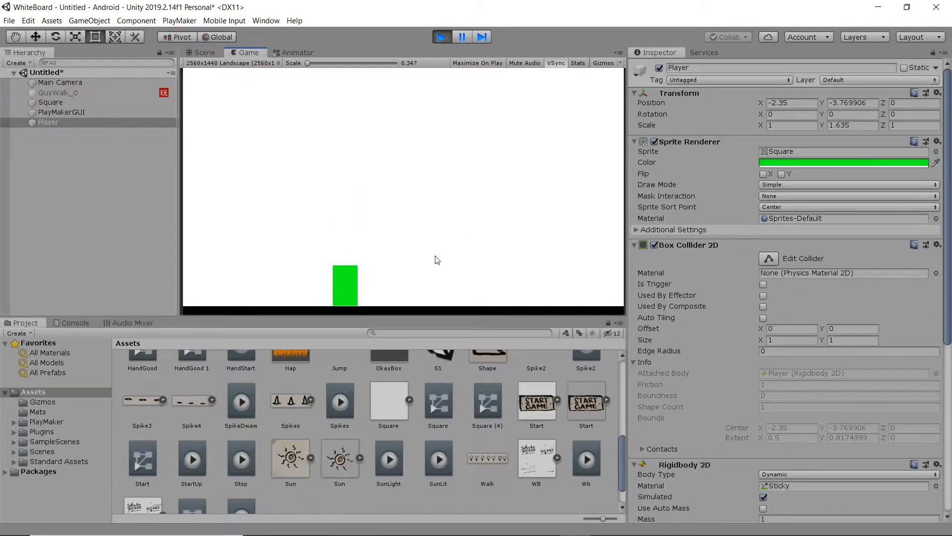
pyautogui.click(441, 36)
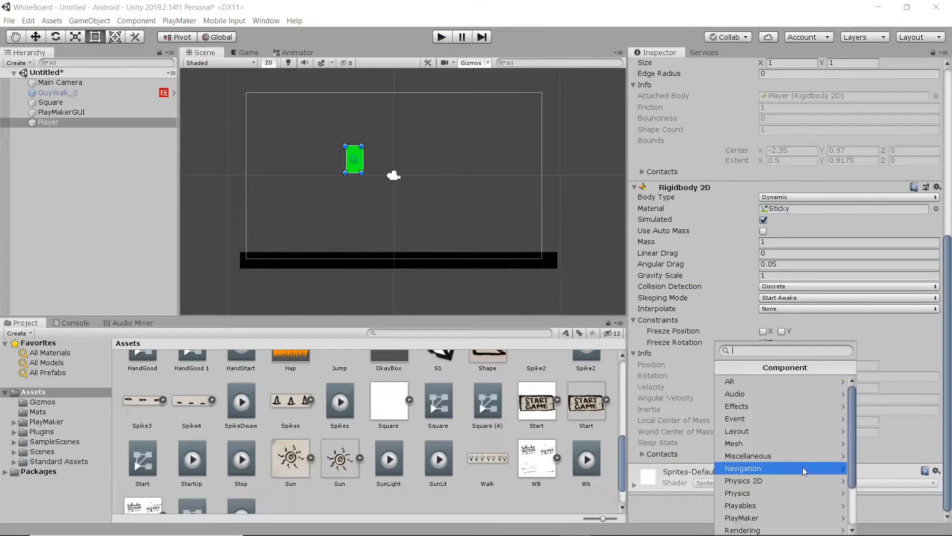
pyautogui.moveTo(816, 474)
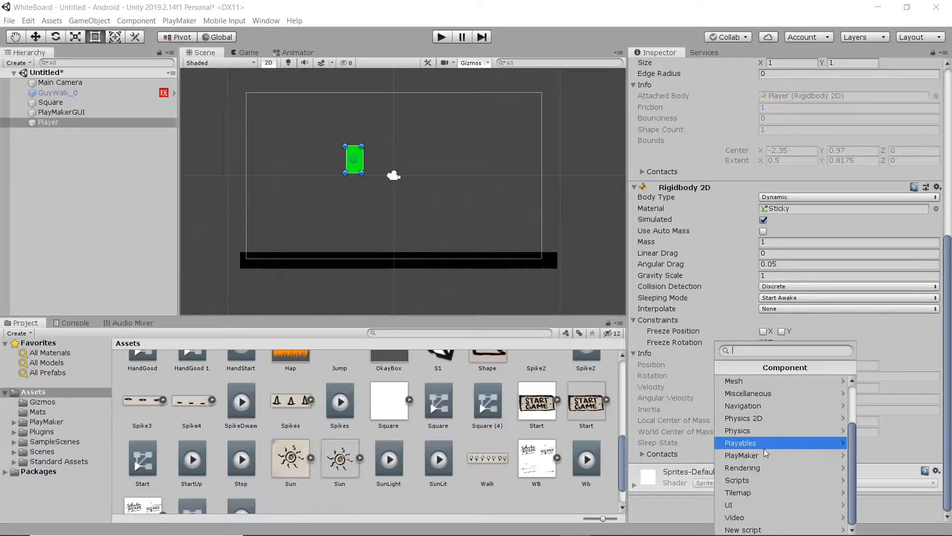
# Add a PlayMaker FSM with an Add Force 2d action in State 1, Y force 7.
pyautogui.click(741, 455)
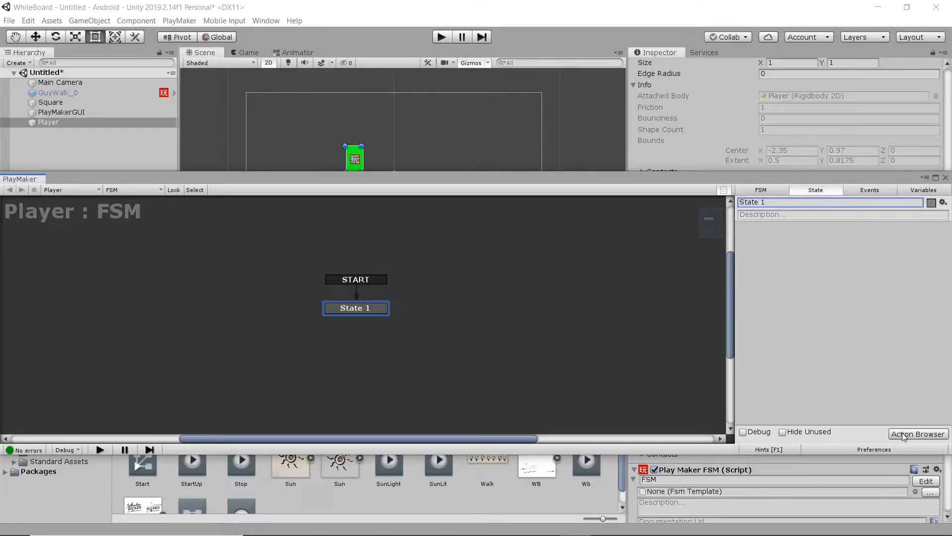
pyautogui.click(918, 433)
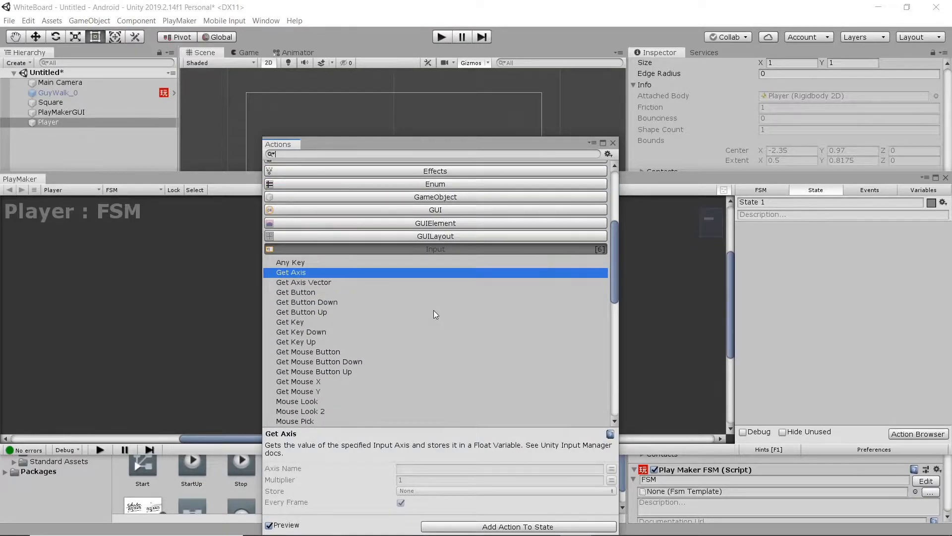
pyautogui.write('addfor')
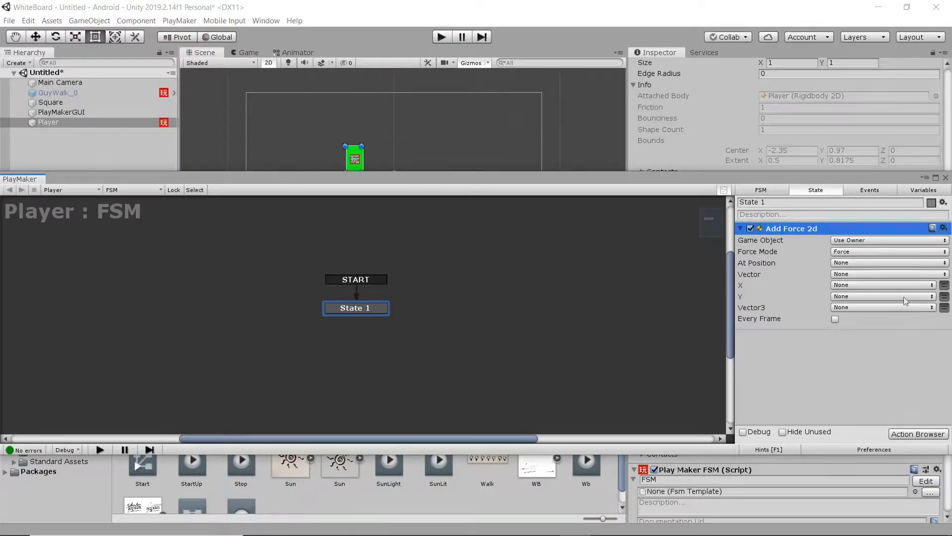
pyautogui.click(945, 297)
pyautogui.write('7')
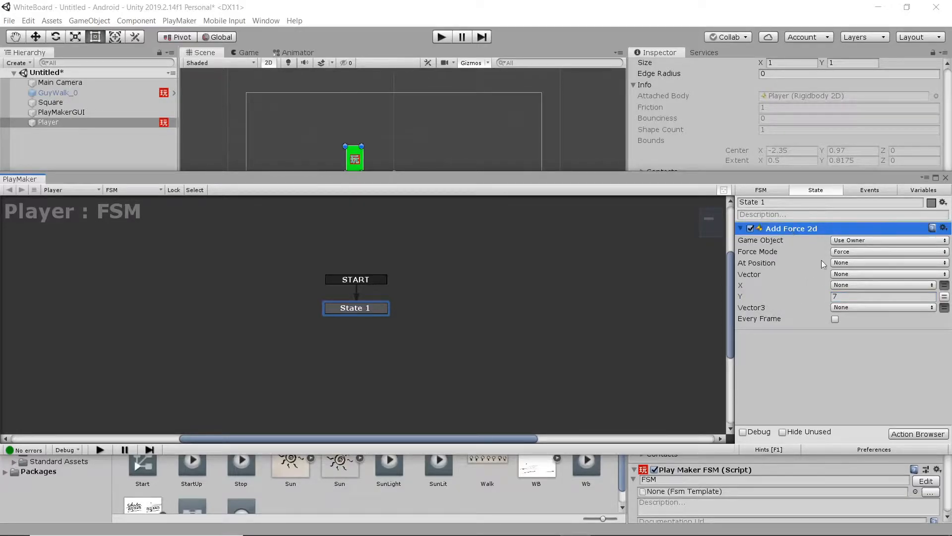
pyautogui.moveTo(841, 252)
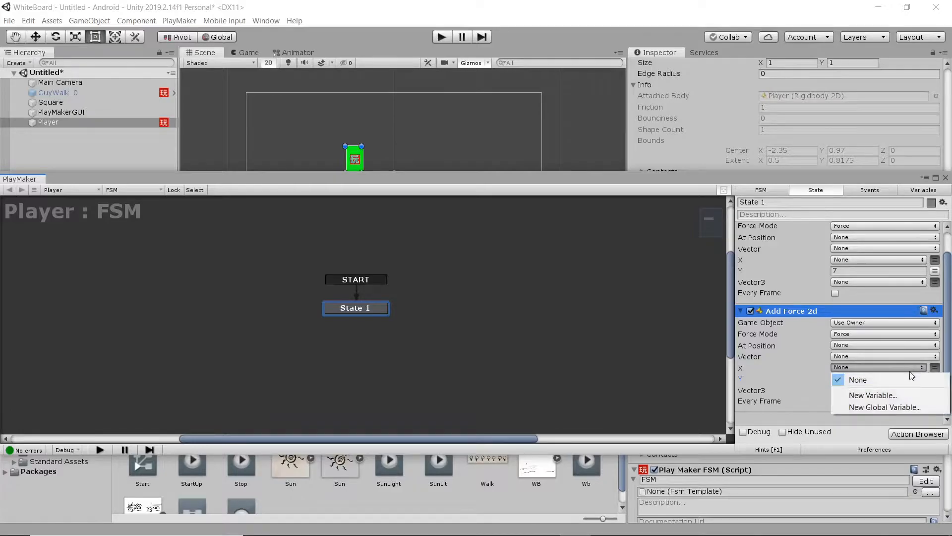
# Set the third Add Force 2d action's X force to -3.
pyautogui.click(858, 379)
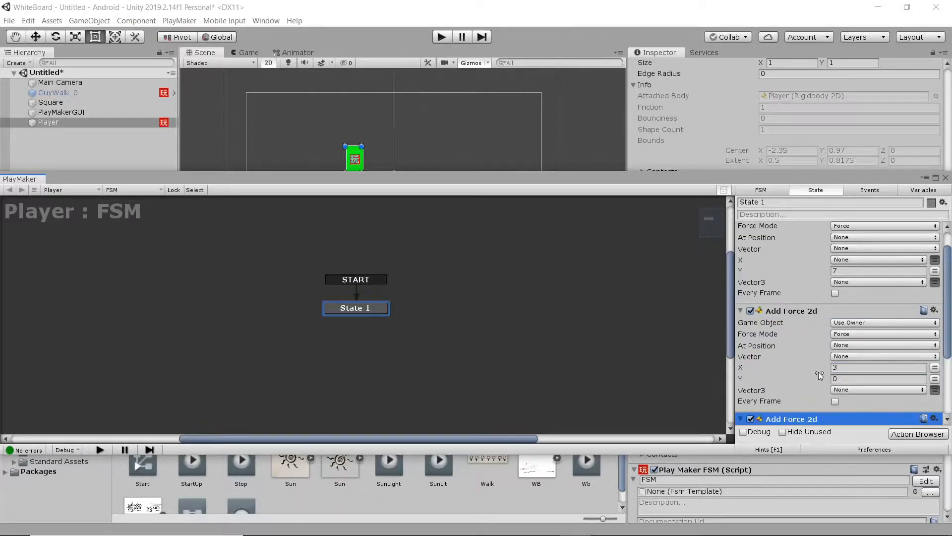
pyautogui.click(876, 367)
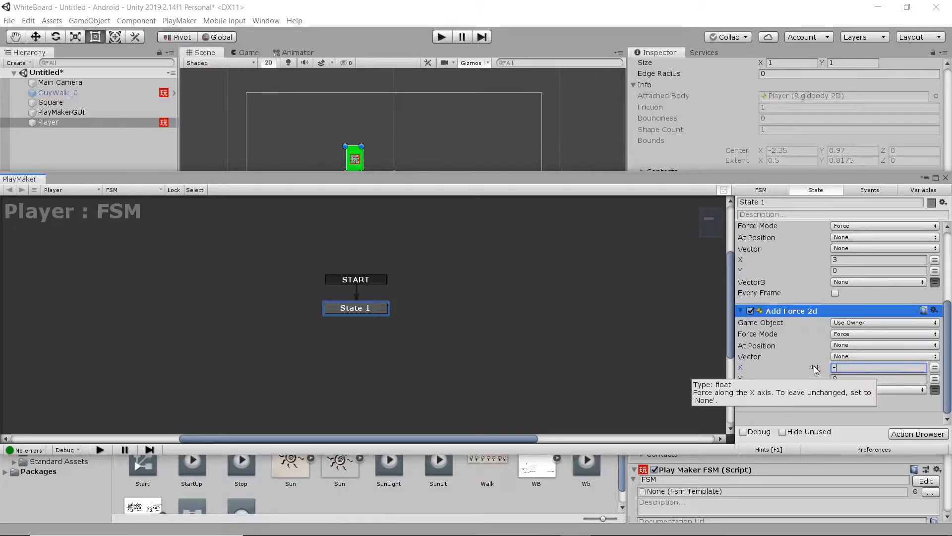
pyautogui.write('-3')
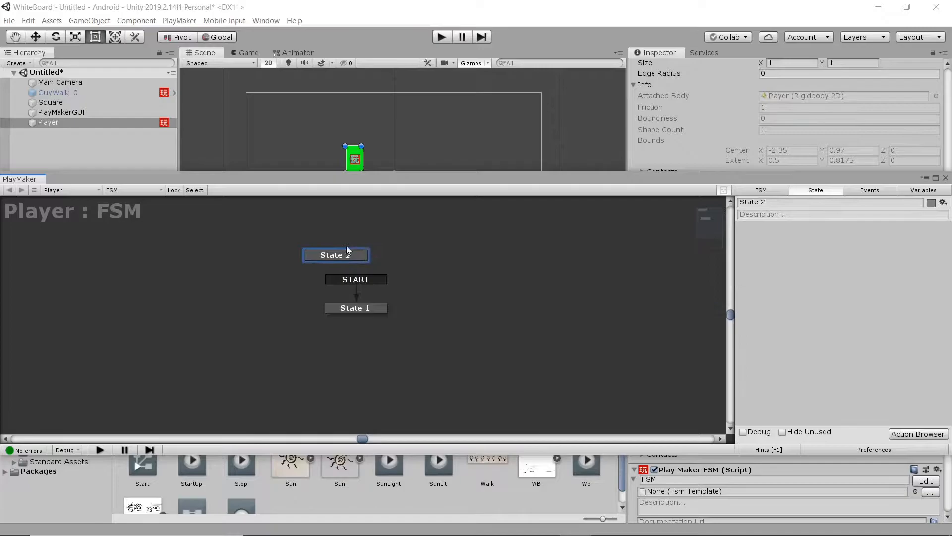
# Move the upward force action from State 1 into State 2.
pyautogui.click(355, 319)
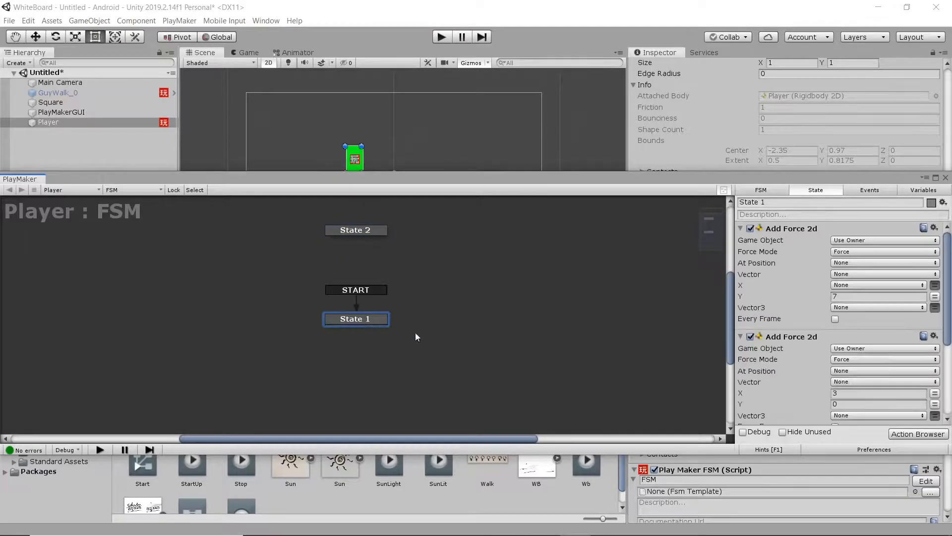
pyautogui.click(792, 228)
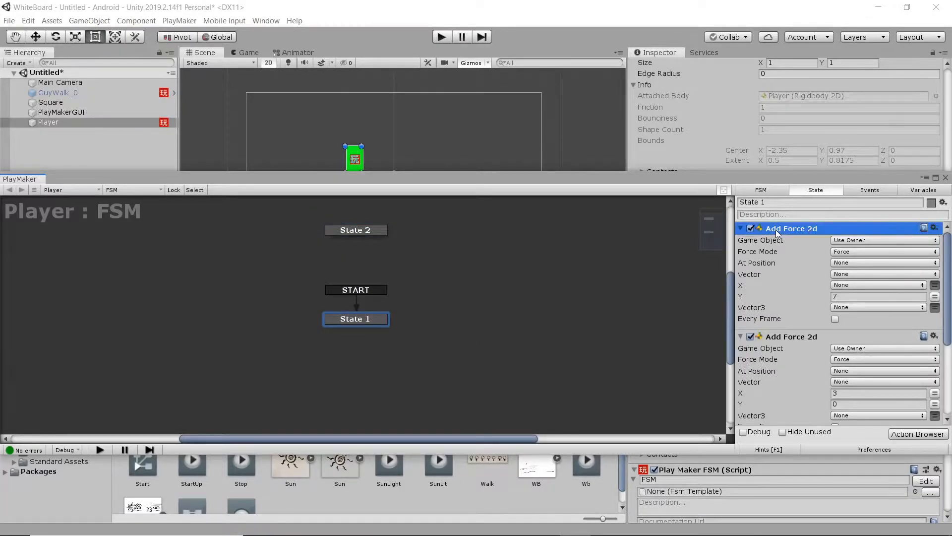
pyautogui.click(355, 230)
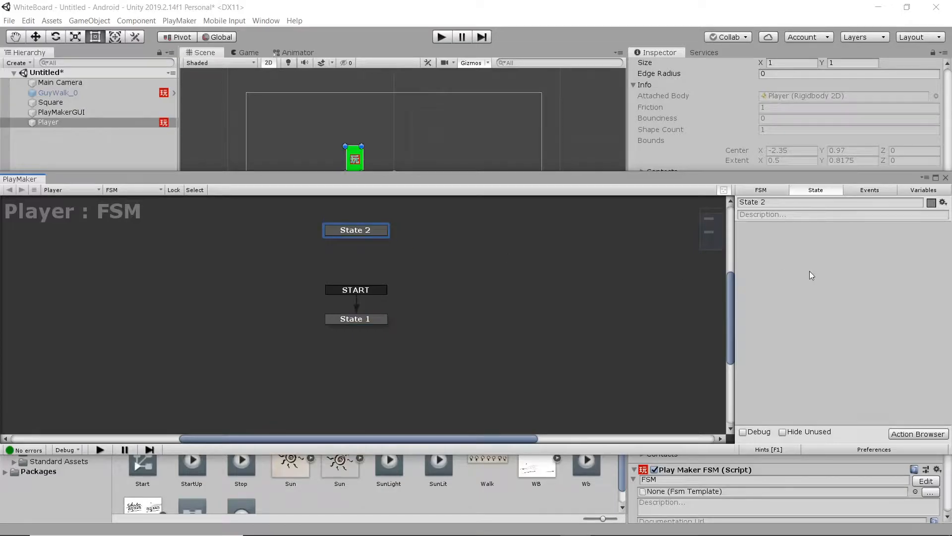
pyautogui.click(356, 230)
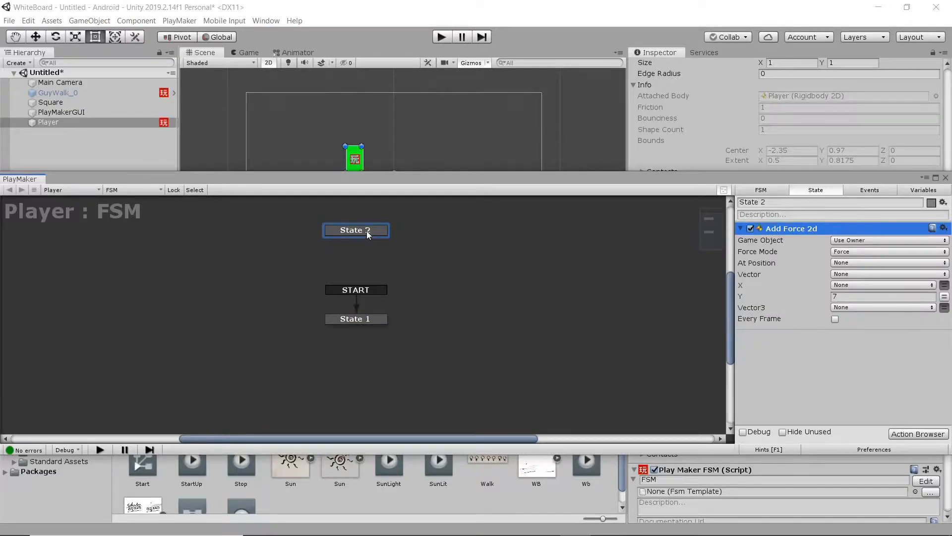
# Add State 4, moving the rightward force to State 3 and leftward to State 4.
pyautogui.rightClick(458, 334)
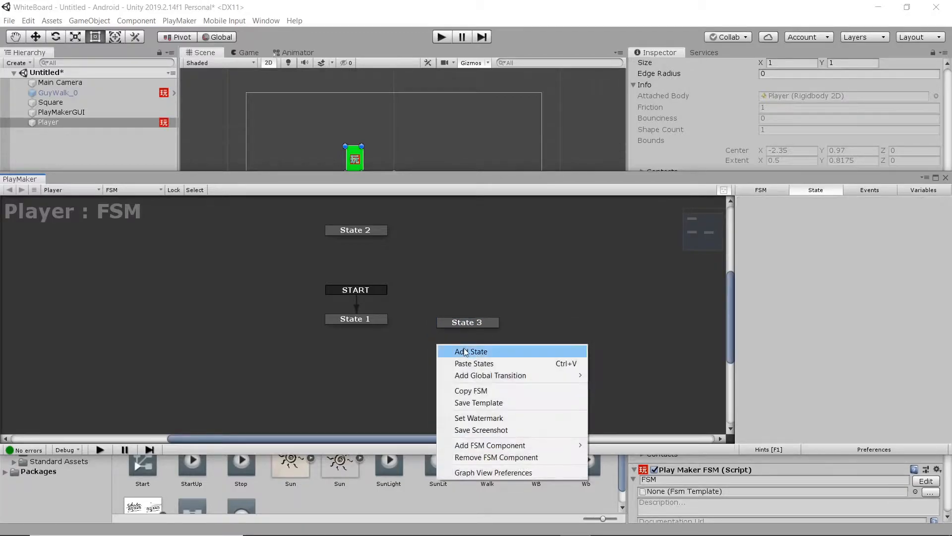
pyautogui.click(471, 351)
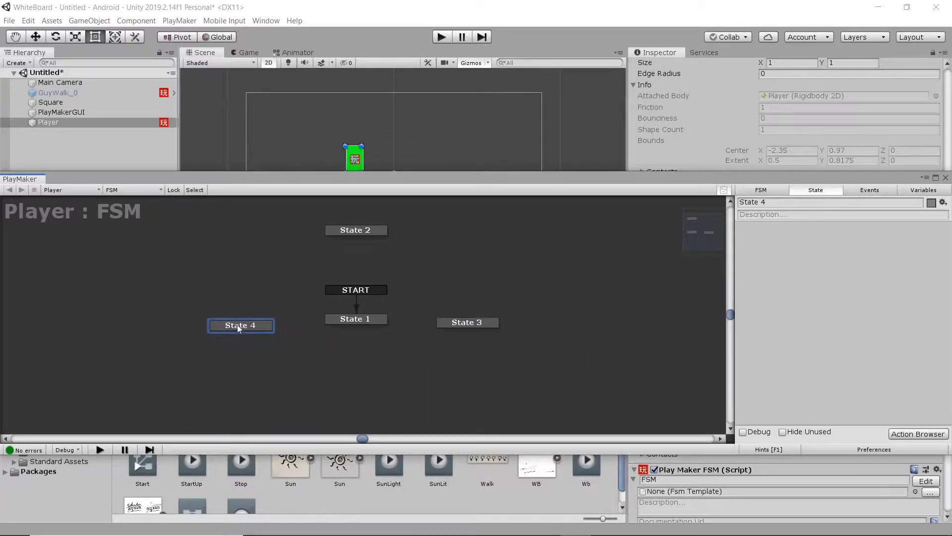
pyautogui.click(355, 319)
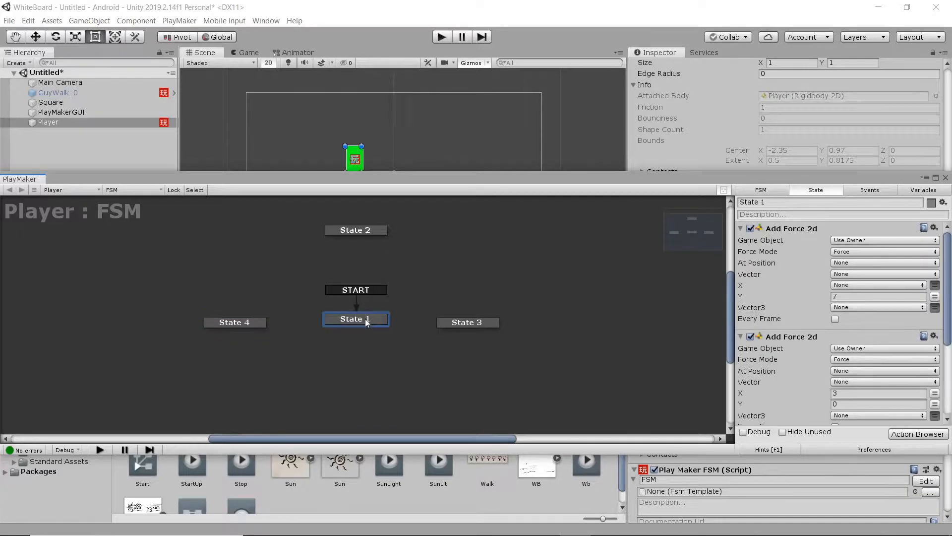
pyautogui.click(792, 336)
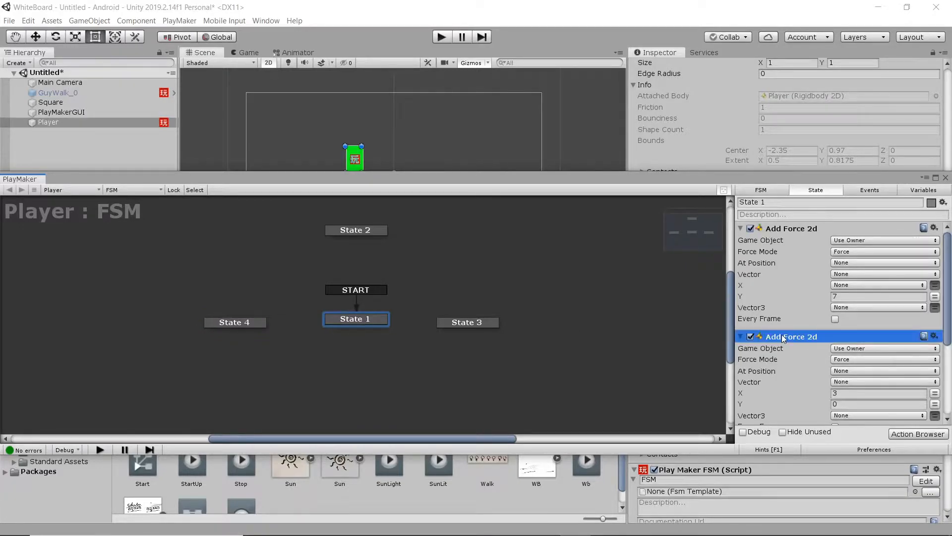
pyautogui.click(467, 322)
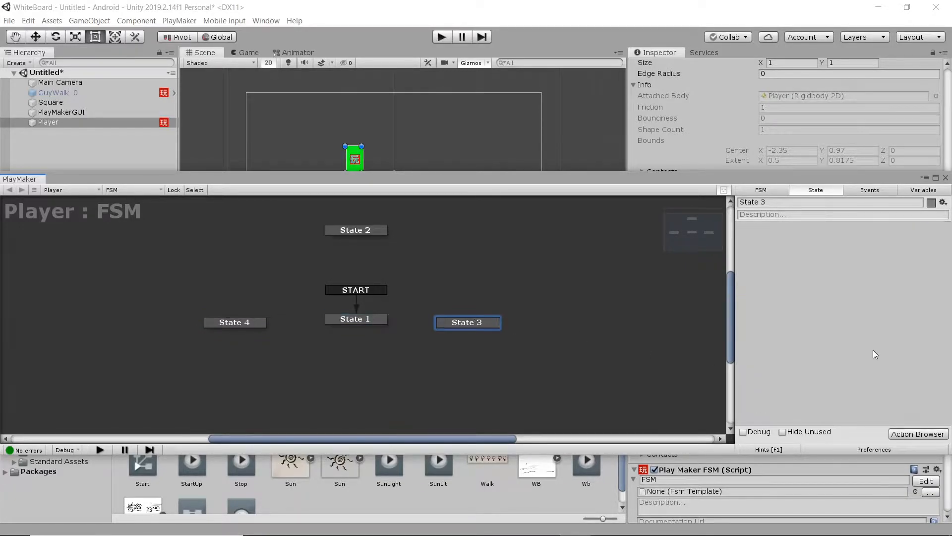
pyautogui.click(355, 318)
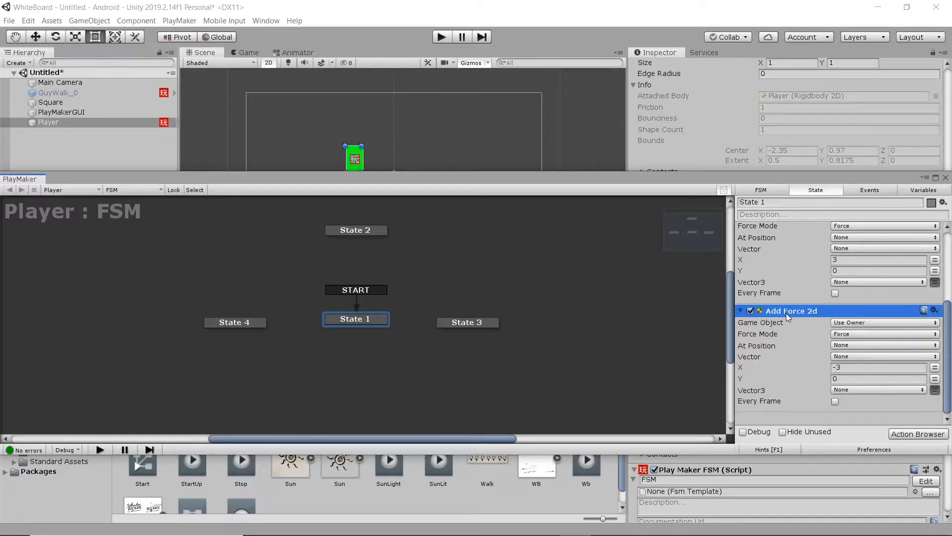
pyautogui.click(235, 322)
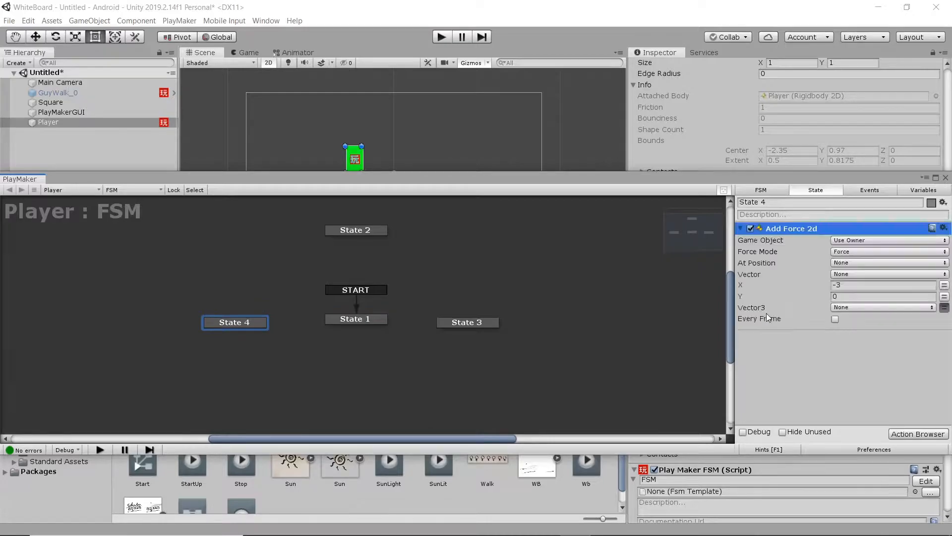
pyautogui.click(355, 319)
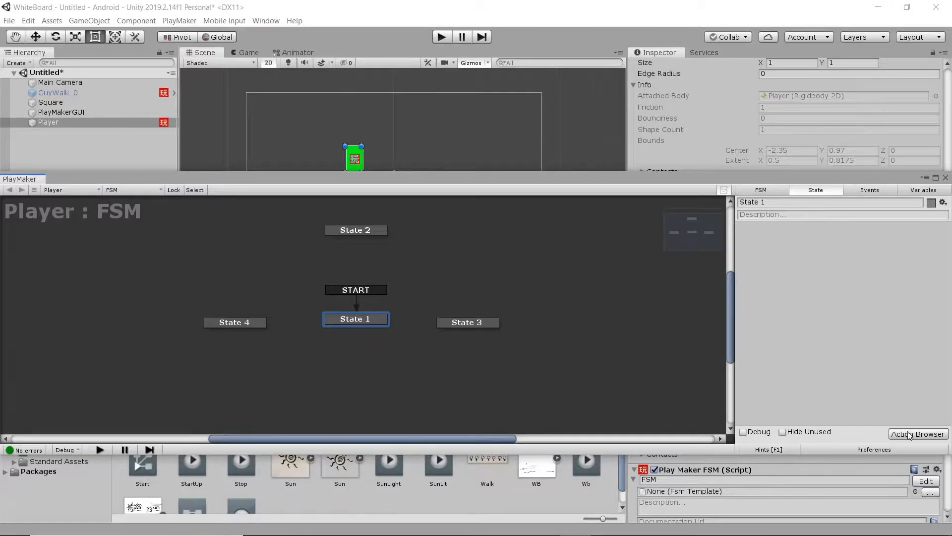
# Add Get Key Down to State 1 for Up Arrow, sending a new Up event.
pyautogui.click(918, 433)
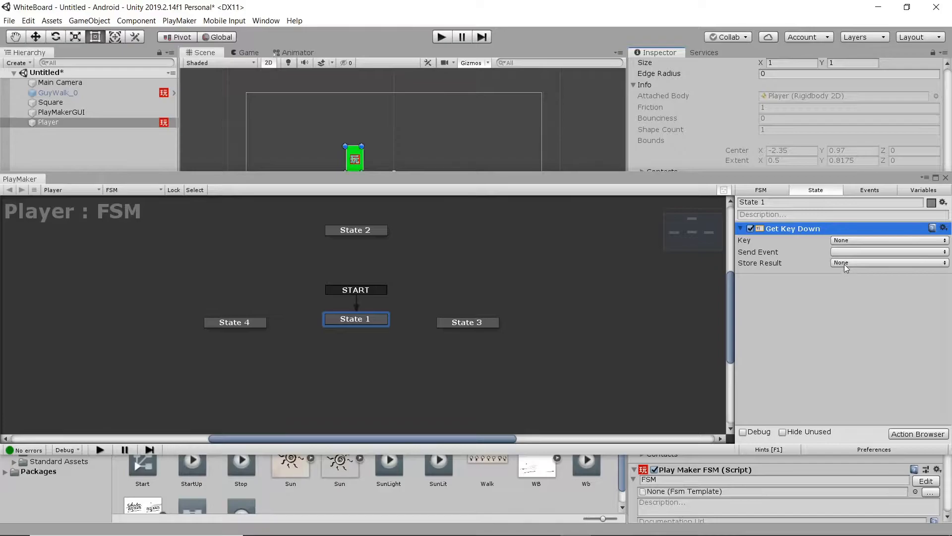
pyautogui.click(887, 239)
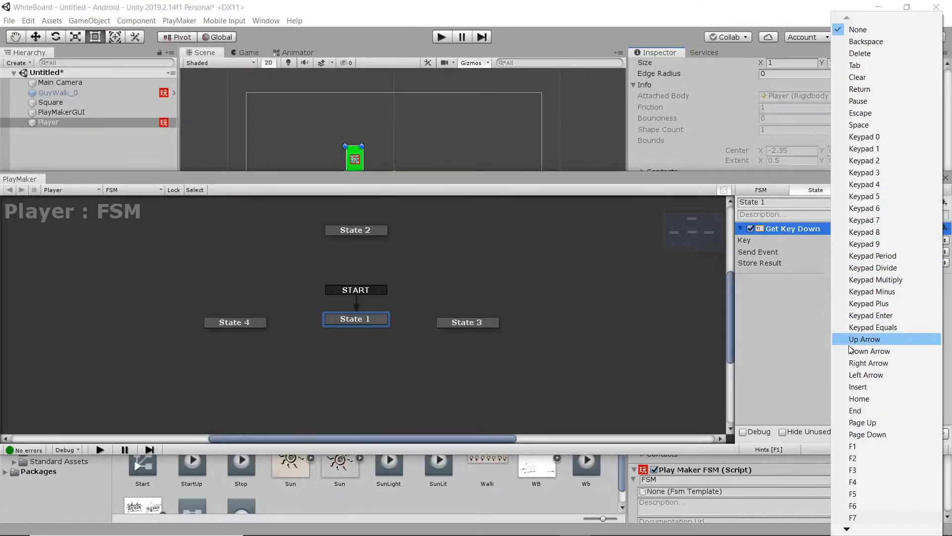
pyautogui.moveTo(869, 351)
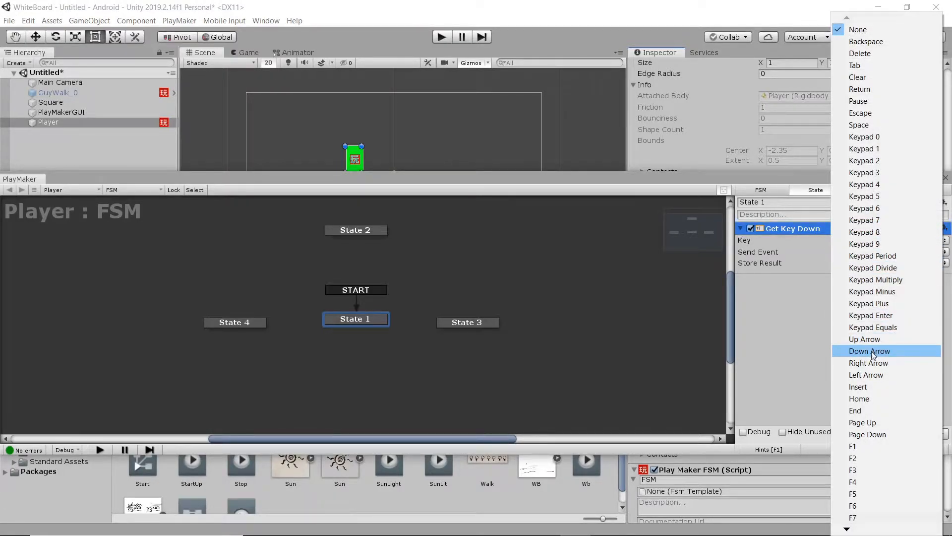
pyautogui.moveTo(869, 362)
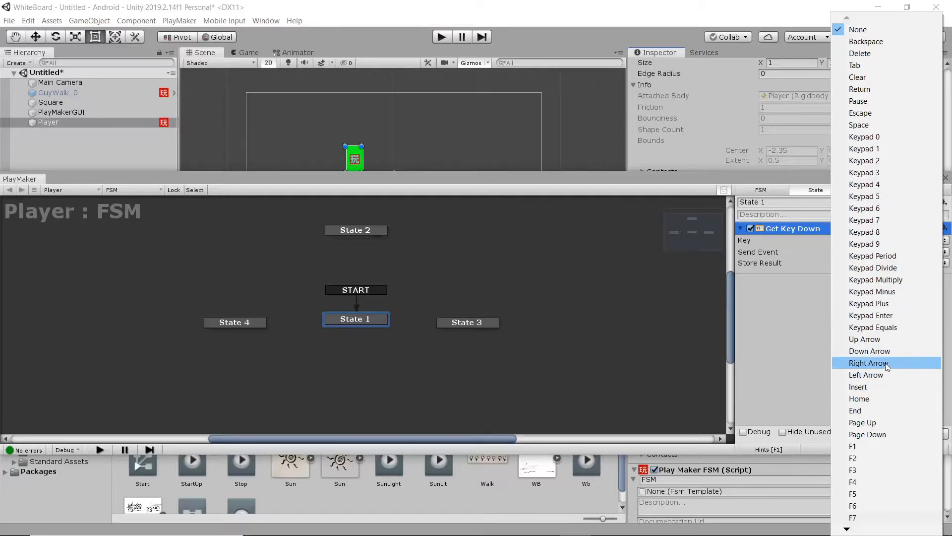
pyautogui.moveTo(878, 386)
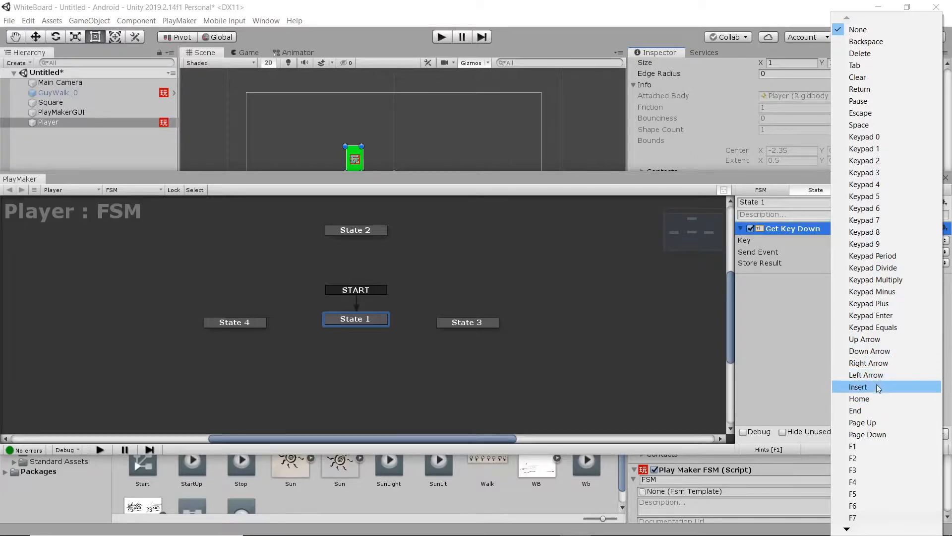
pyautogui.moveTo(865, 339)
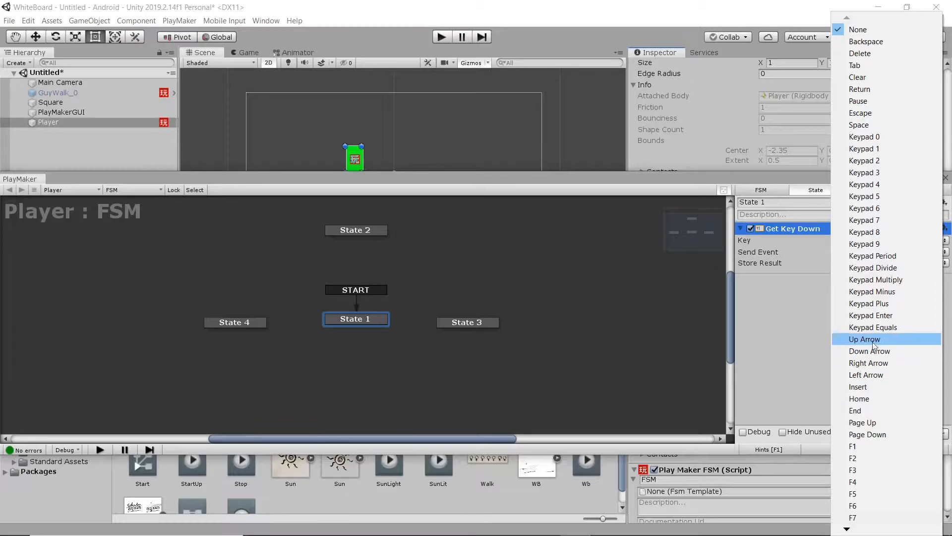
pyautogui.click(865, 339)
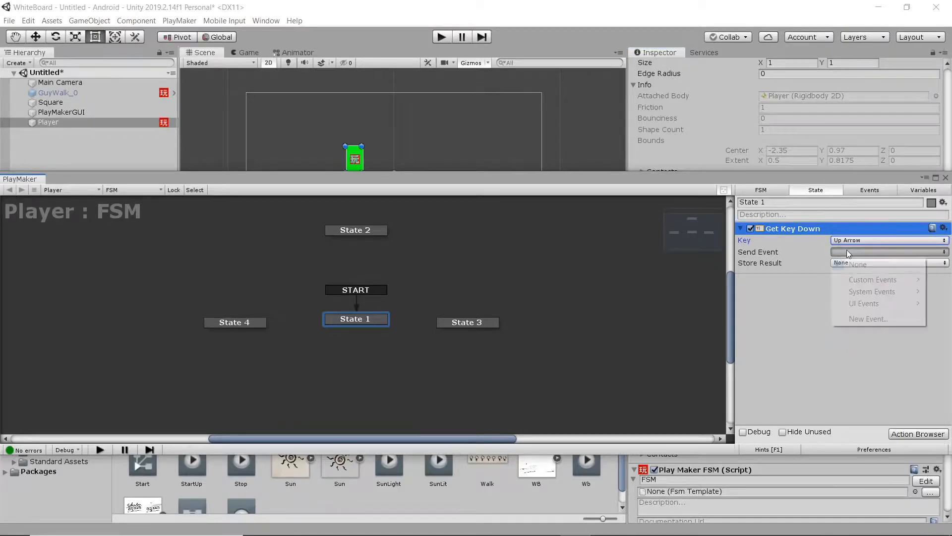
pyautogui.click(868, 319)
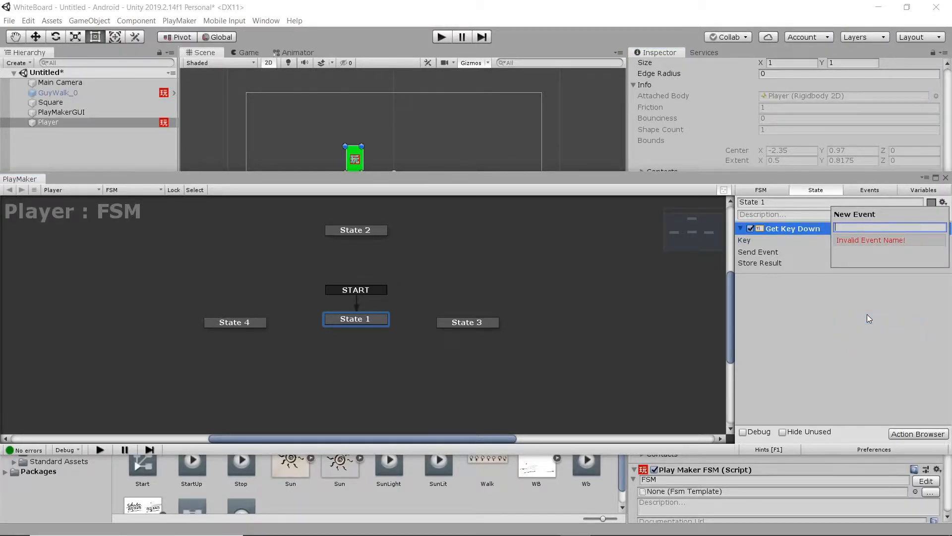
pyautogui.write('Up')
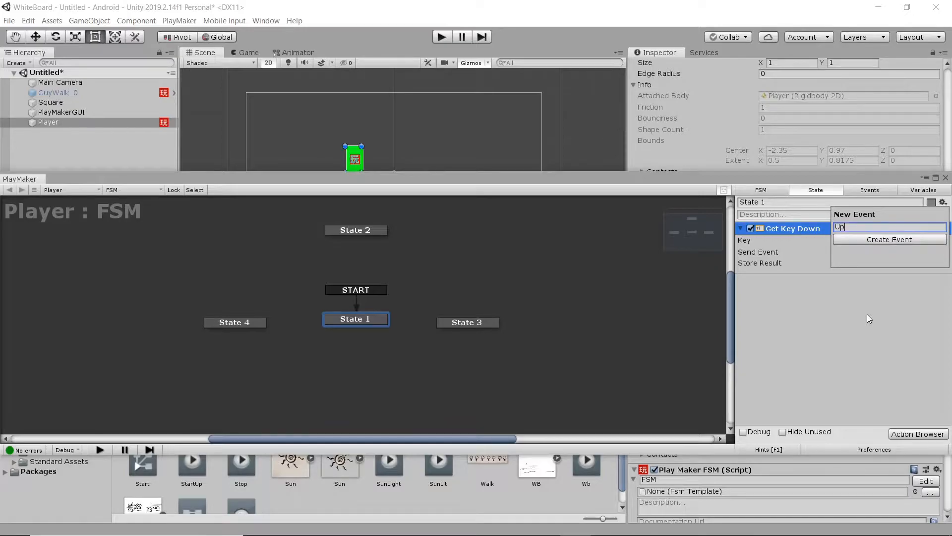
pyautogui.click(889, 239)
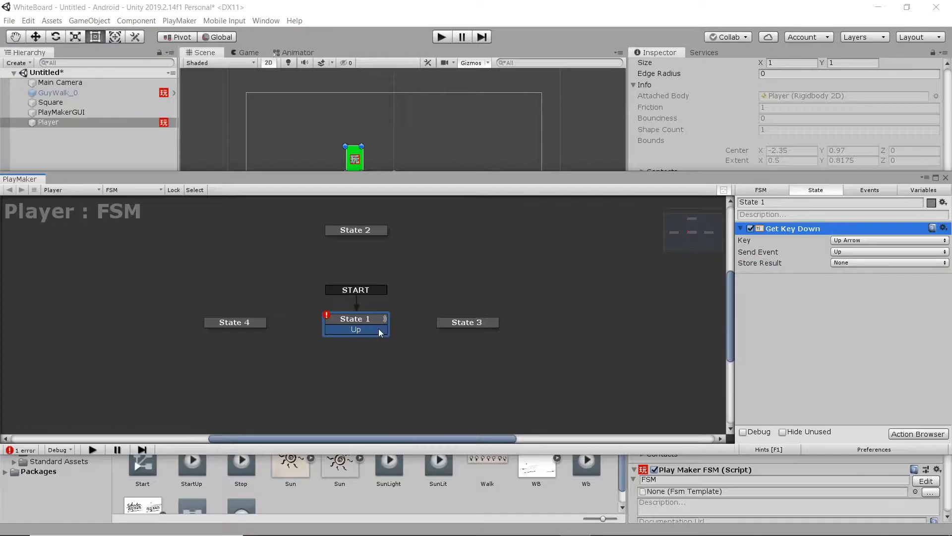
# Add a Collision2D event with tag Ground sending Stop, moving through States 2, 3 and 4.
pyautogui.click(355, 230)
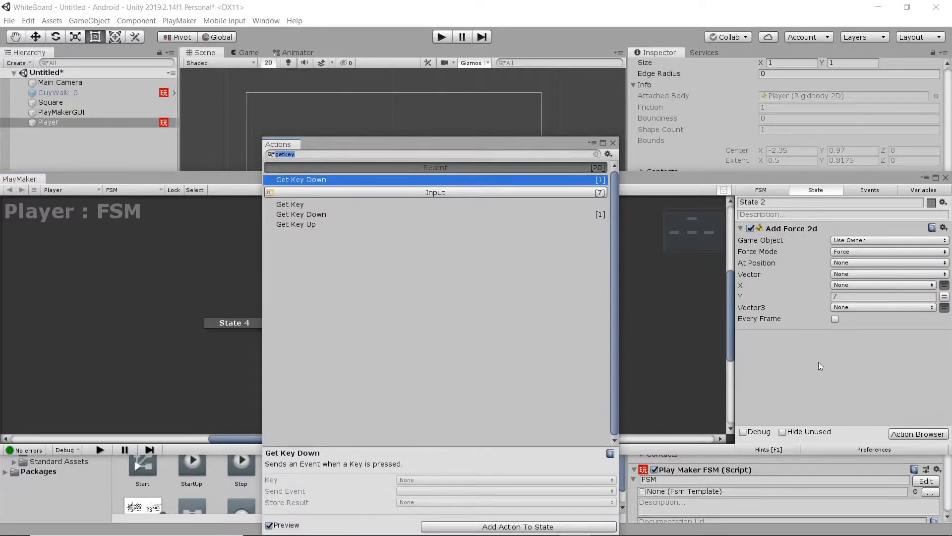
pyautogui.moveTo(501, 305)
pyautogui.write('colli')
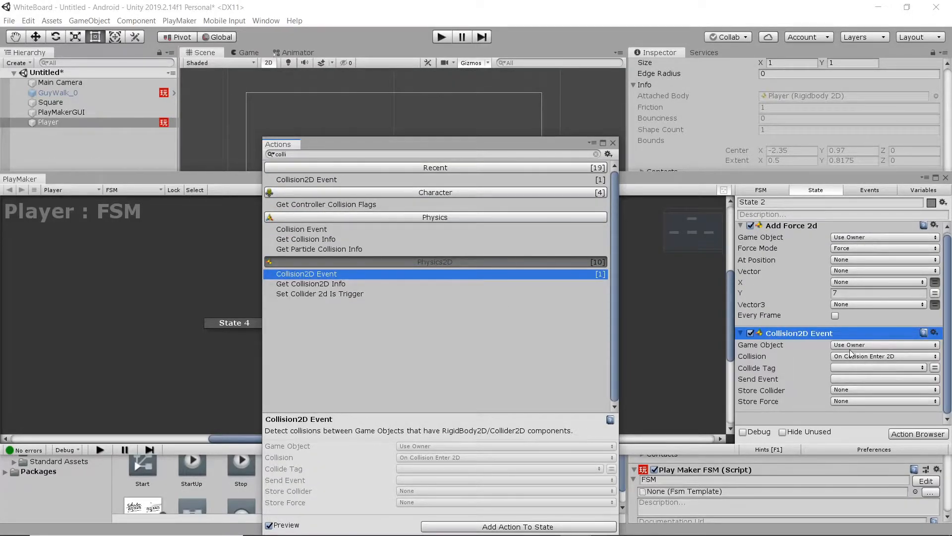
pyautogui.moveTo(885, 352)
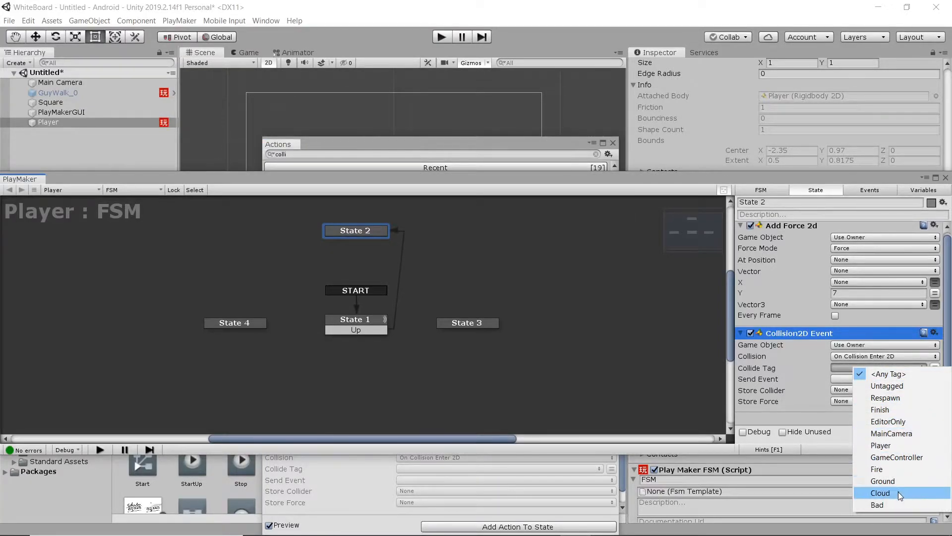
pyautogui.click(883, 481)
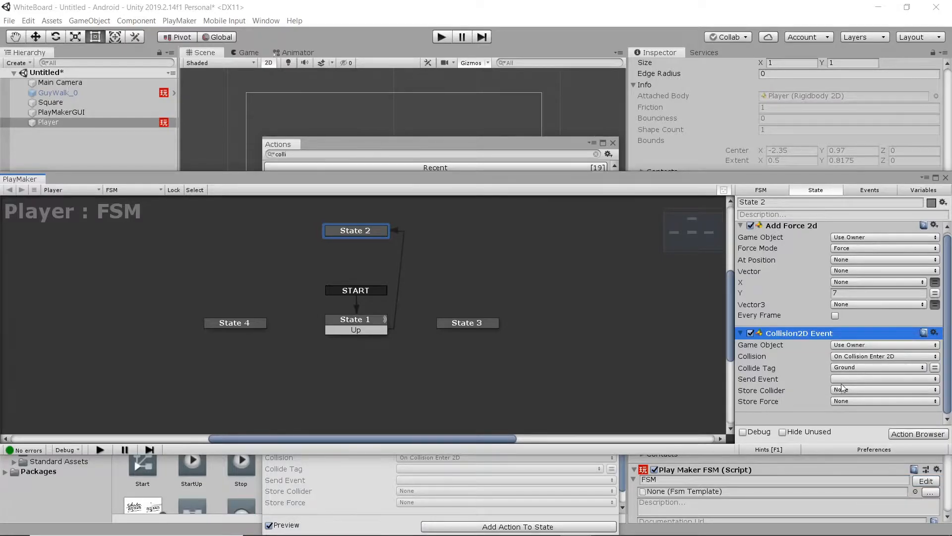
pyautogui.click(883, 378)
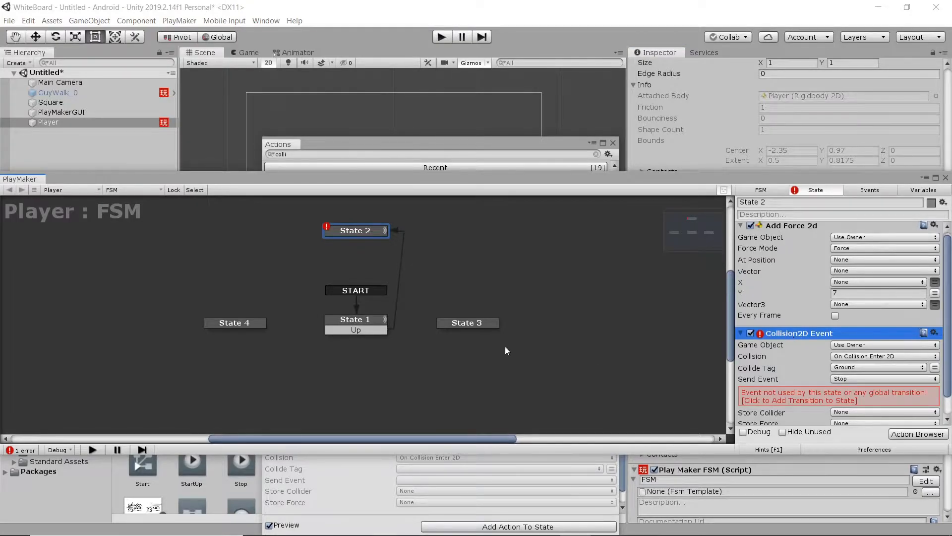
pyautogui.click(467, 323)
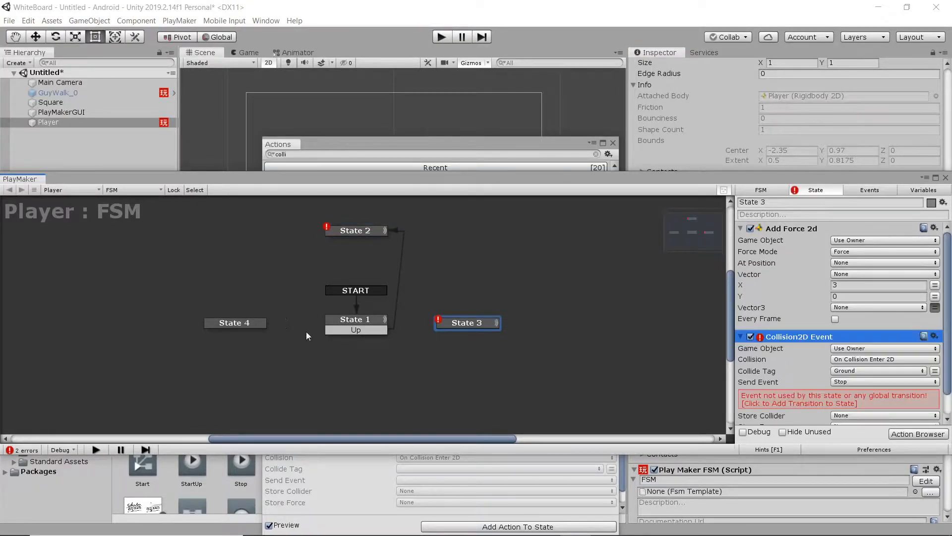
pyautogui.click(234, 322)
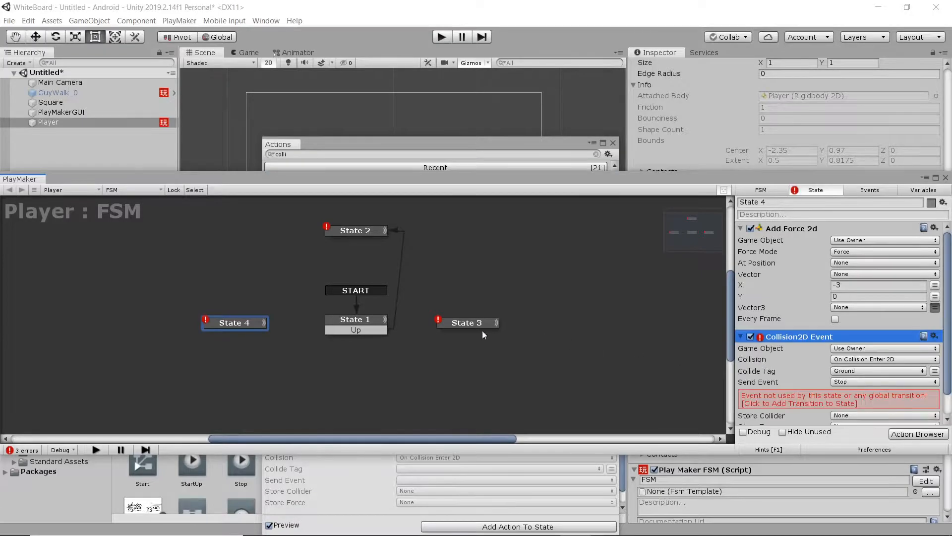
# Add Stop transitions to States 2, 4 and 3, then enter play mode.
pyautogui.rightClick(355, 230)
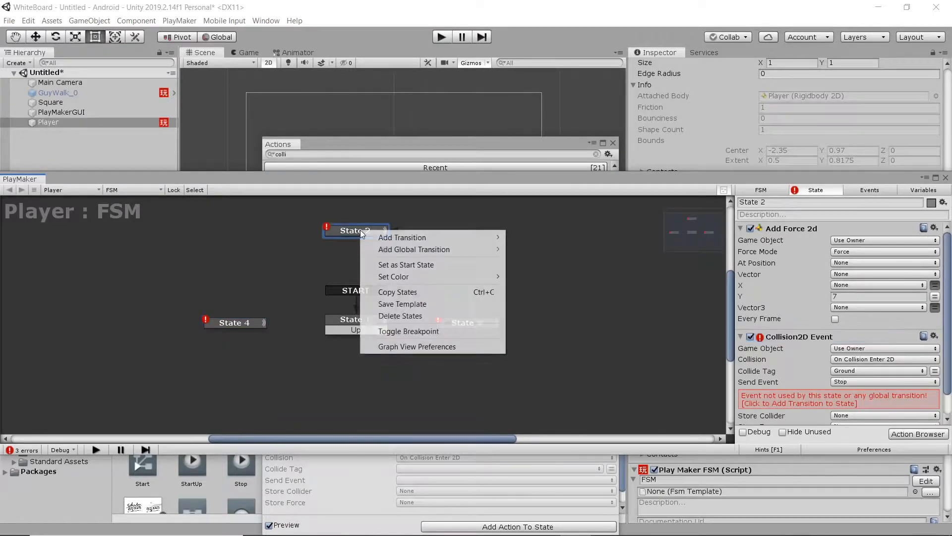
pyautogui.click(403, 237)
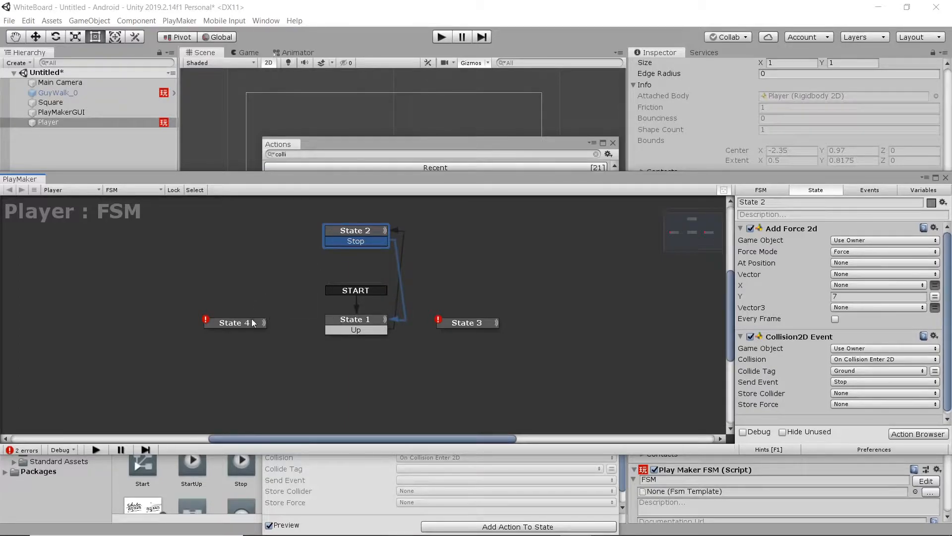
pyautogui.rightClick(234, 322)
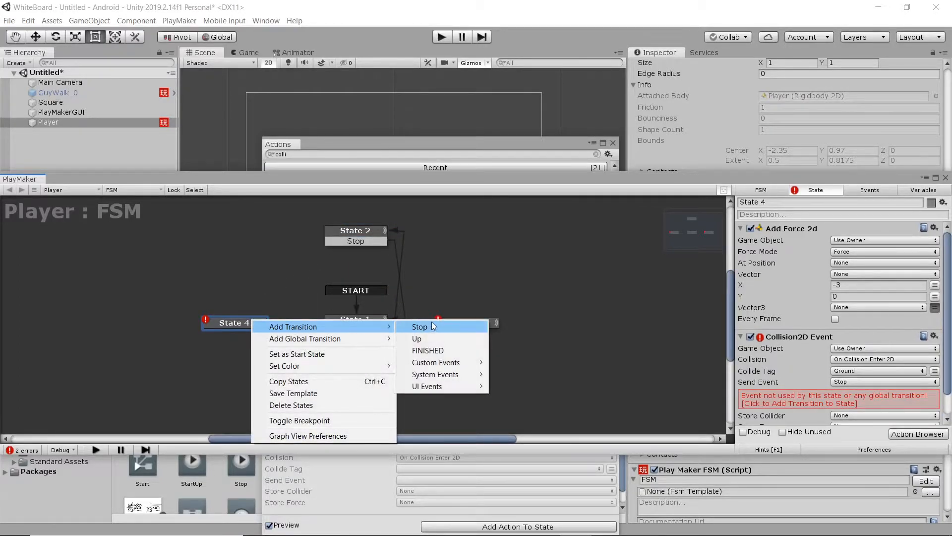
pyautogui.click(420, 327)
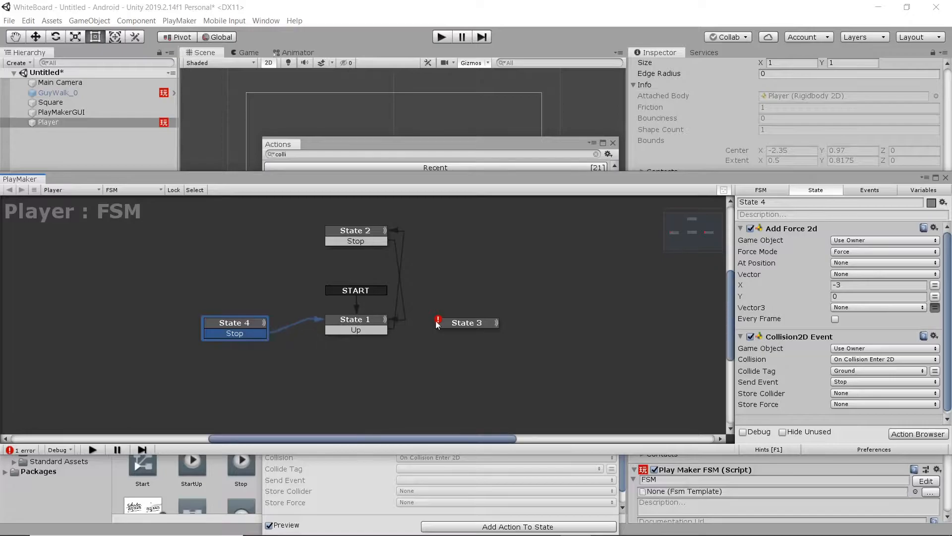
pyautogui.click(466, 323)
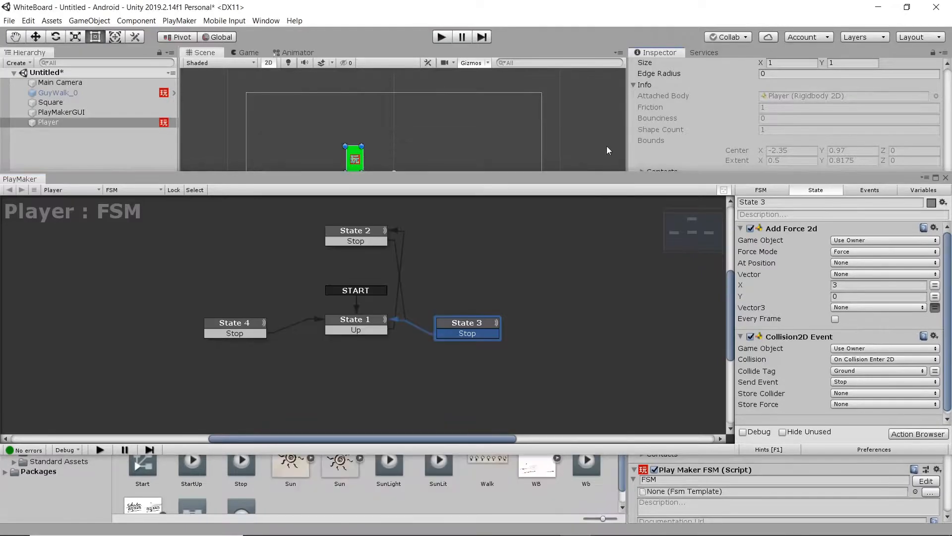
pyautogui.click(441, 36)
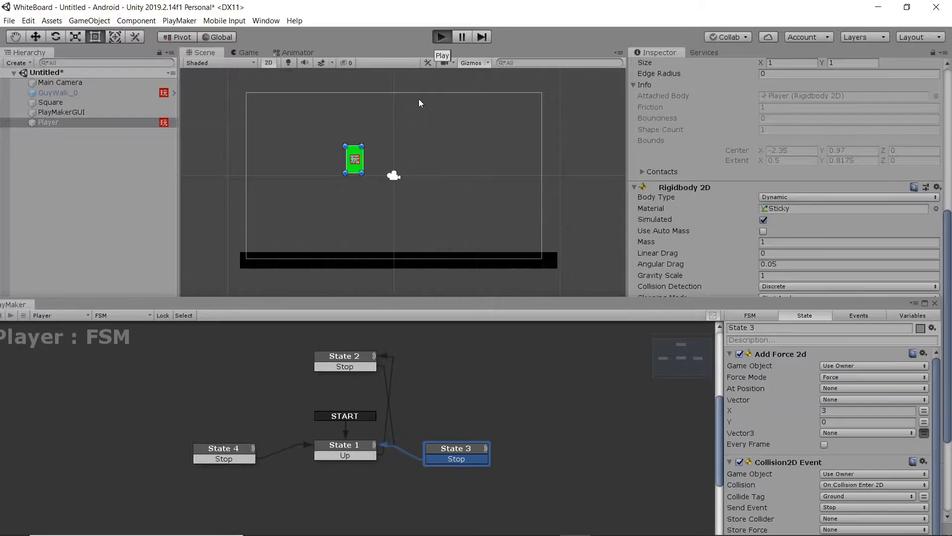
pyautogui.click(441, 36)
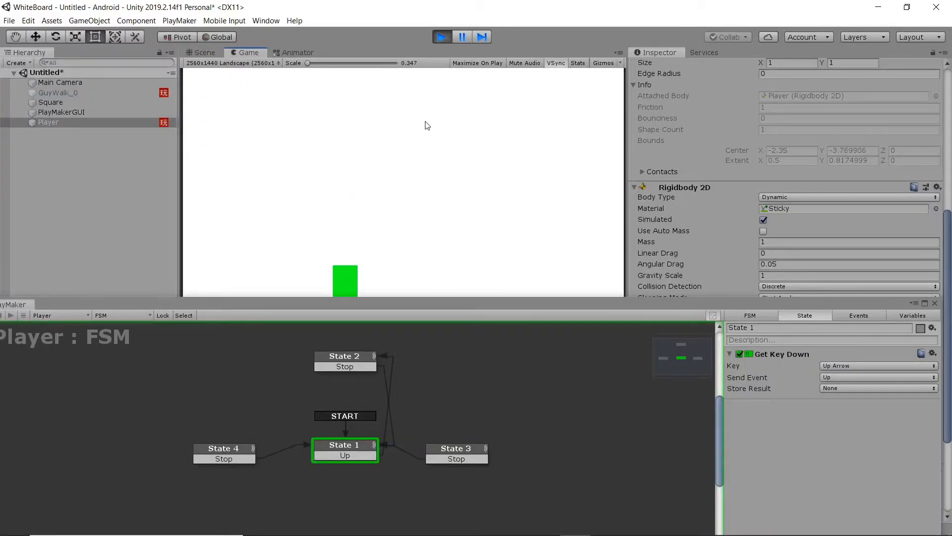
pyautogui.click(345, 356)
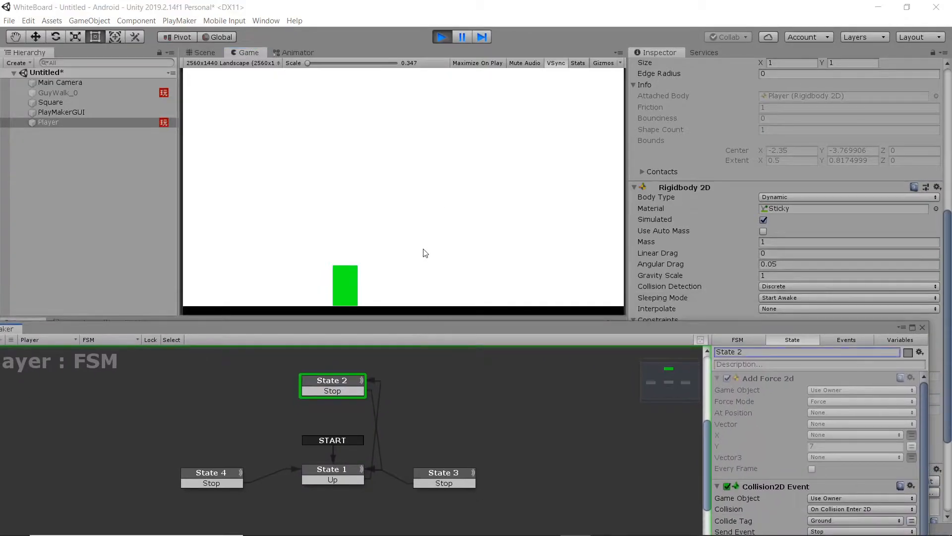
pyautogui.moveTo(500, 229)
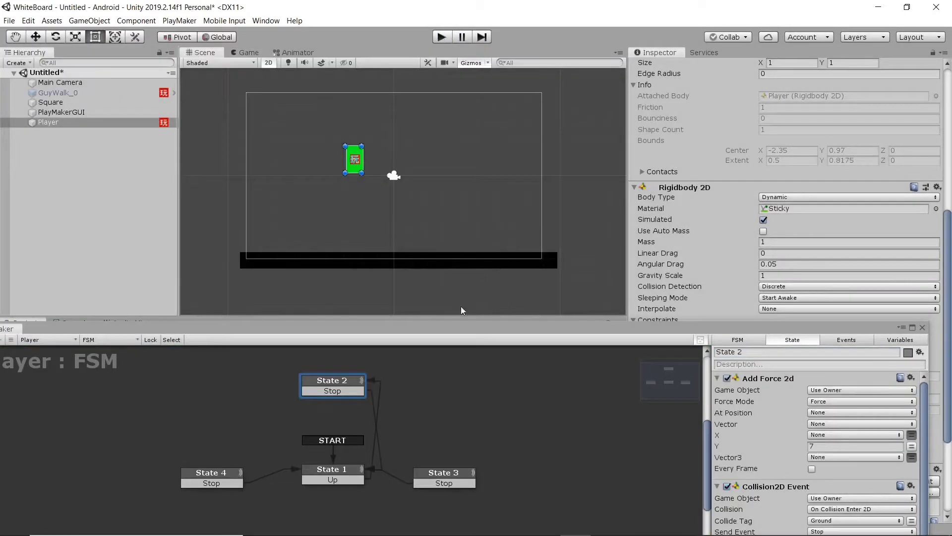
pyautogui.moveTo(796, 460)
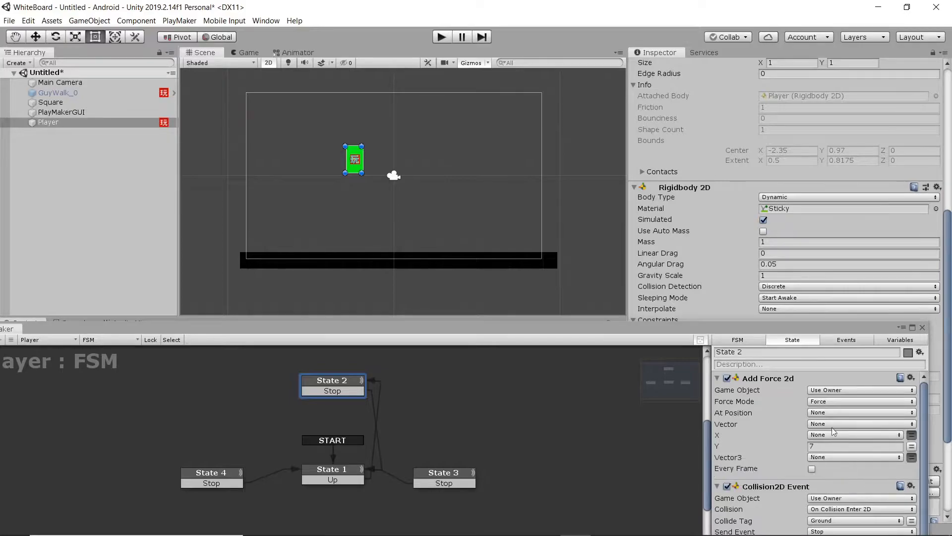
# Switch State 2's jump force to Impulse mode and test the jump in play mode.
pyautogui.click(859, 400)
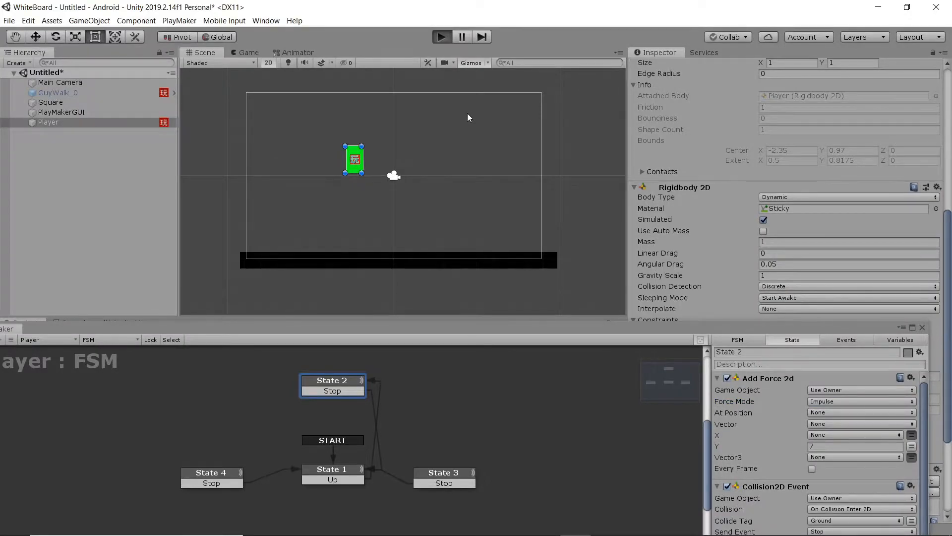
pyautogui.click(441, 36)
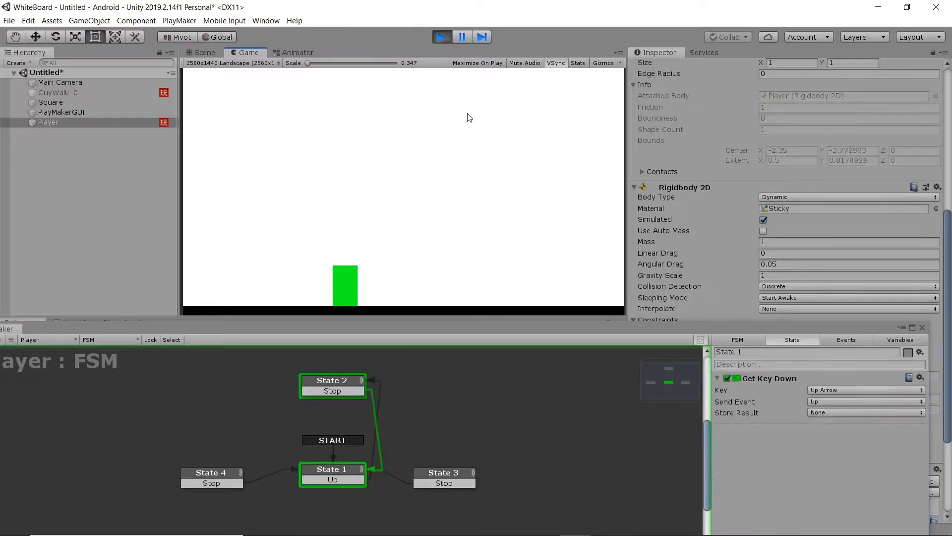
pyautogui.click(333, 380)
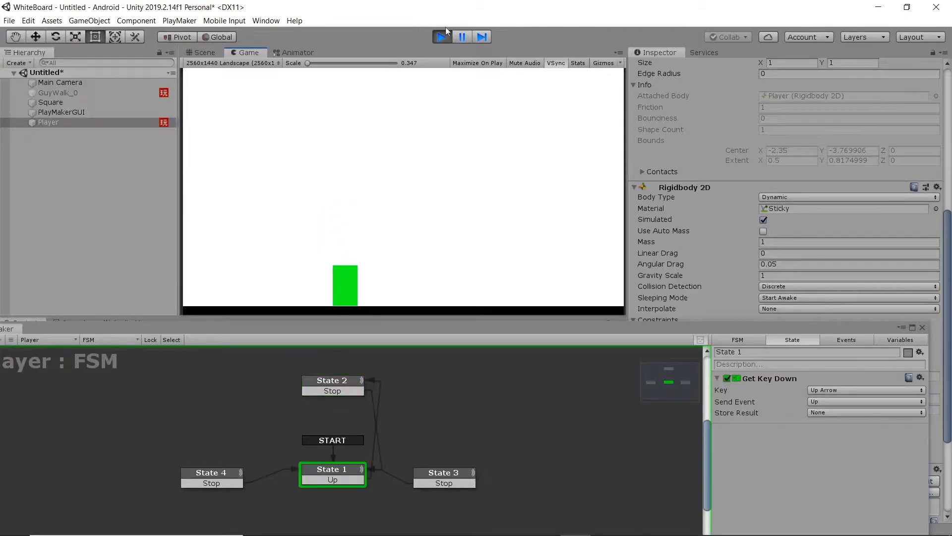
pyautogui.click(442, 36)
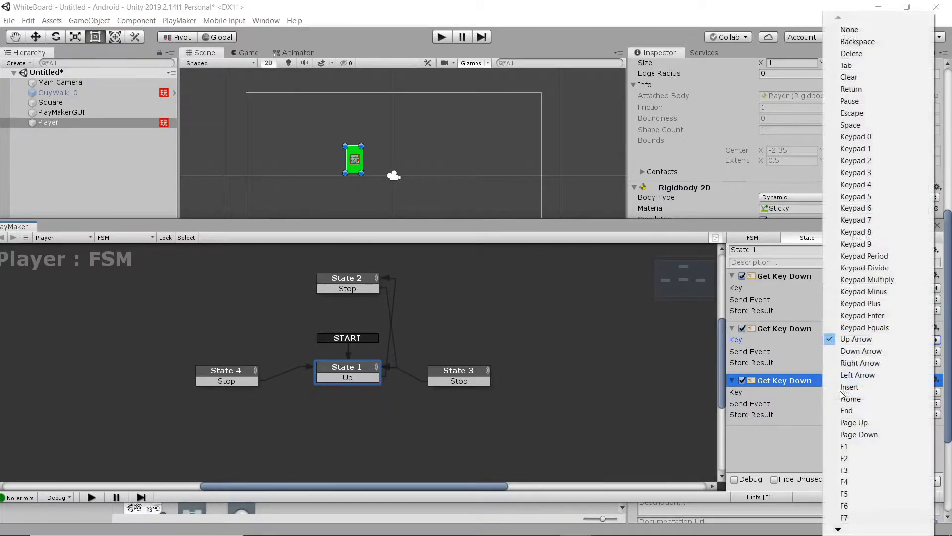
# Make Get Key Down send new event Right on Right Arrow, and Left on Left Arrow.
pyautogui.click(858, 375)
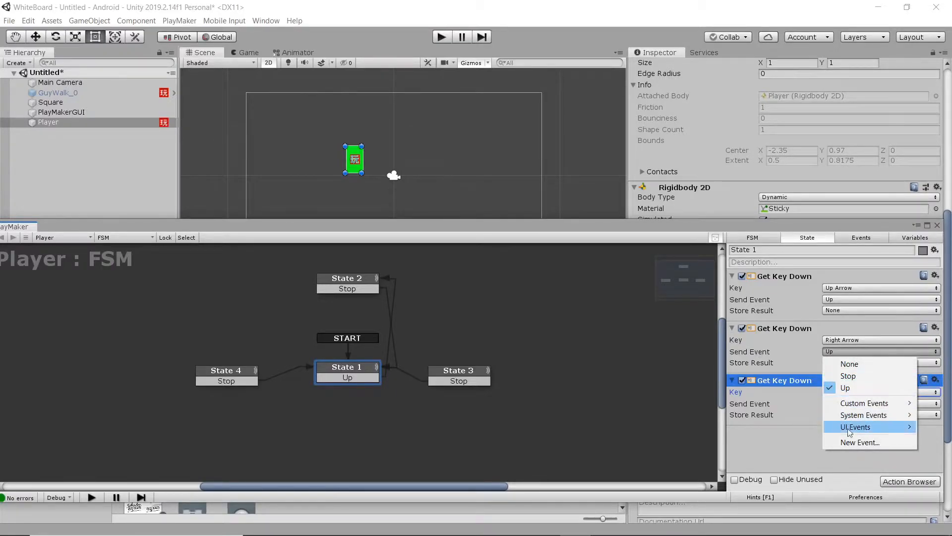
pyautogui.click(859, 442)
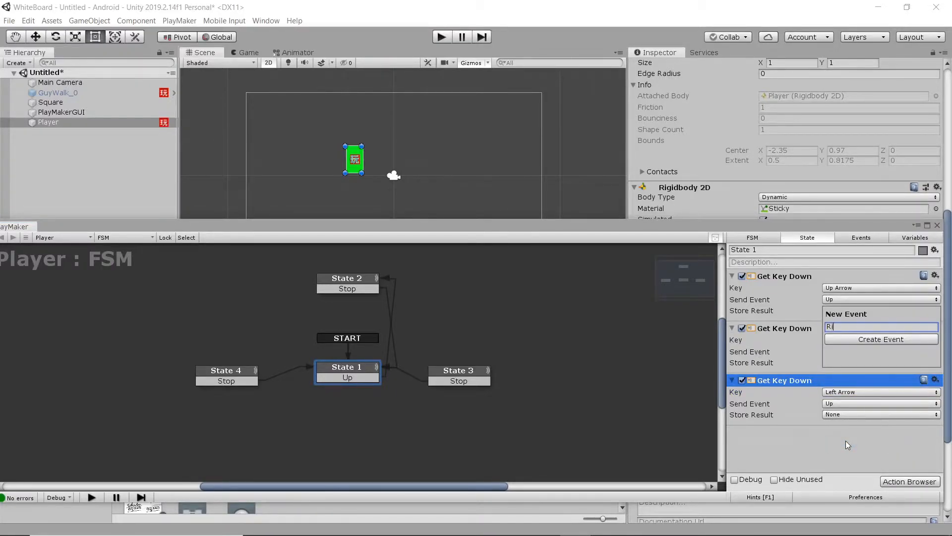
pyautogui.click(880, 339)
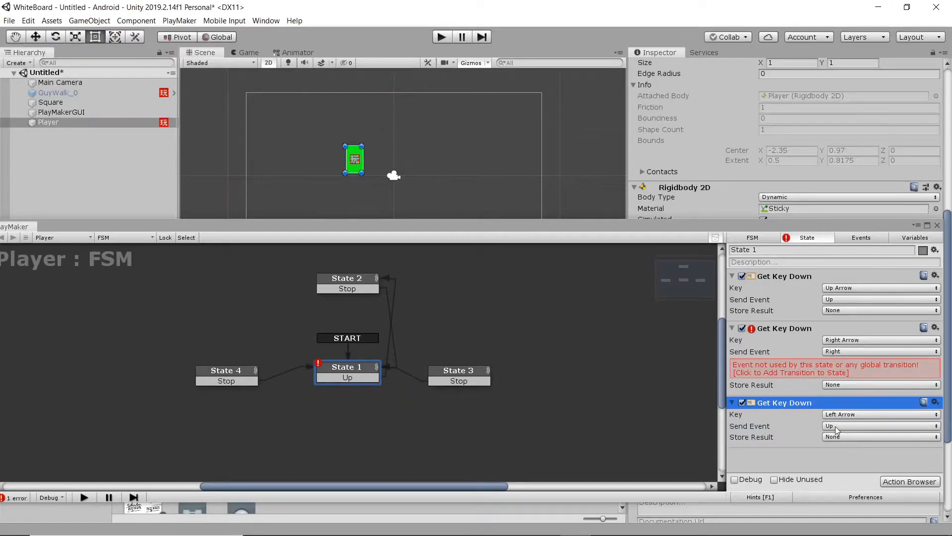
pyautogui.click(879, 425)
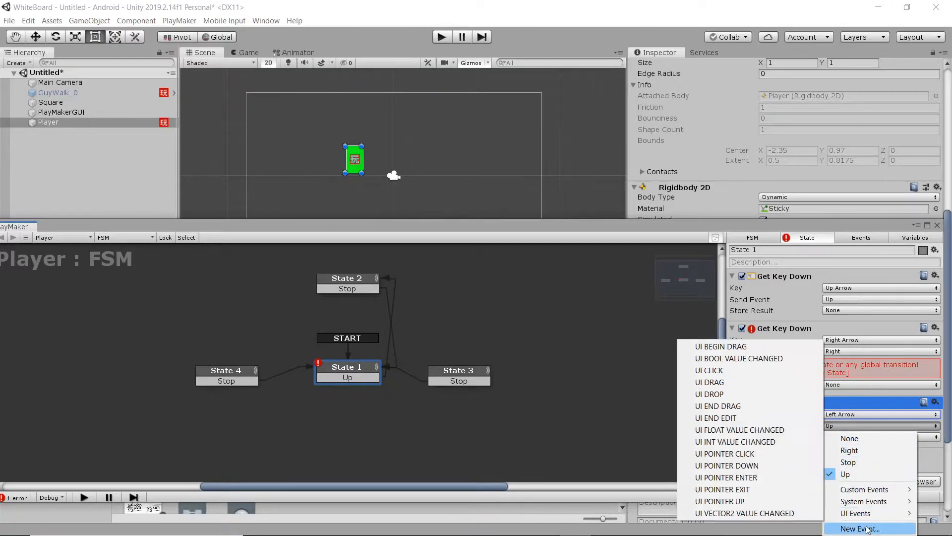
pyautogui.click(857, 529)
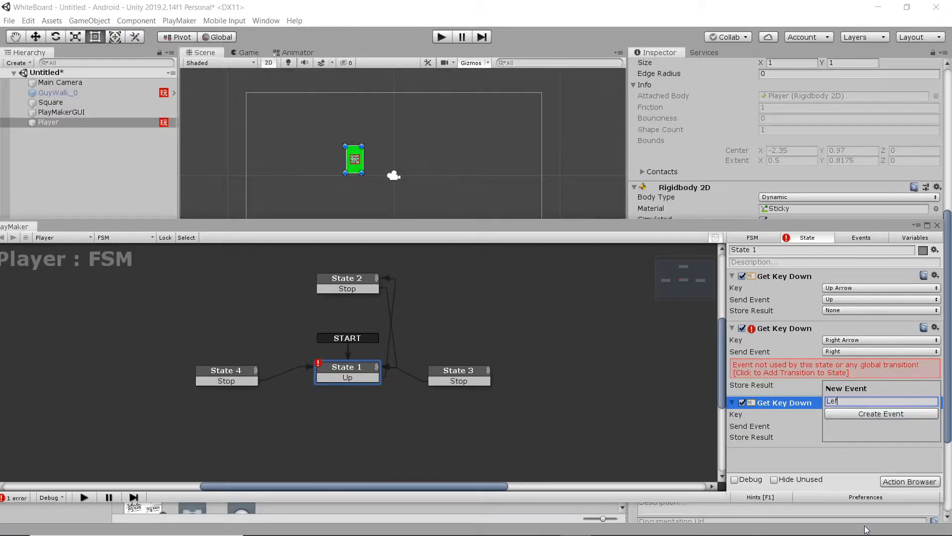
pyautogui.click(881, 413)
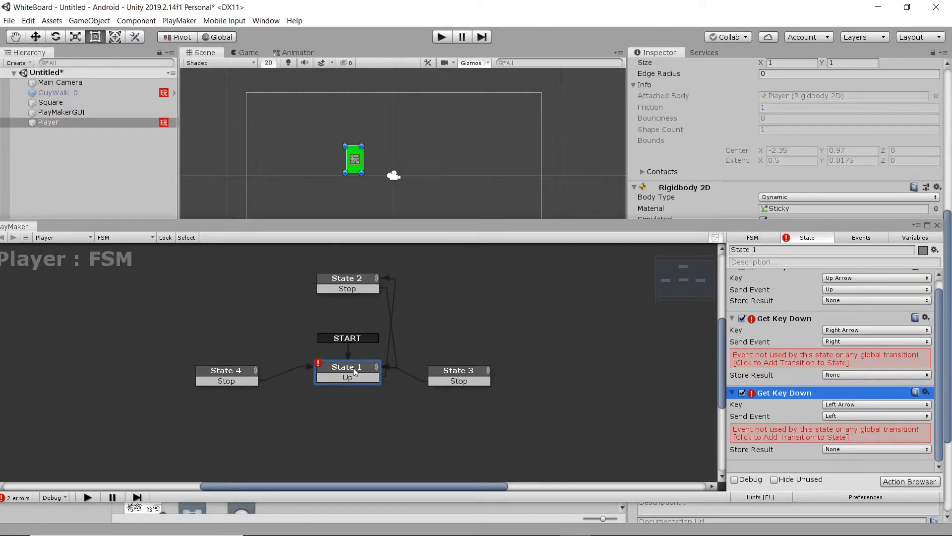
# Add Left and Right transitions to State 1, wired to States 4 and 3.
pyautogui.rightClick(348, 367)
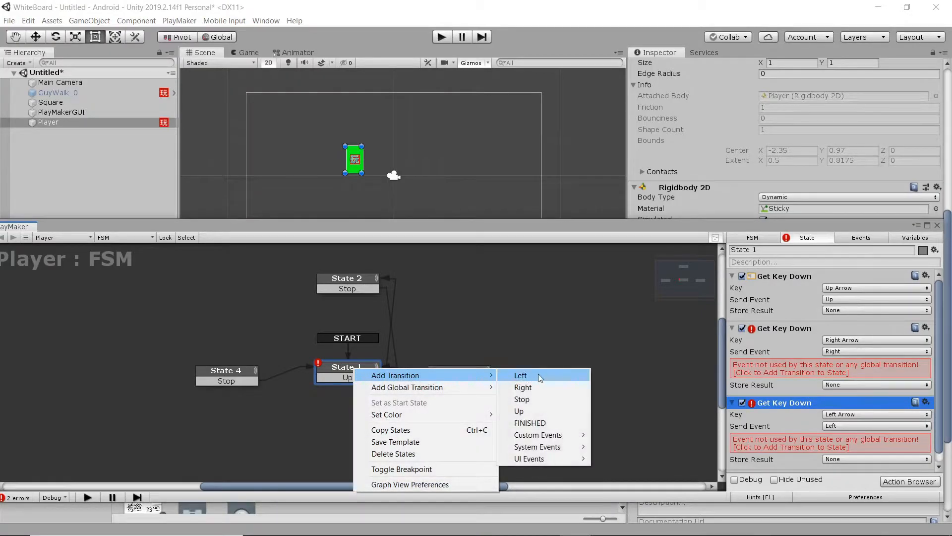
pyautogui.click(520, 375)
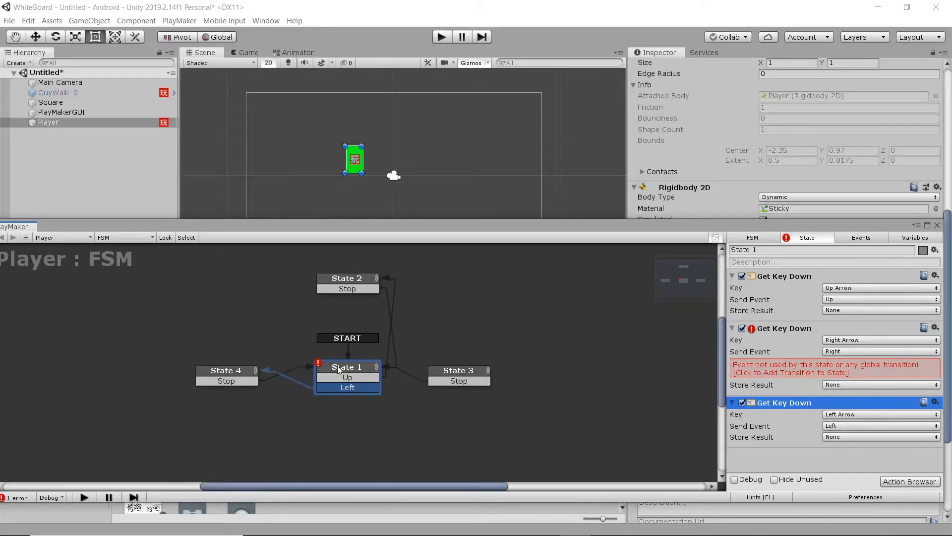
pyautogui.rightClick(339, 369)
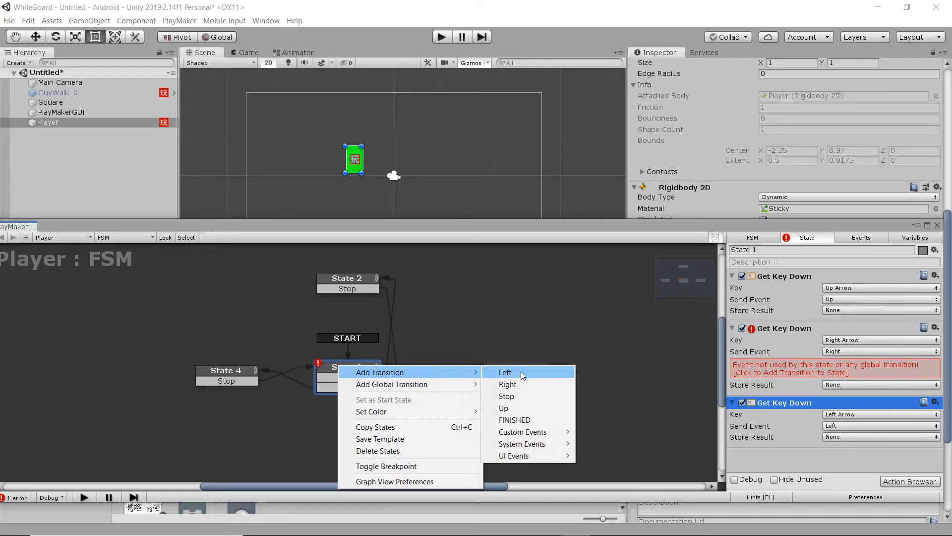
pyautogui.click(507, 384)
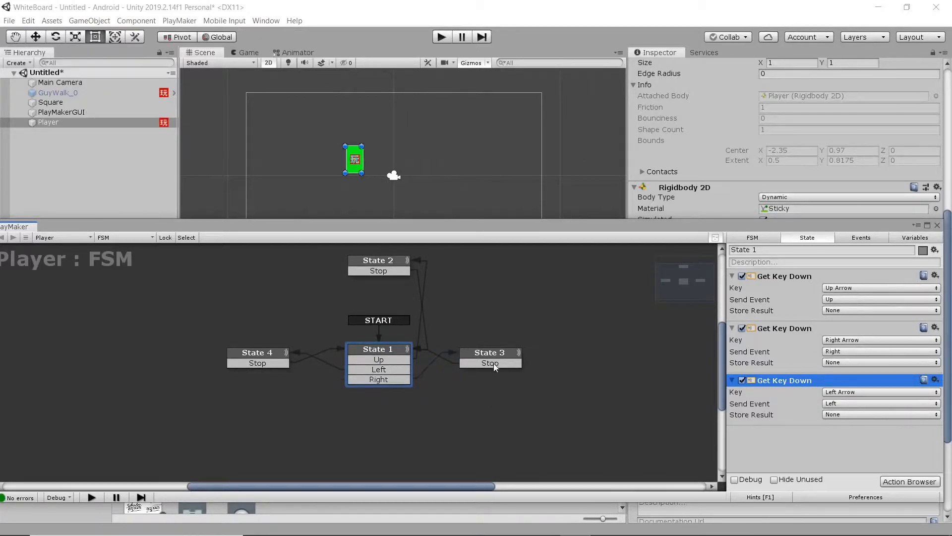
# Add a Get Key Up action to State 3 sending Stop on Right Arrow release.
pyautogui.click(489, 352)
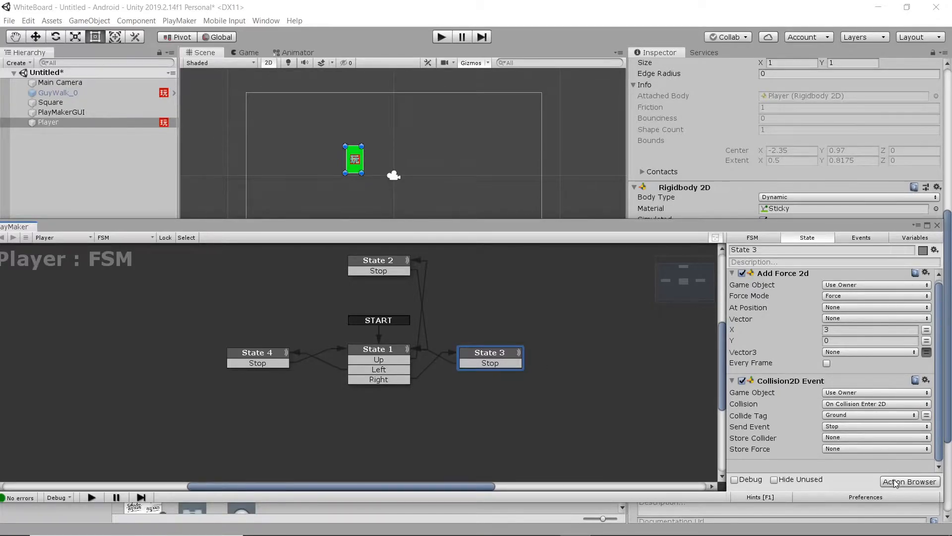
pyautogui.click(910, 481)
pyautogui.write('getke')
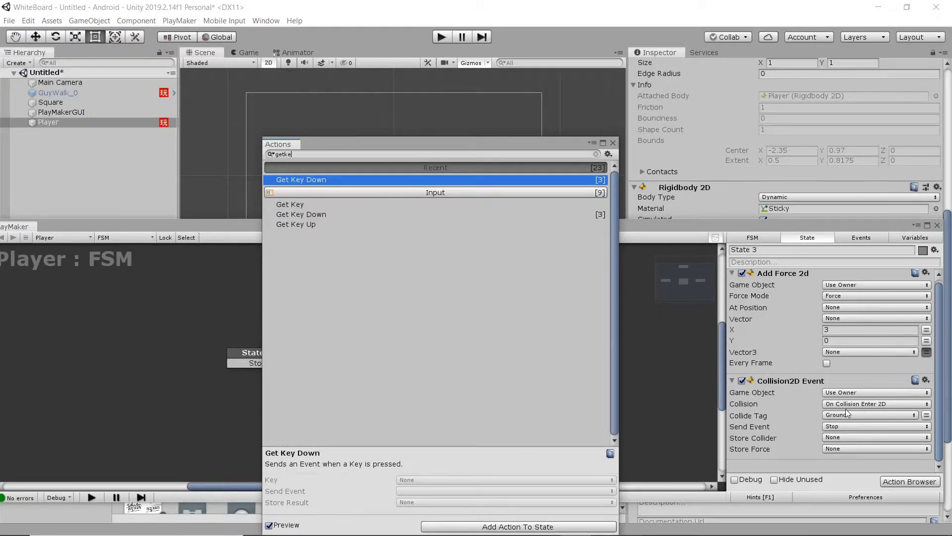
pyautogui.click(291, 204)
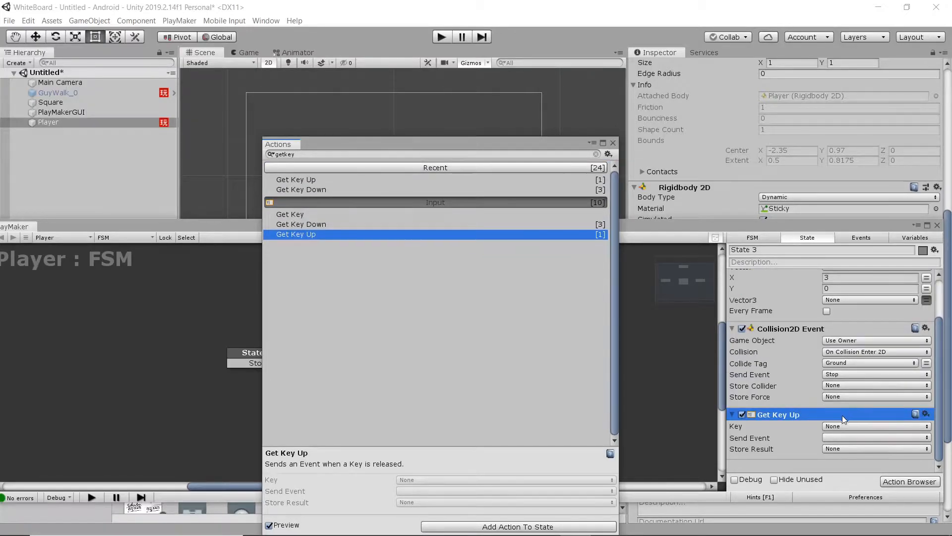
pyautogui.click(875, 426)
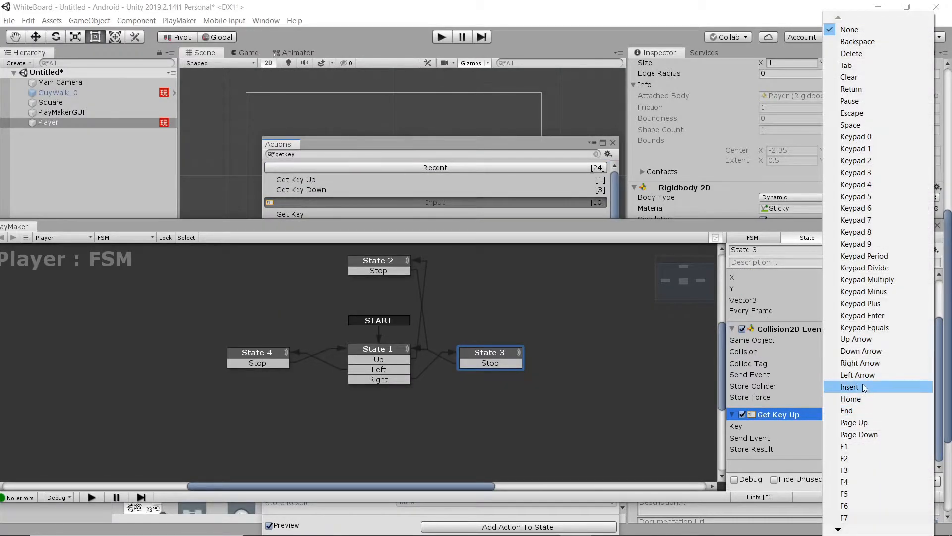
pyautogui.click(860, 362)
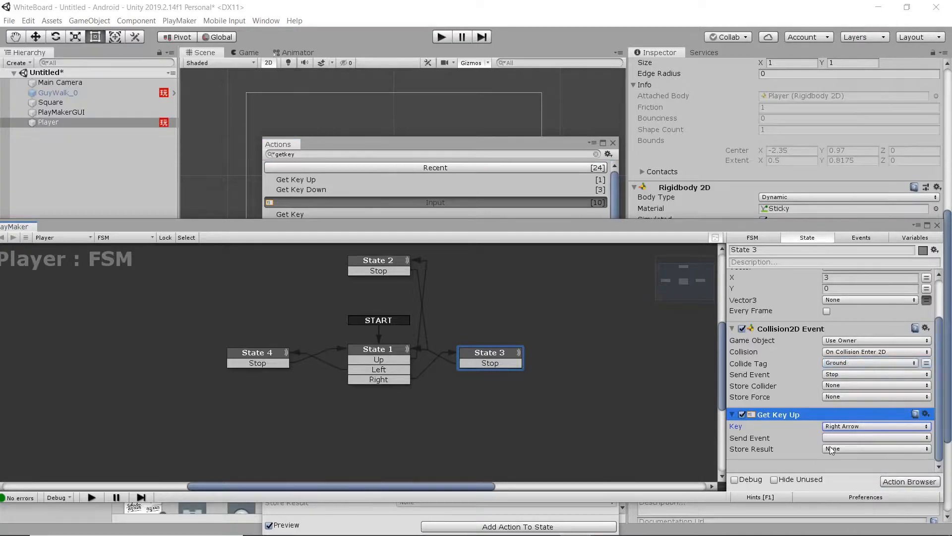
pyautogui.click(875, 438)
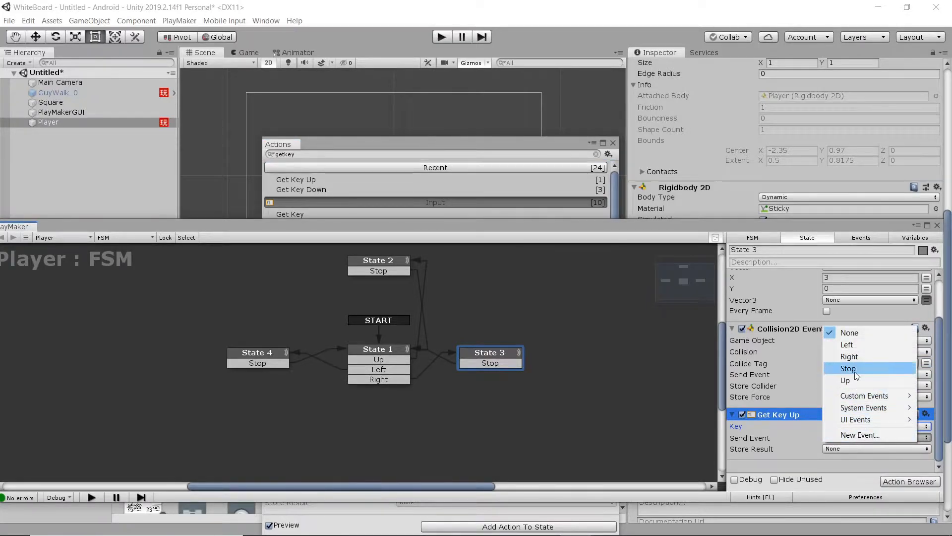
pyautogui.click(847, 368)
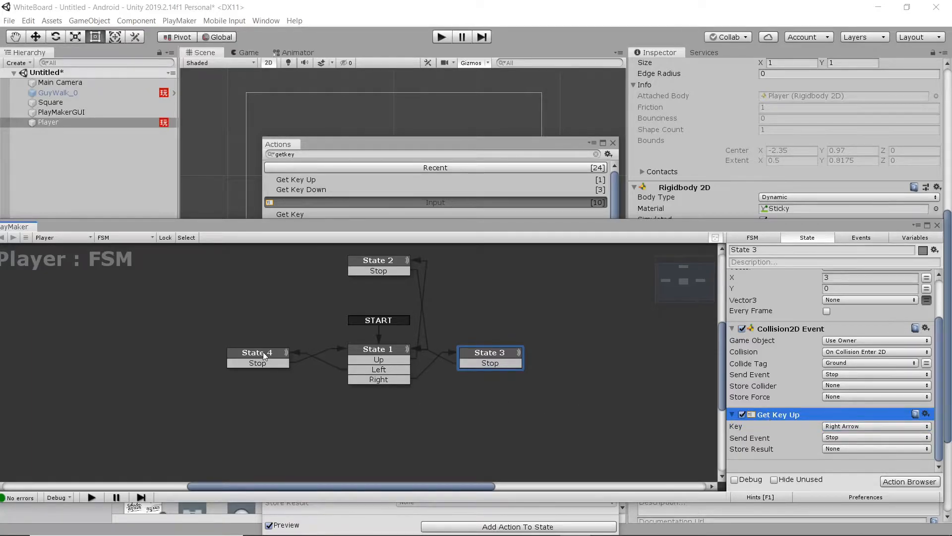
# Set State 4's Get Key Up key to Left Arrow.
pyautogui.click(257, 353)
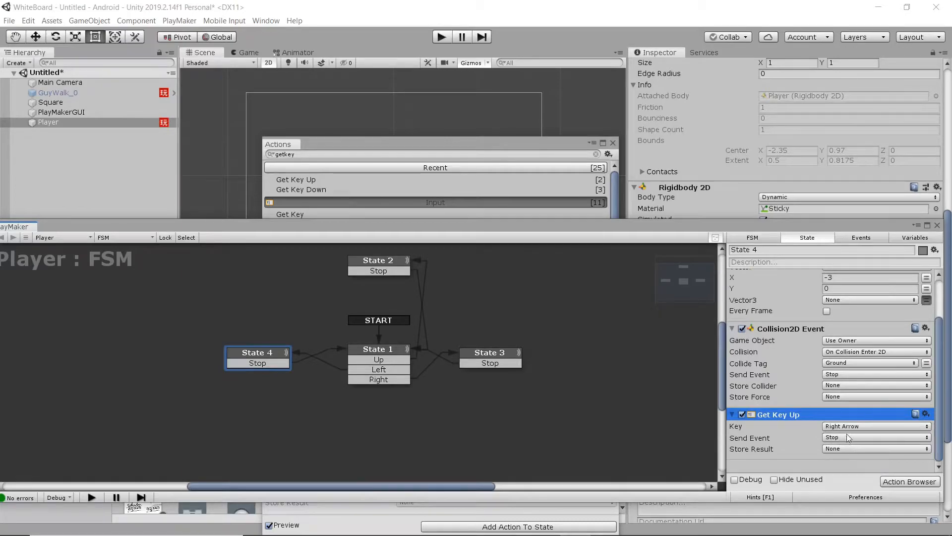
pyautogui.click(874, 425)
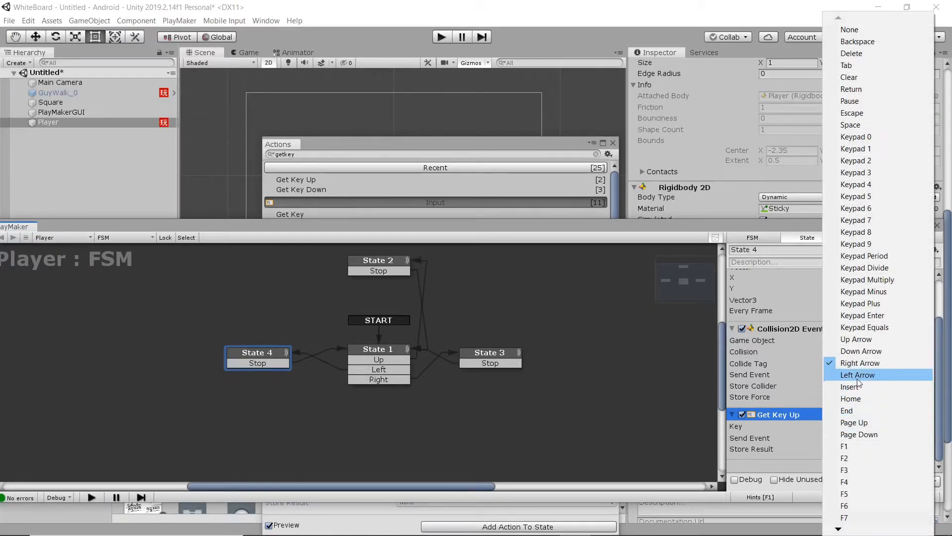
pyautogui.click(857, 374)
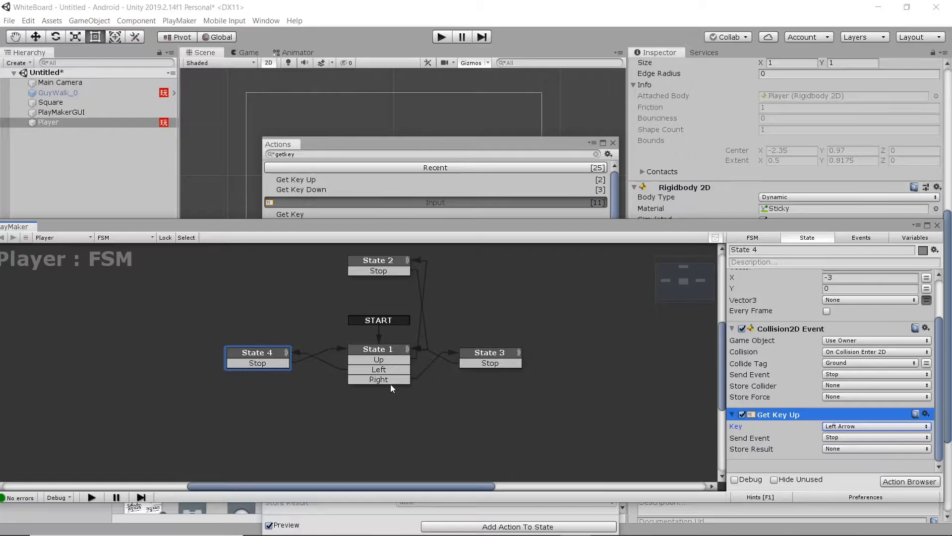
pyautogui.click(376, 349)
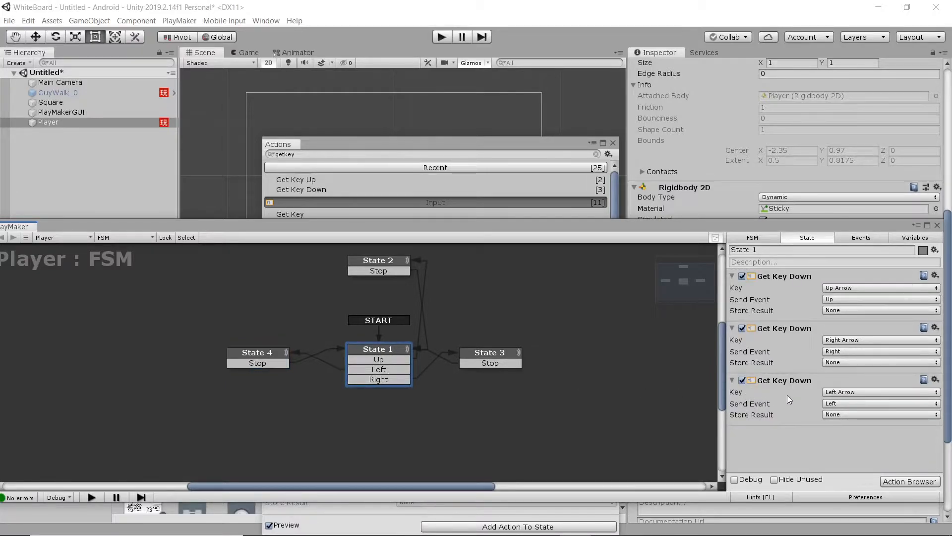
pyautogui.moveTo(841, 364)
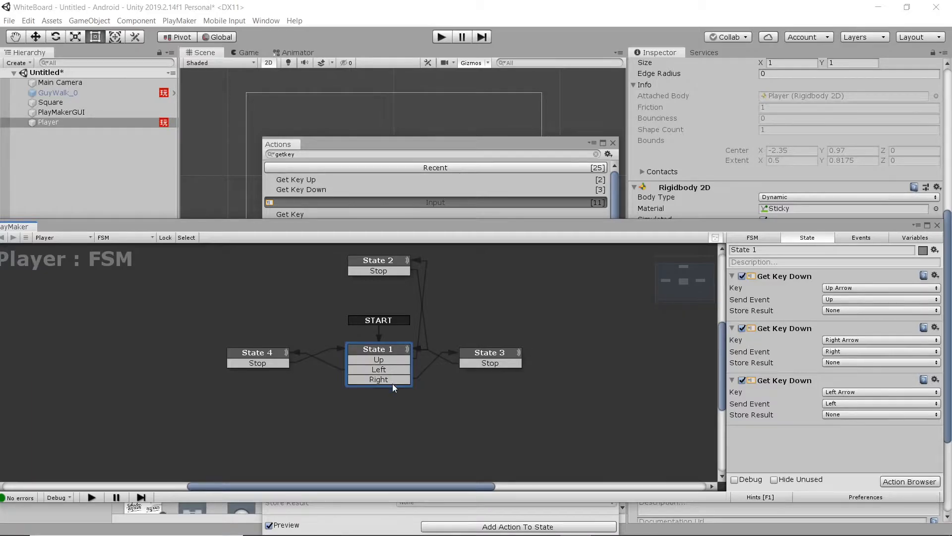
pyautogui.moveTo(436, 238)
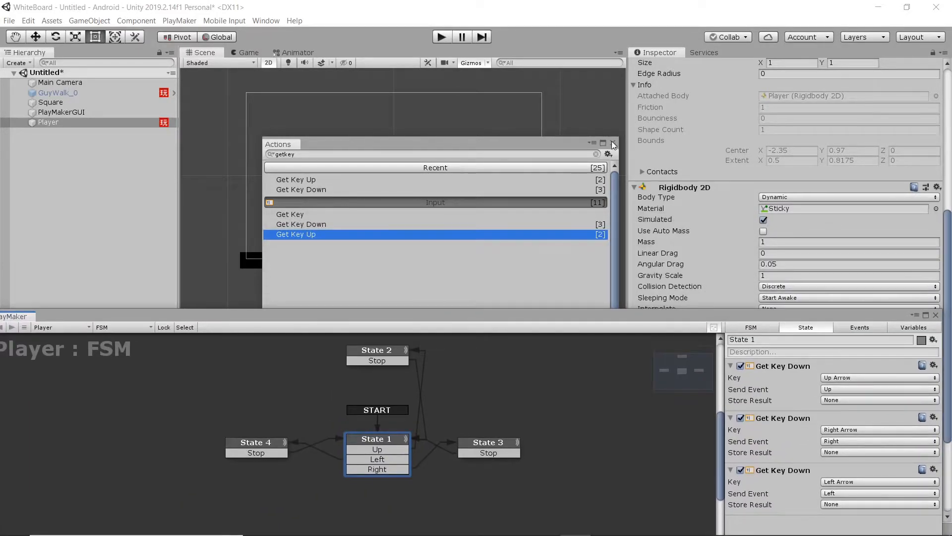
# Close the Actions browser and run a play test of States 1, 3 and 2.
pyautogui.click(612, 143)
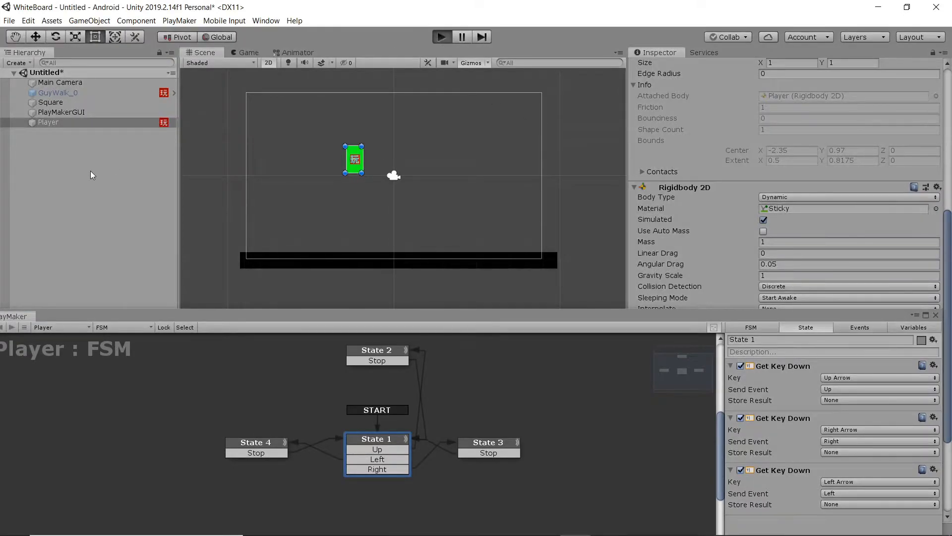
pyautogui.click(442, 36)
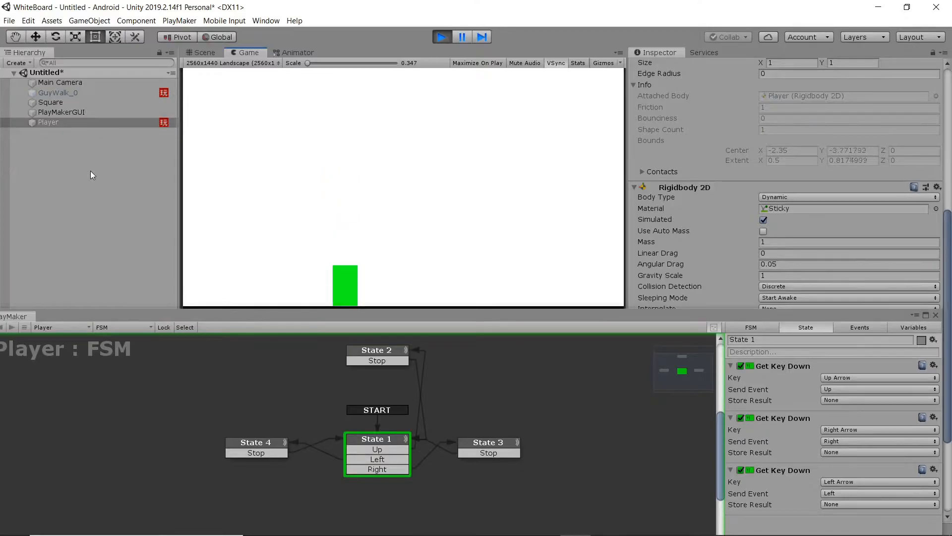
pyautogui.click(488, 442)
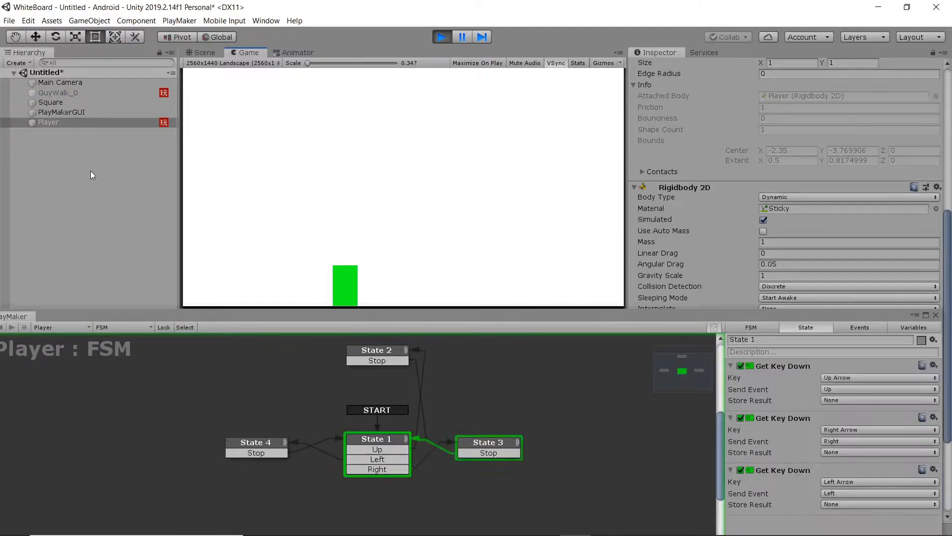
pyautogui.click(376, 350)
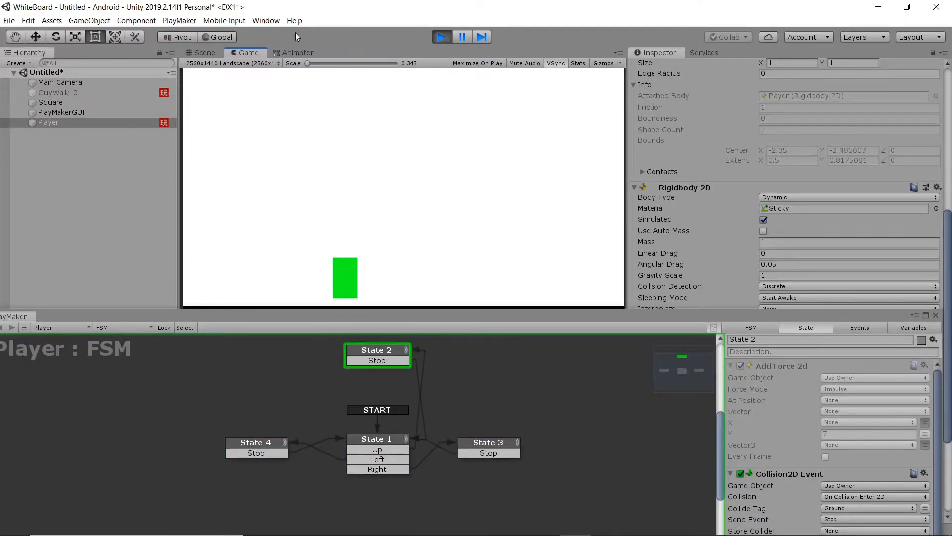
pyautogui.click(441, 36)
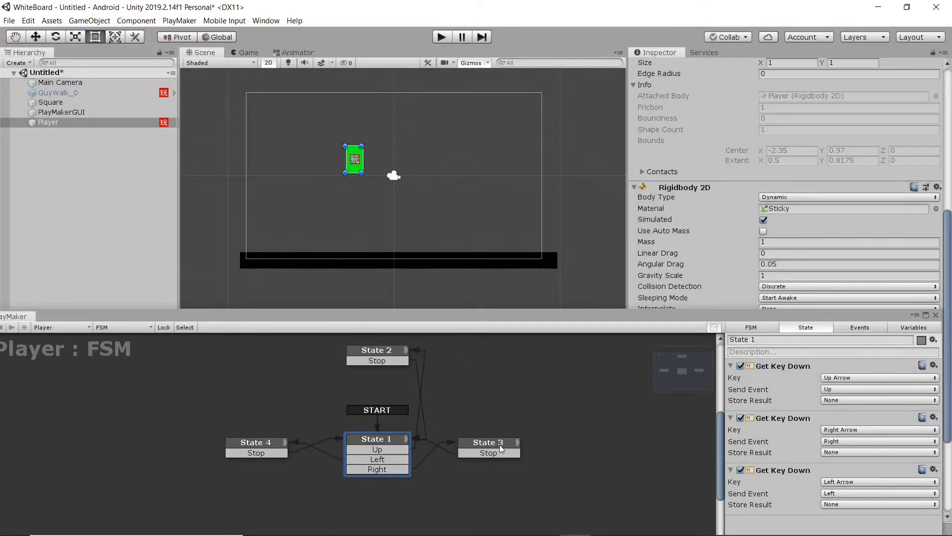
# Set States 3 and 4's Add Force 2d to Force mode every frame, then play.
pyautogui.click(487, 442)
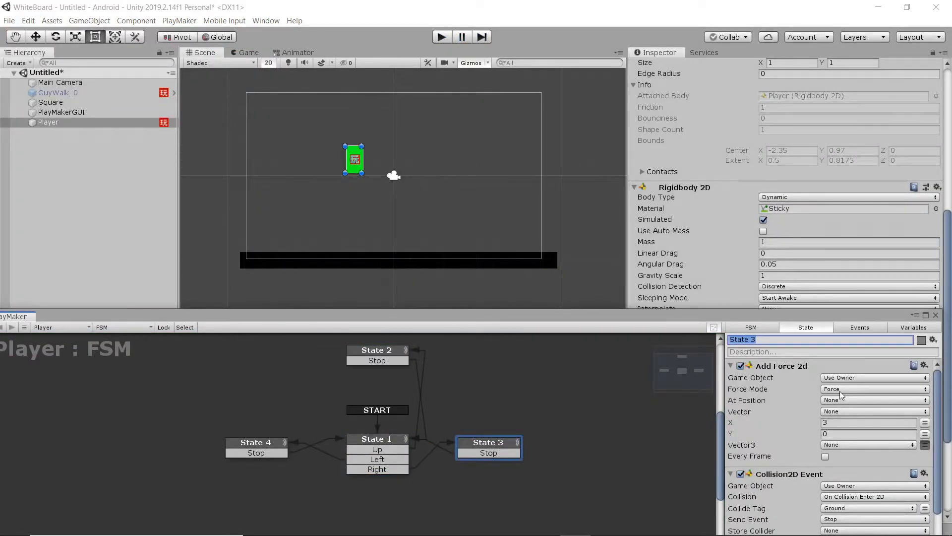
pyautogui.click(873, 389)
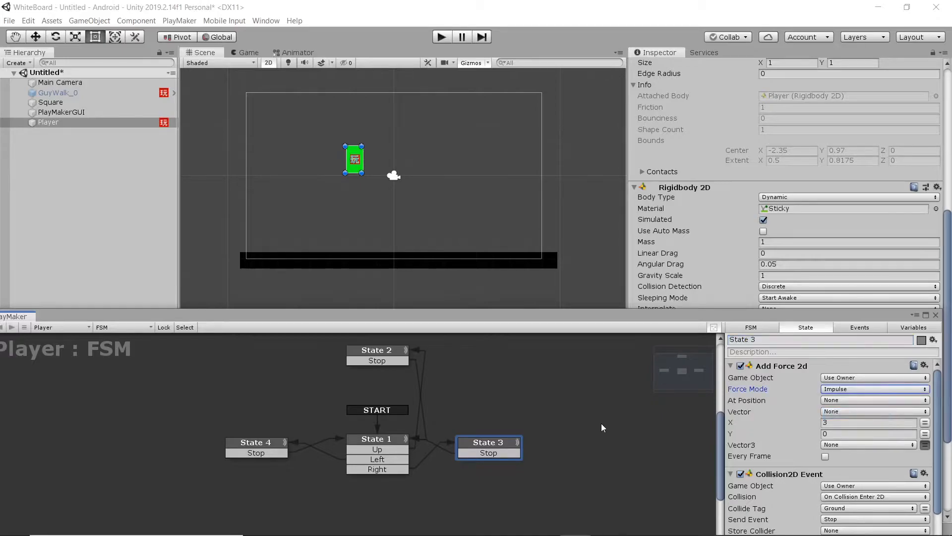
pyautogui.click(255, 441)
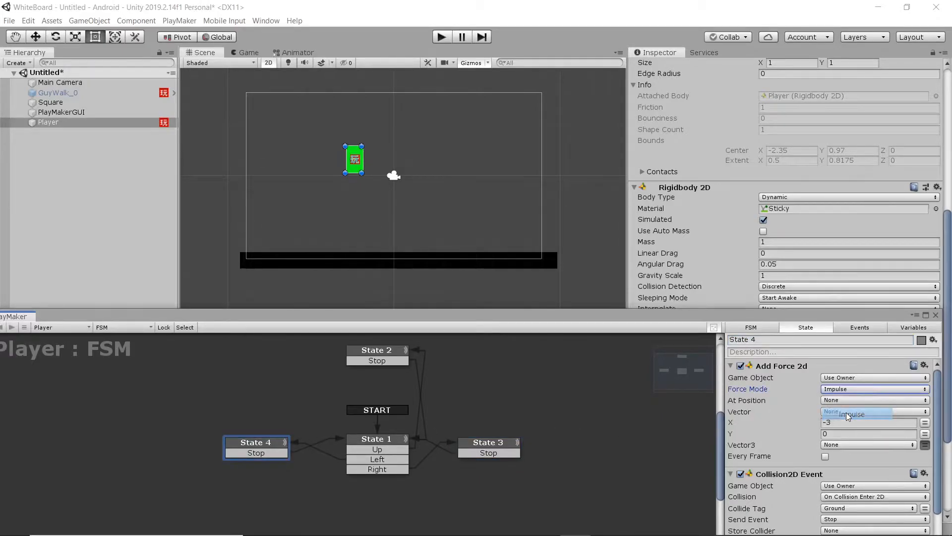
pyautogui.click(825, 456)
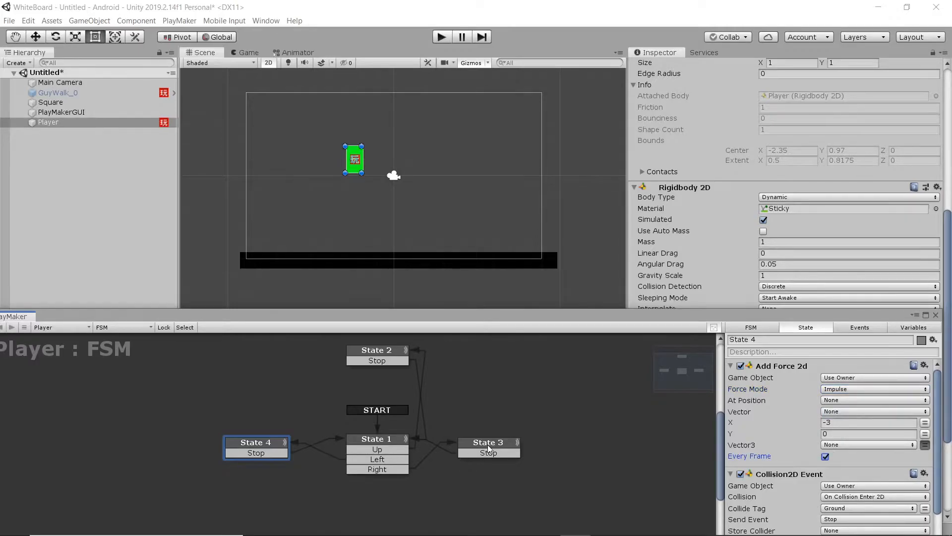
pyautogui.click(488, 441)
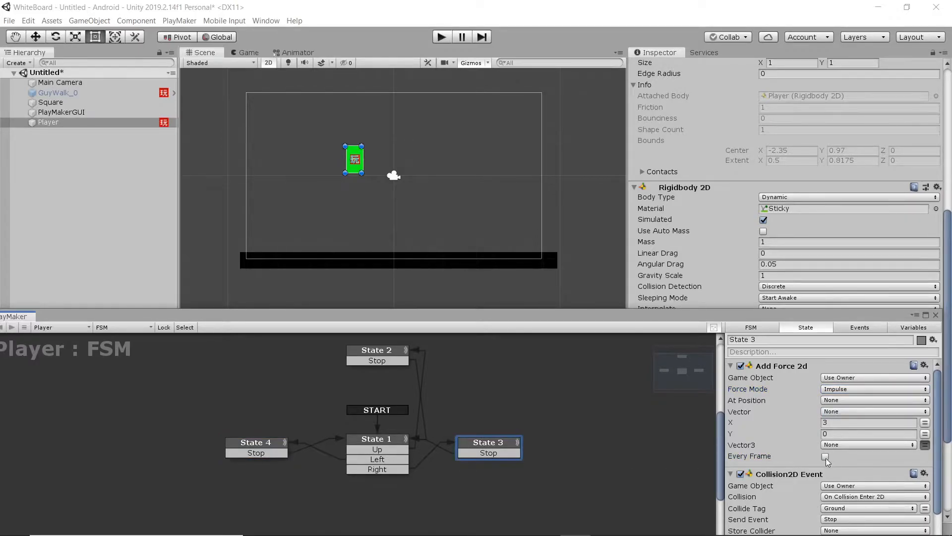
pyautogui.click(825, 457)
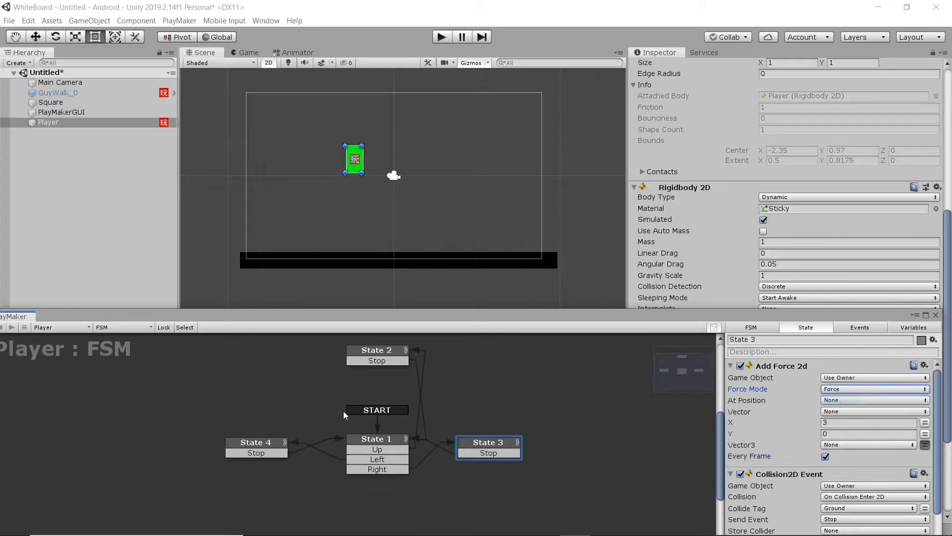
pyautogui.click(256, 441)
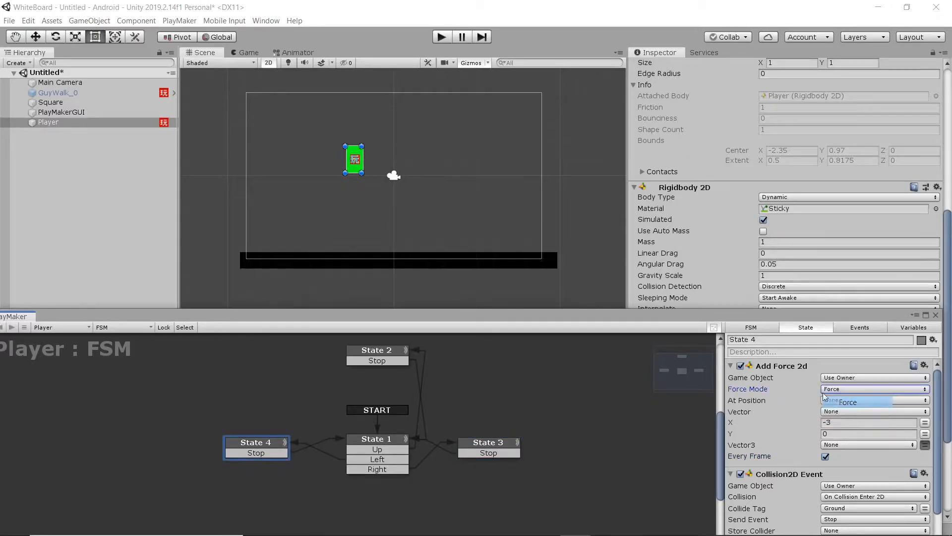
pyautogui.click(871, 388)
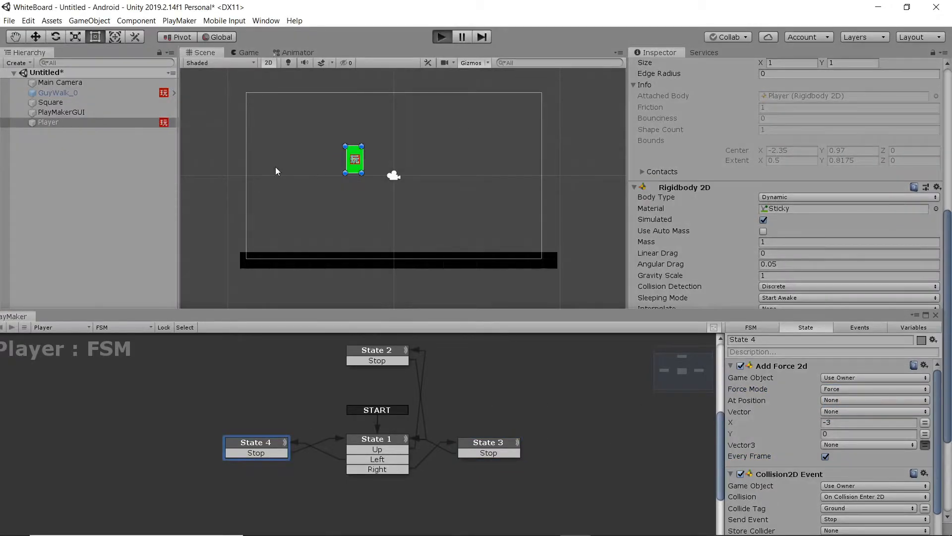
pyautogui.click(441, 37)
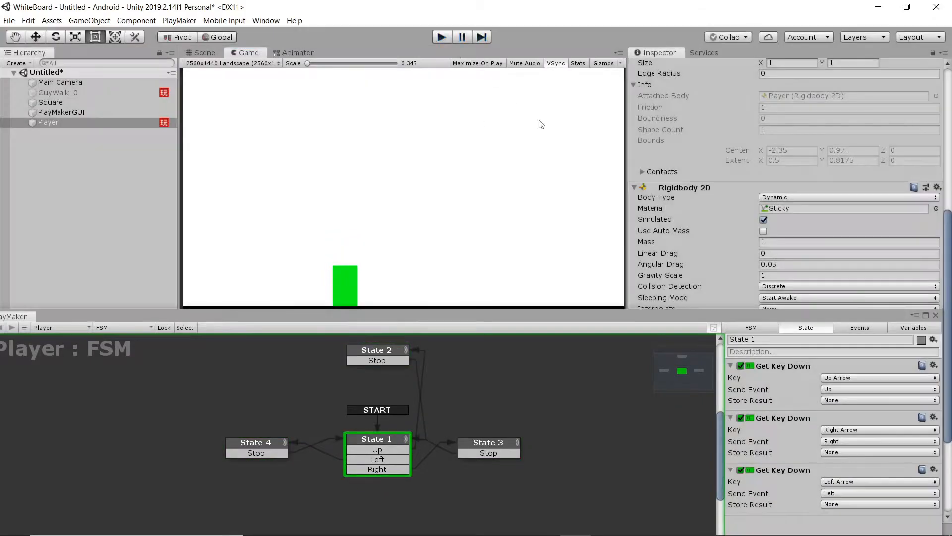
# Switch States 3 and 4's Add Force 2d mode to Impulse and start a play test.
pyautogui.click(488, 441)
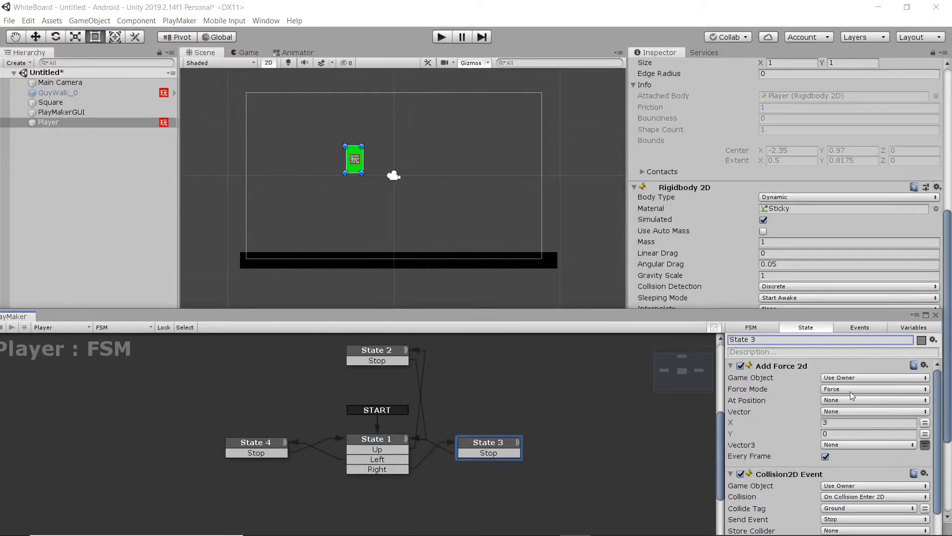
pyautogui.click(875, 389)
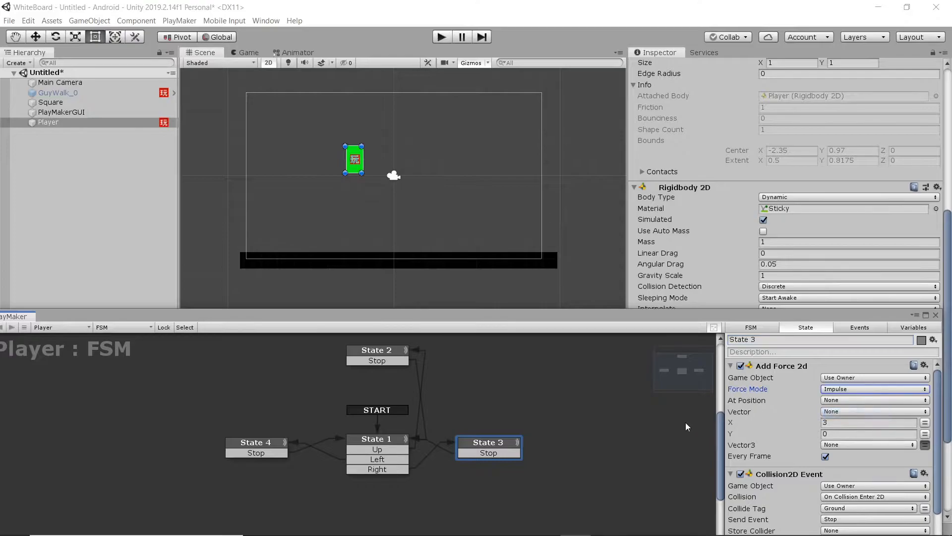
pyautogui.click(873, 389)
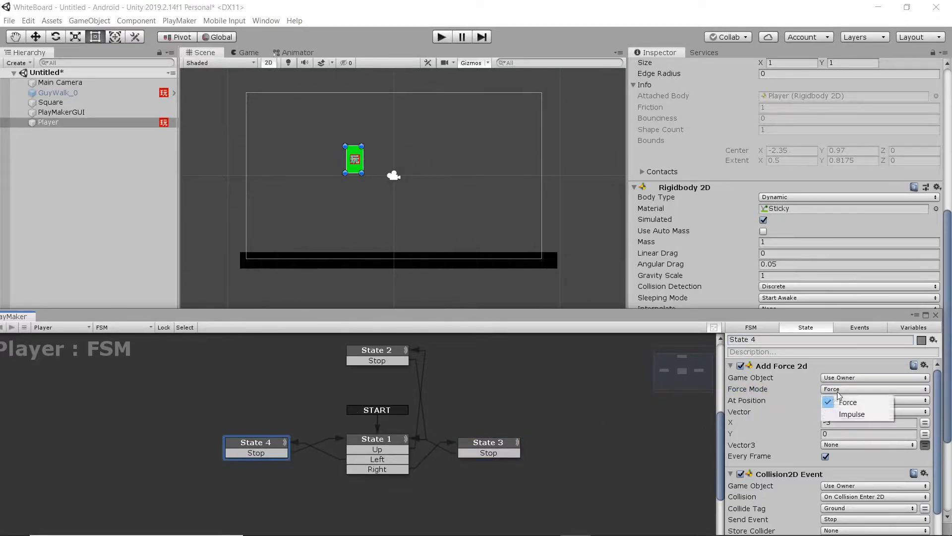
pyautogui.click(852, 414)
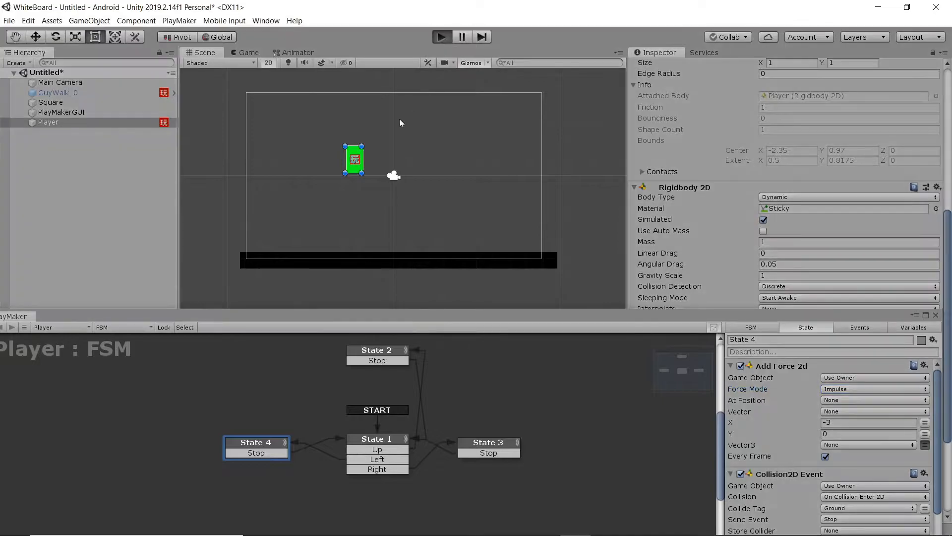
pyautogui.moveTo(205, 198)
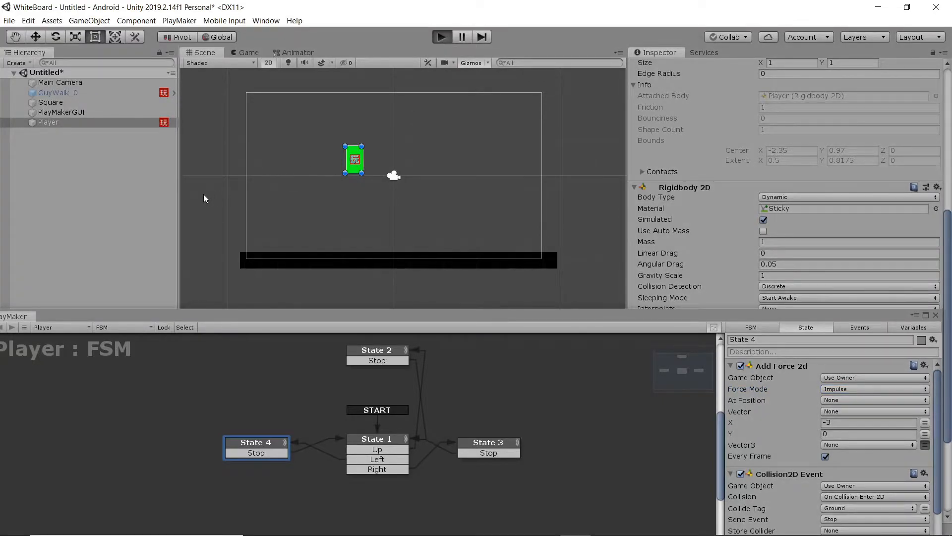
pyautogui.click(441, 36)
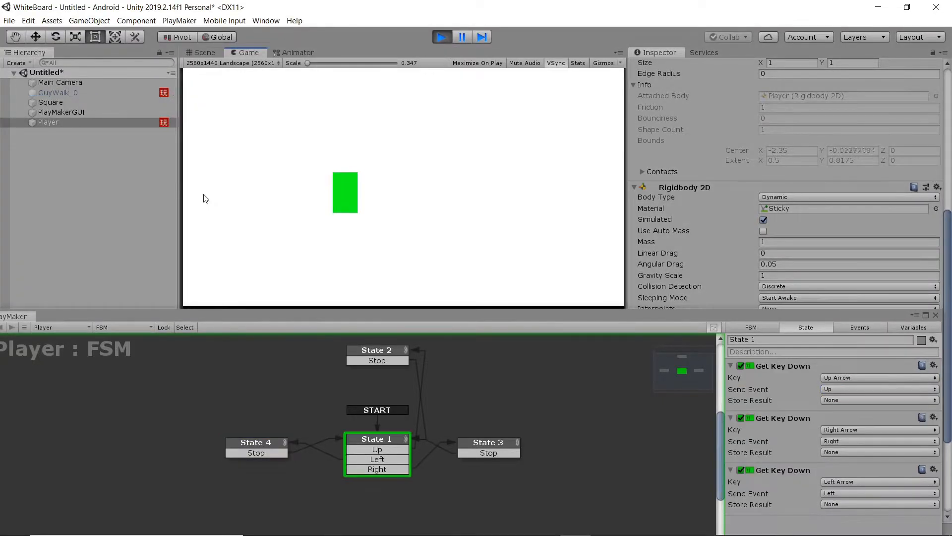
# Stop play, set State 4's X force to -0.5, then run and stop a test.
pyautogui.click(255, 442)
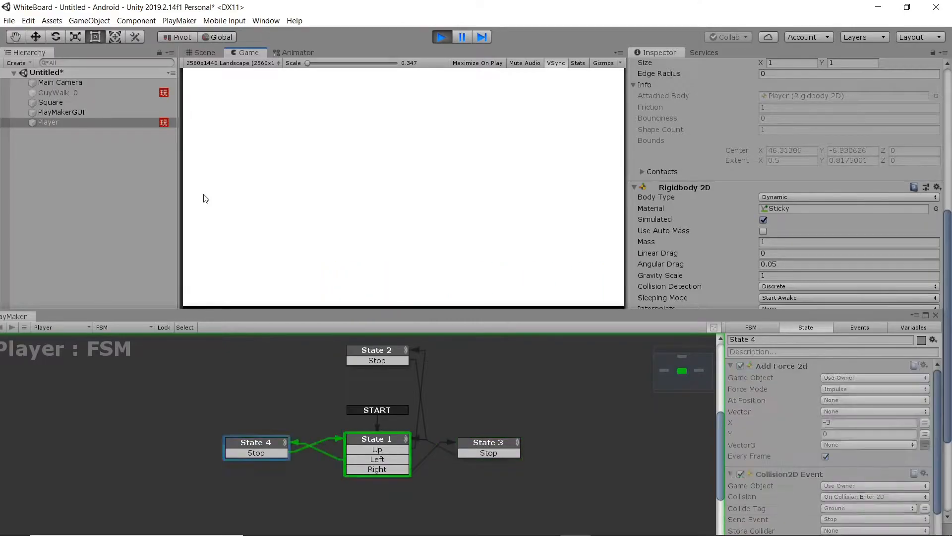
pyautogui.click(375, 439)
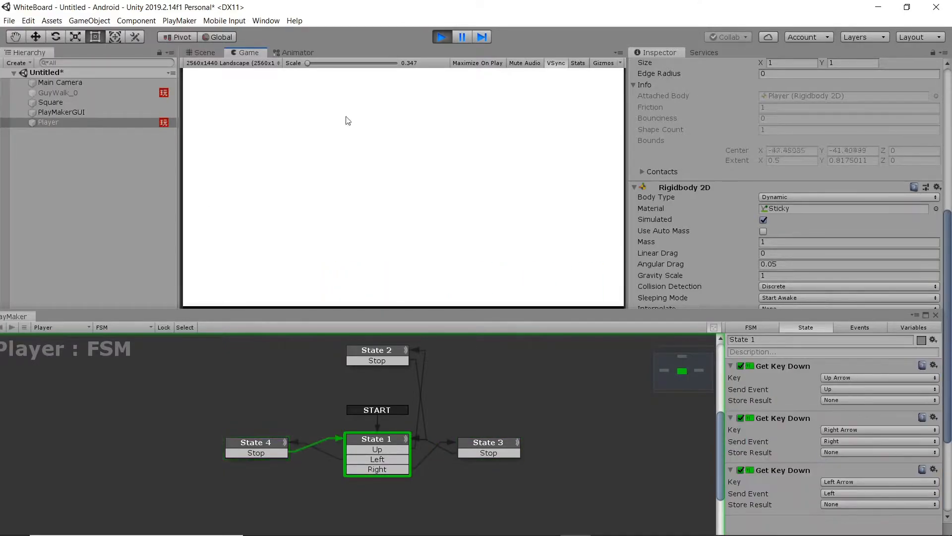
pyautogui.click(204, 53)
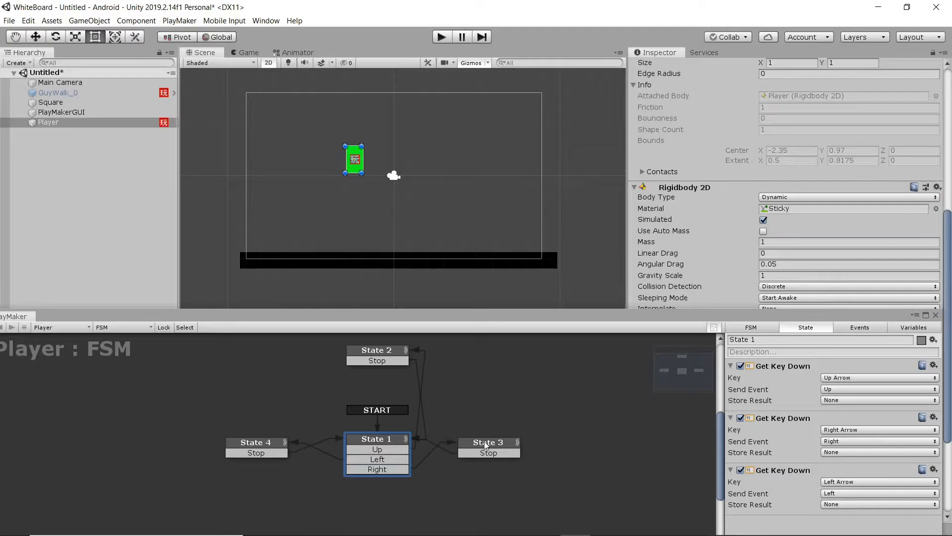
pyautogui.click(488, 441)
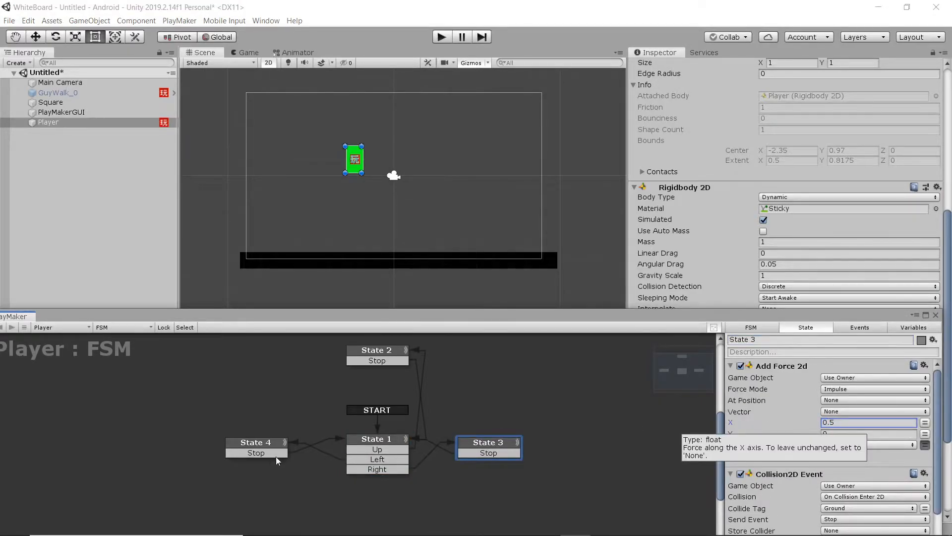
pyautogui.click(256, 442)
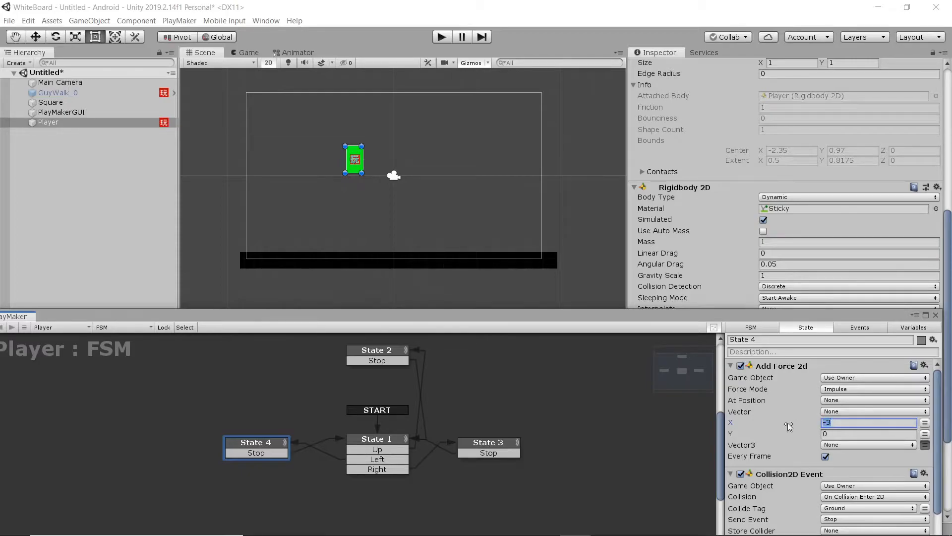
pyautogui.write('-0.5')
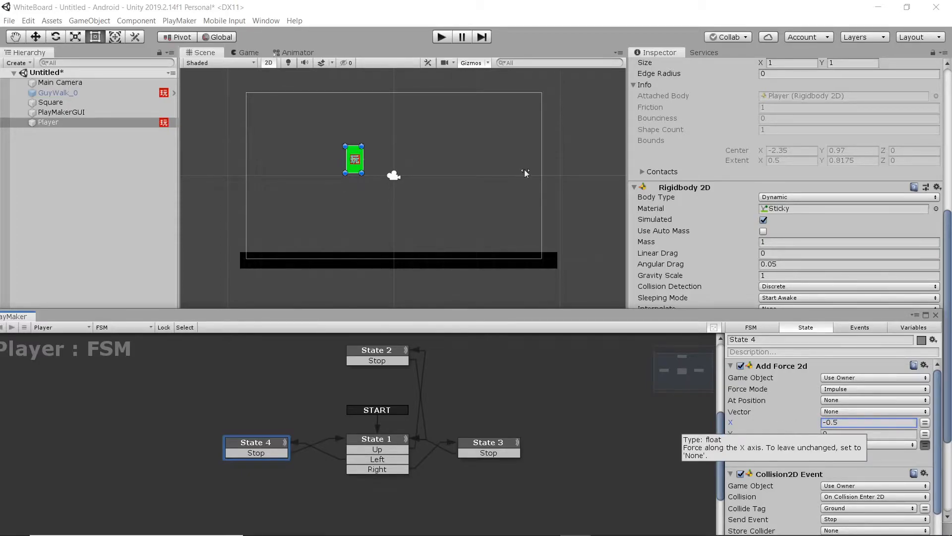
pyautogui.moveTo(241, 211)
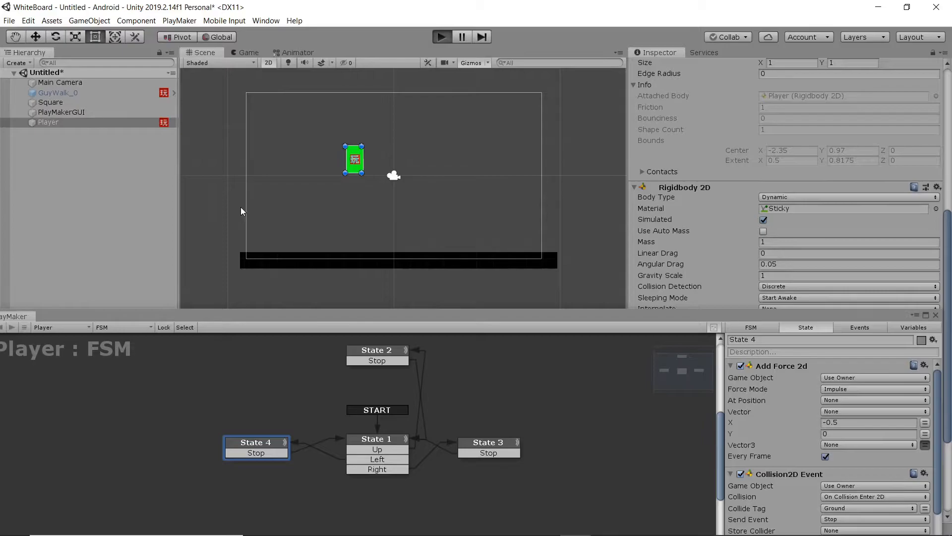
pyautogui.click(442, 36)
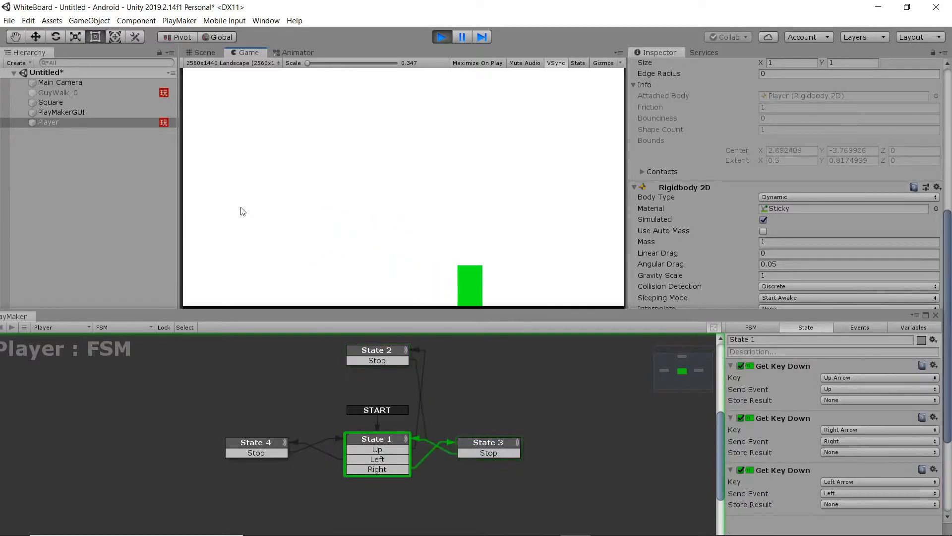
pyautogui.click(441, 36)
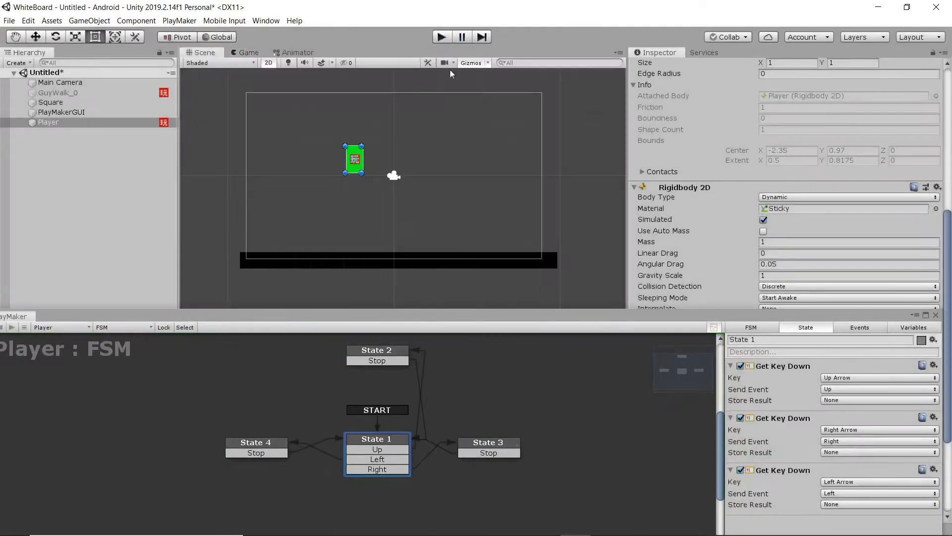
# Duplicate the ground square and scale copies into black walls and steps.
pyautogui.click(51, 102)
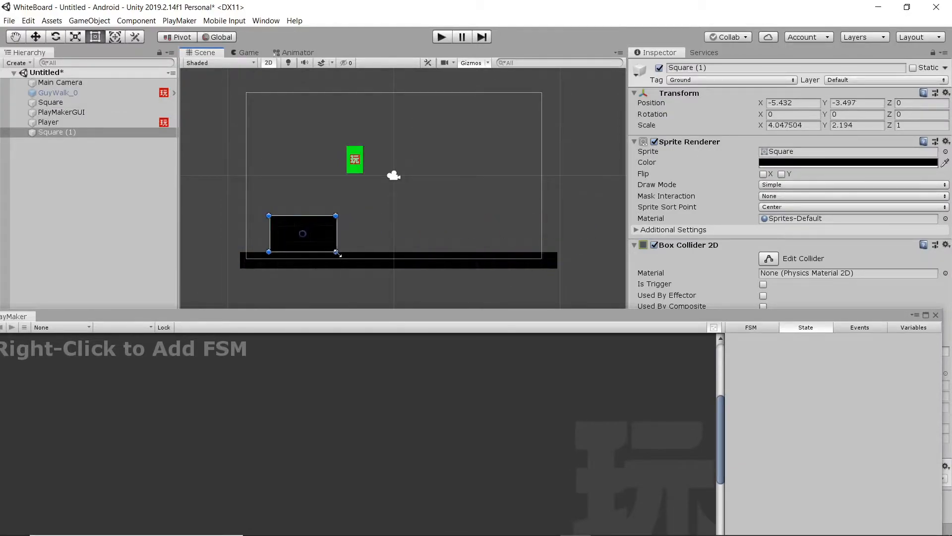
pyautogui.moveTo(338, 233); pyautogui.dragTo(313, 234)
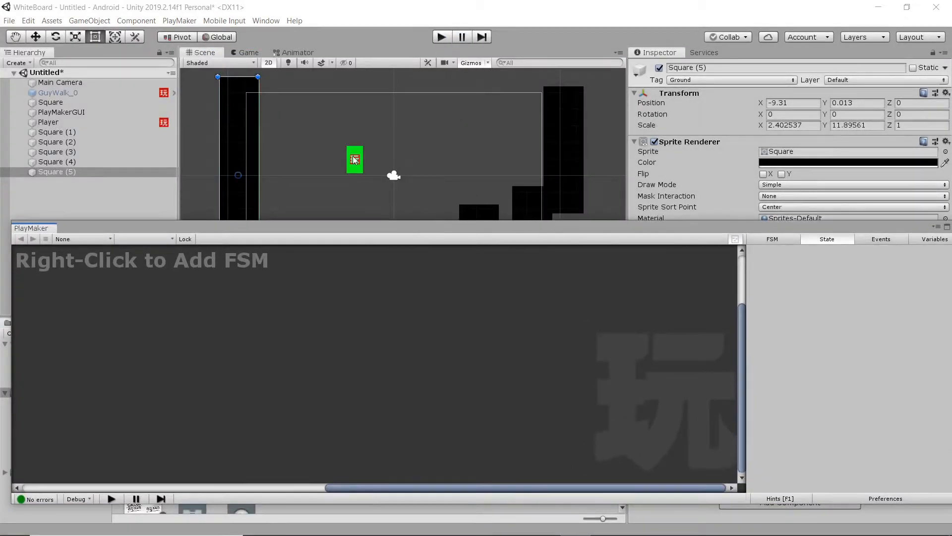
# Copy State 1's Right and Left Get Key Down actions into State 2.
pyautogui.click(48, 122)
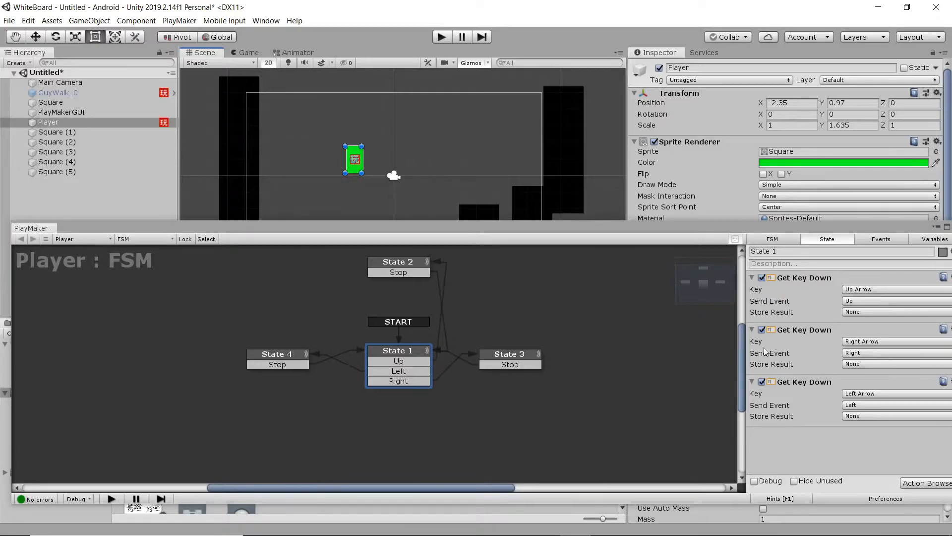
pyautogui.click(803, 329)
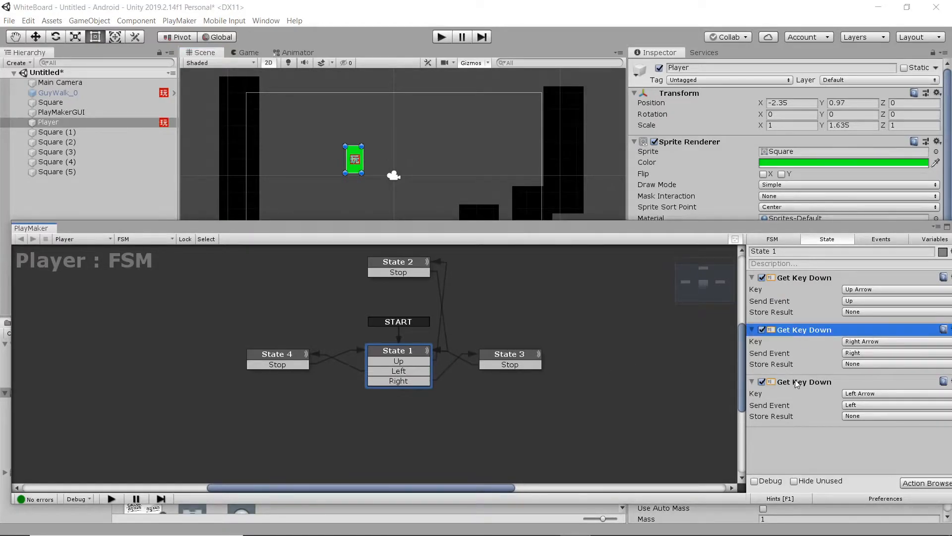
pyautogui.click(803, 382)
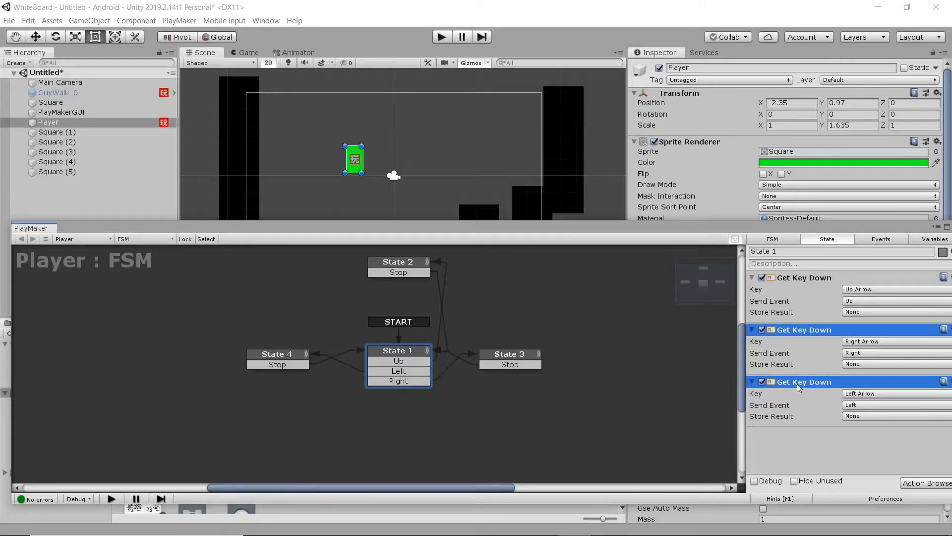
pyautogui.click(398, 261)
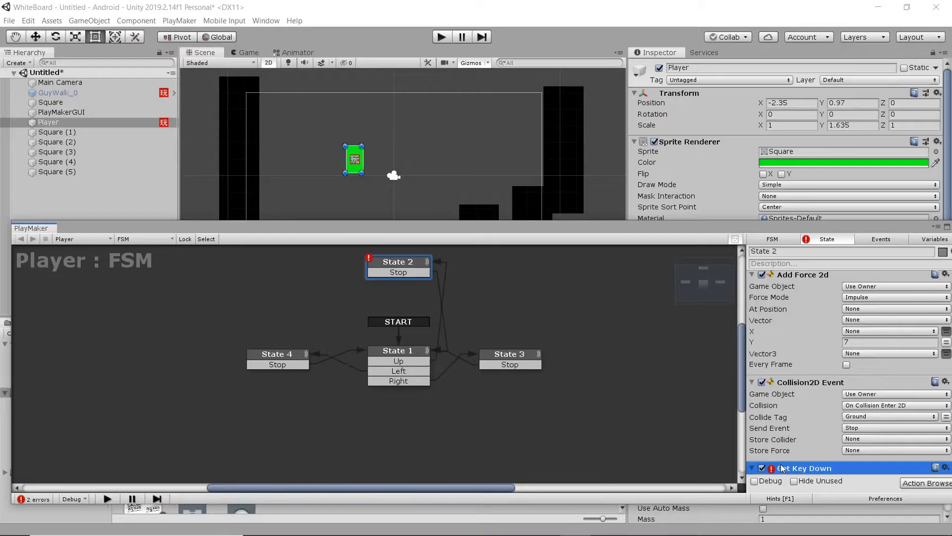
pyautogui.scroll(-3)
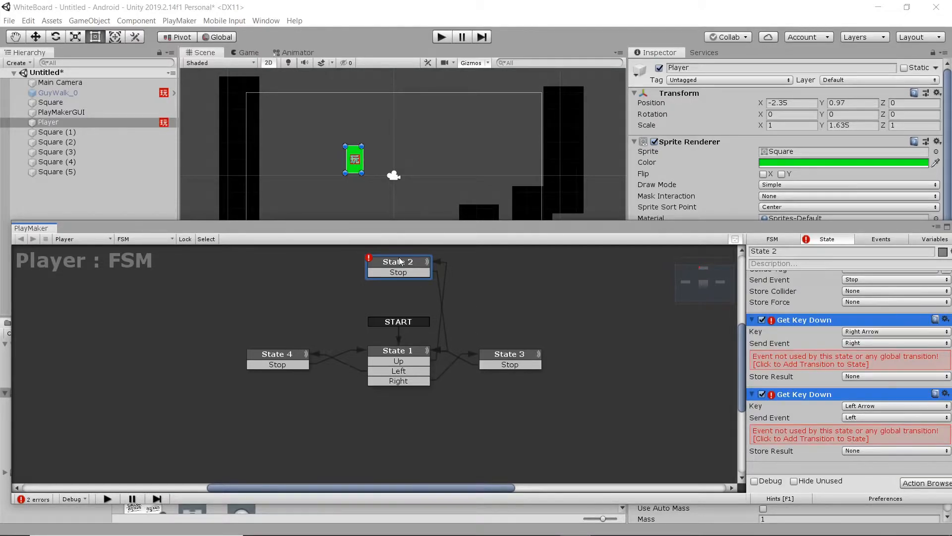
# Add Right and Left transitions to State 2.
pyautogui.rightClick(399, 262)
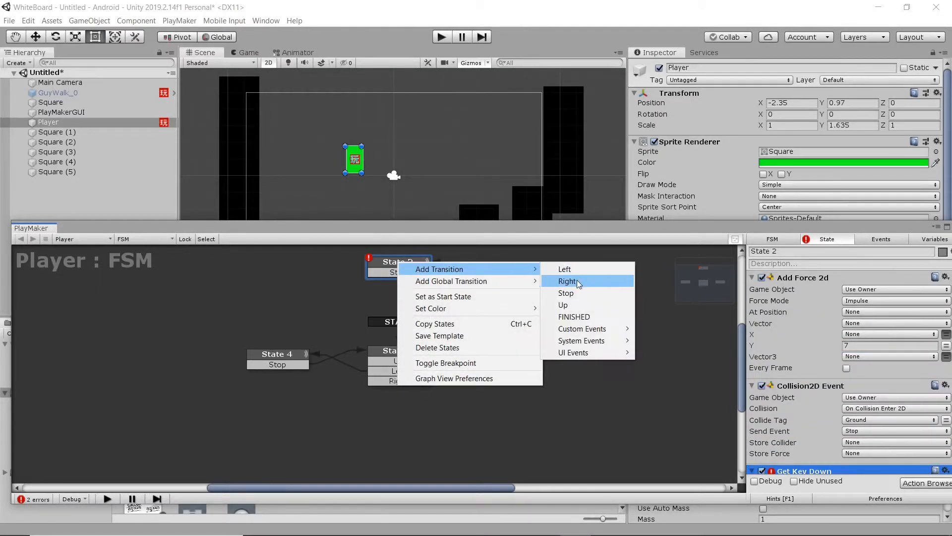
pyautogui.click(567, 281)
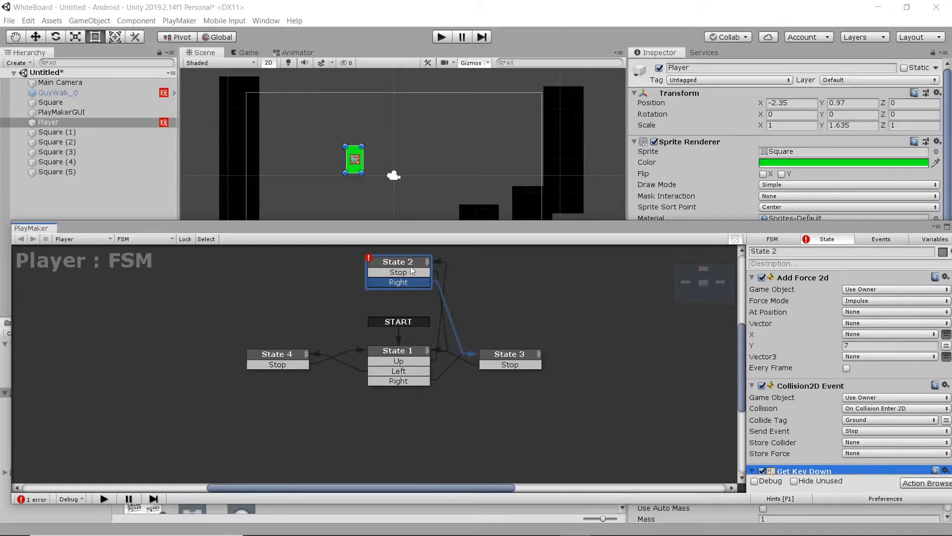
pyautogui.rightClick(398, 267)
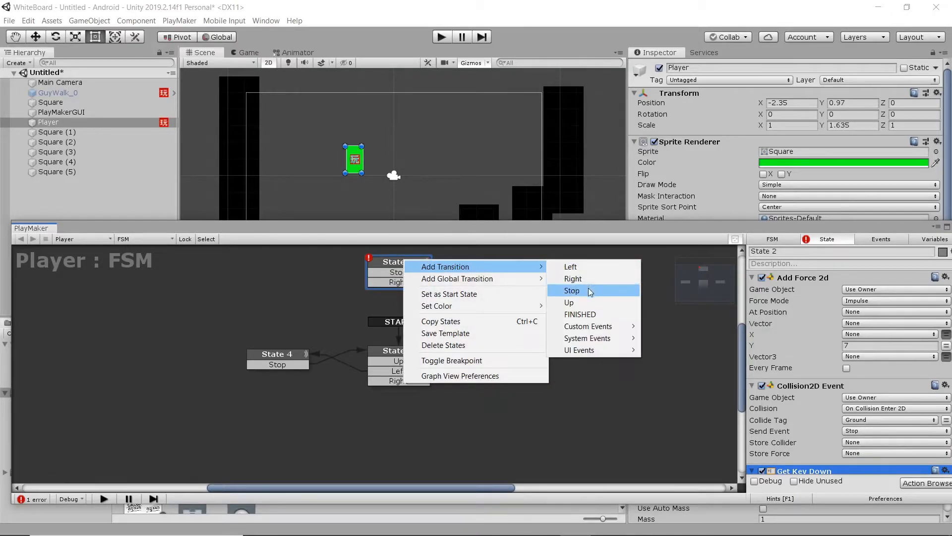
pyautogui.click(569, 267)
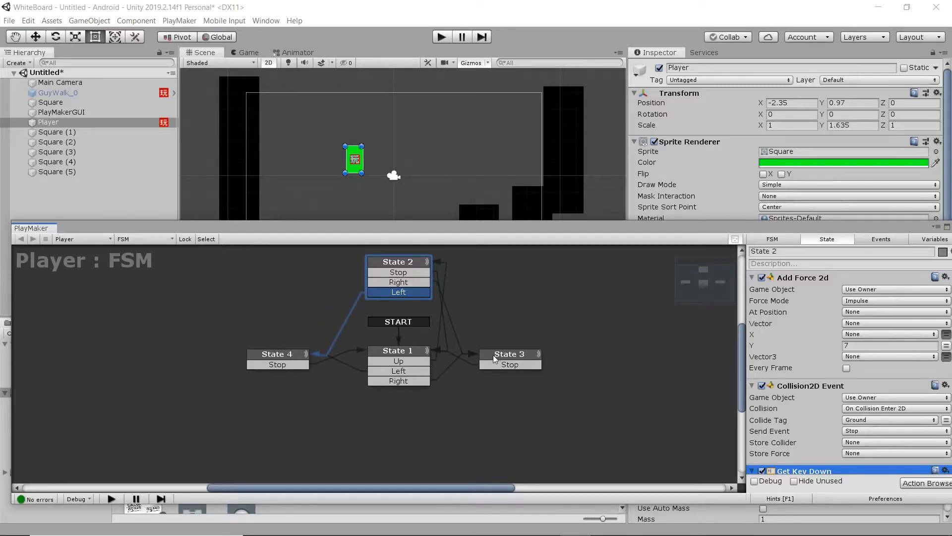
pyautogui.click(397, 350)
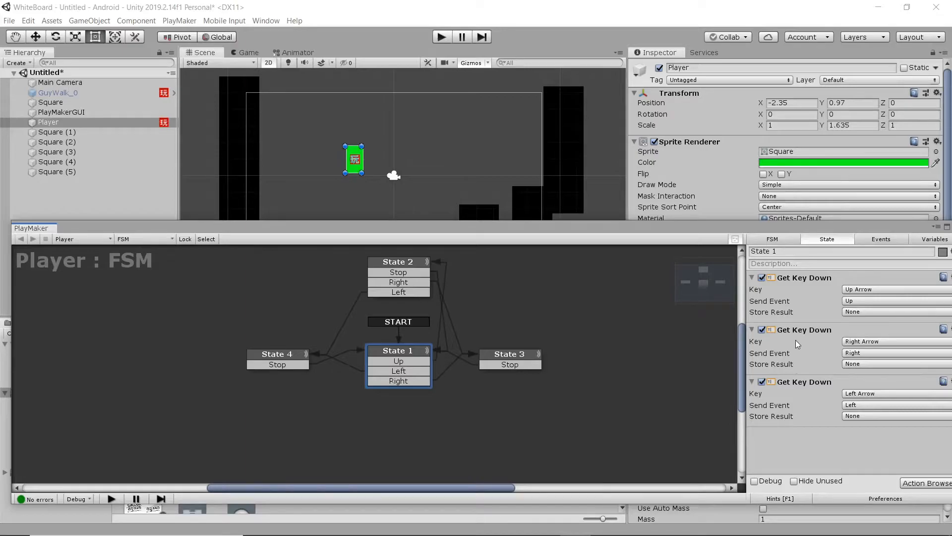
pyautogui.moveTo(834, 359)
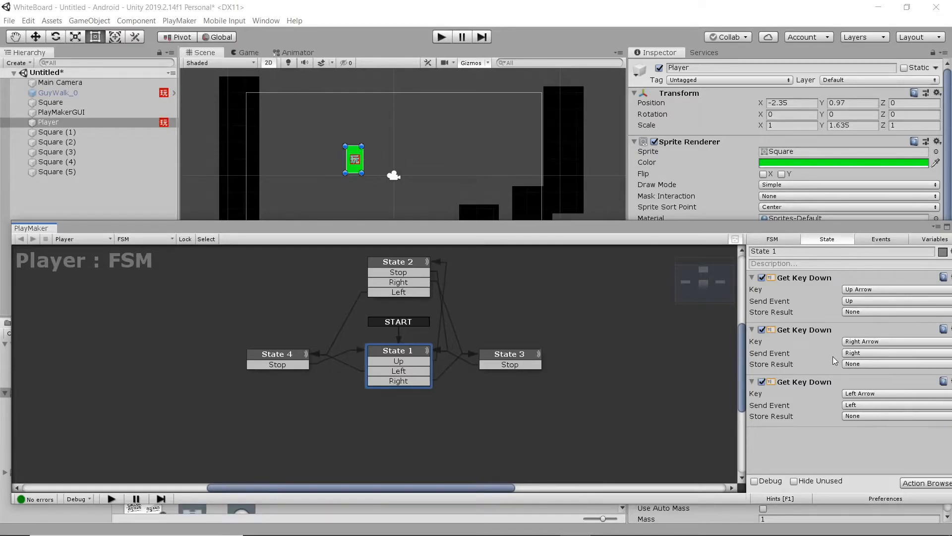
pyautogui.moveTo(801, 333)
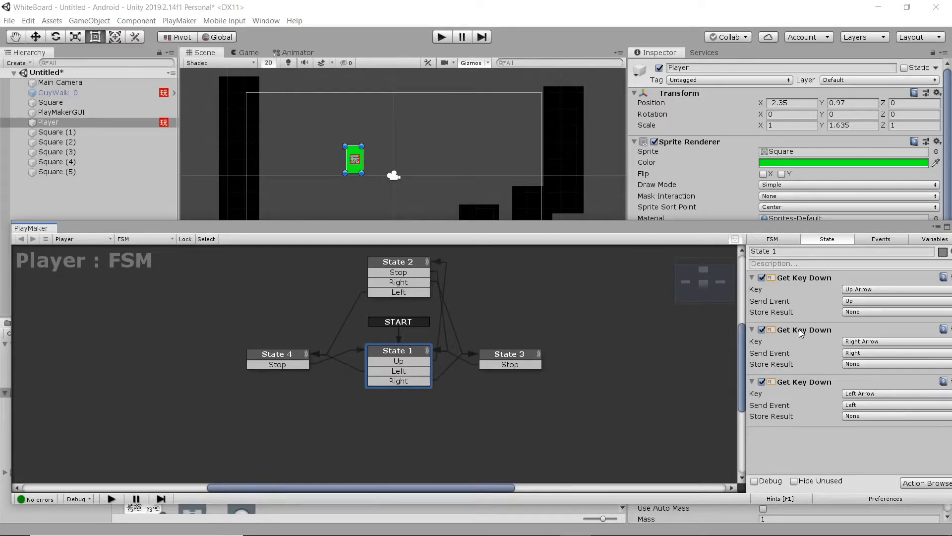
# Copy State 1's Right key action into State 4 and Left into State 3.
pyautogui.click(803, 330)
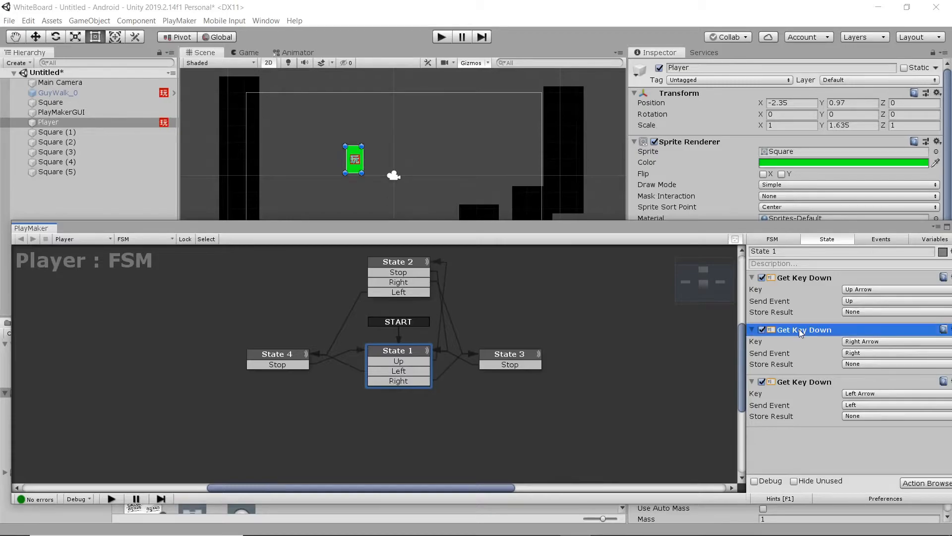
pyautogui.moveTo(291, 357)
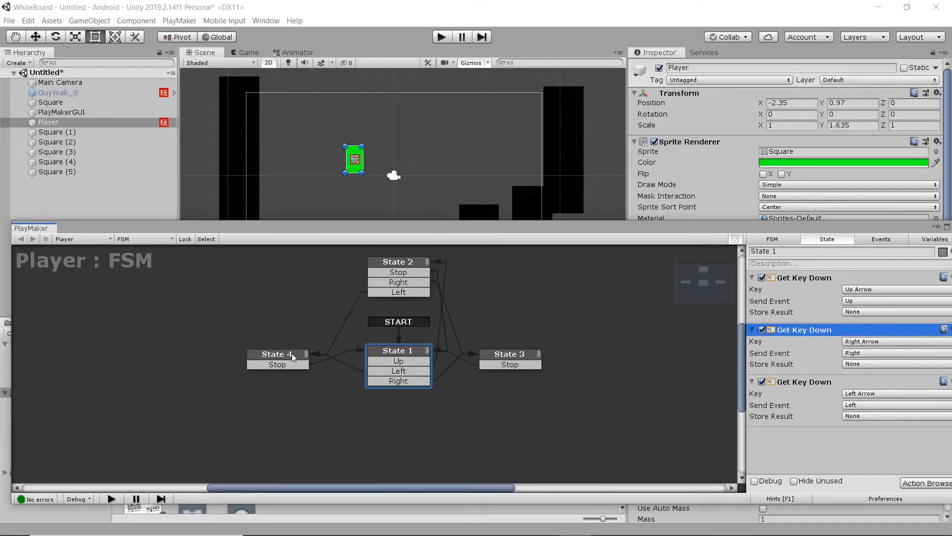
pyautogui.click(276, 354)
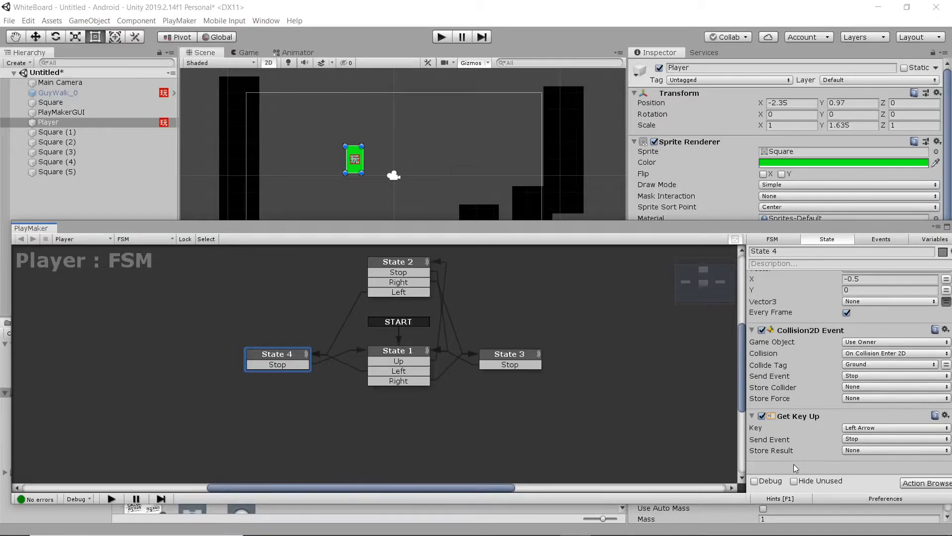
pyautogui.scroll(-3)
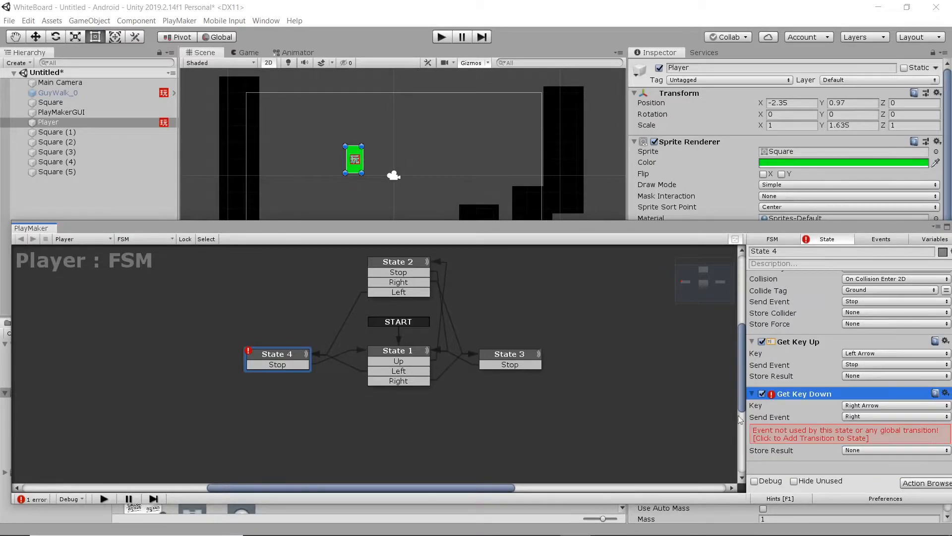
pyautogui.click(398, 351)
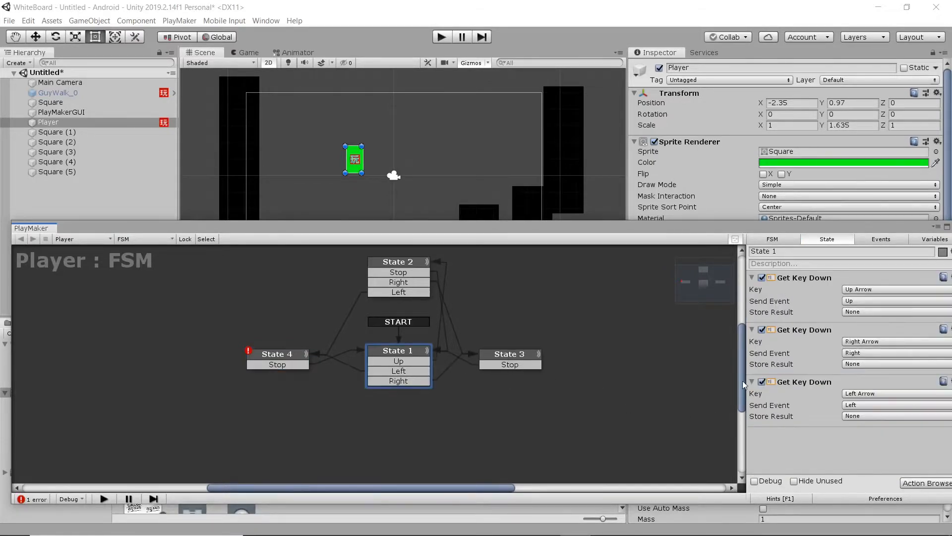
pyautogui.click(803, 381)
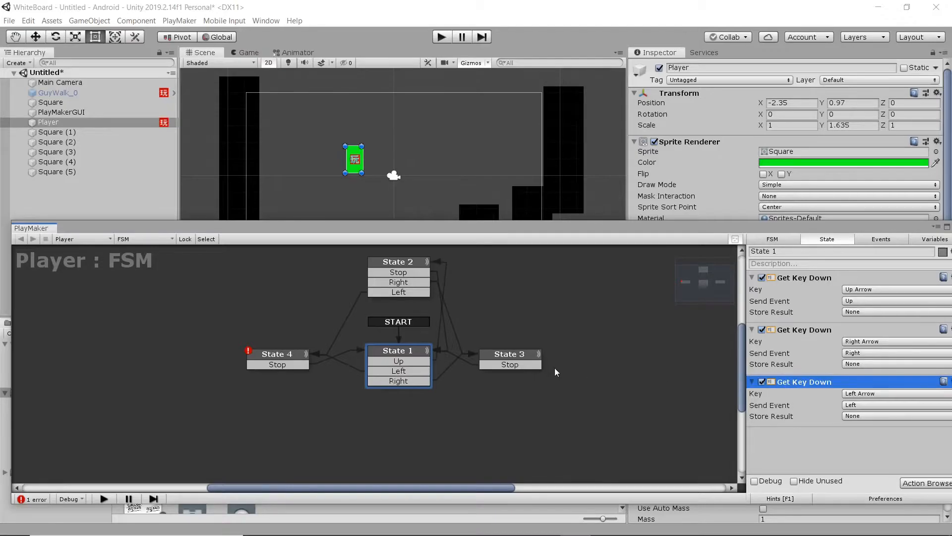
pyautogui.click(510, 353)
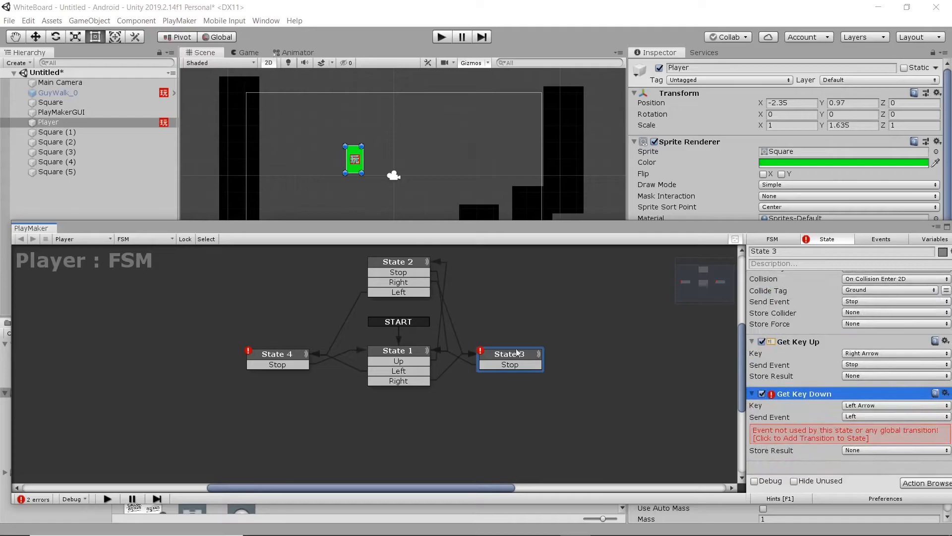
# Add a Left transition to State 3 and a Right transition to State 4.
pyautogui.rightClick(510, 354)
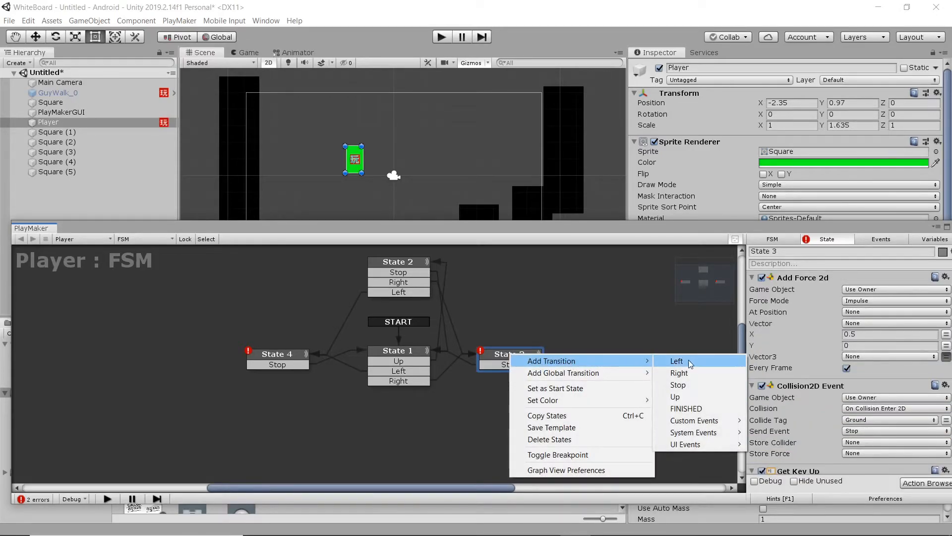
pyautogui.click(677, 360)
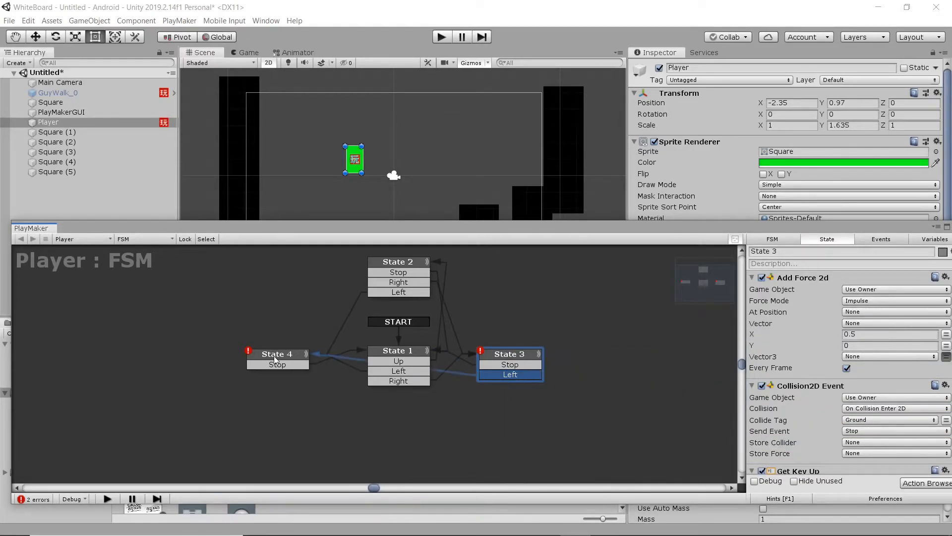
pyautogui.rightClick(276, 354)
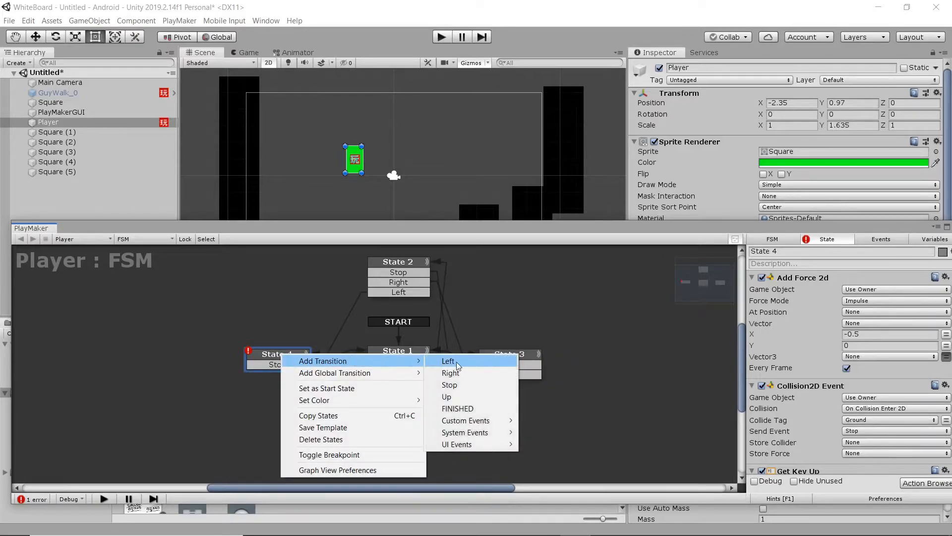
pyautogui.click(451, 373)
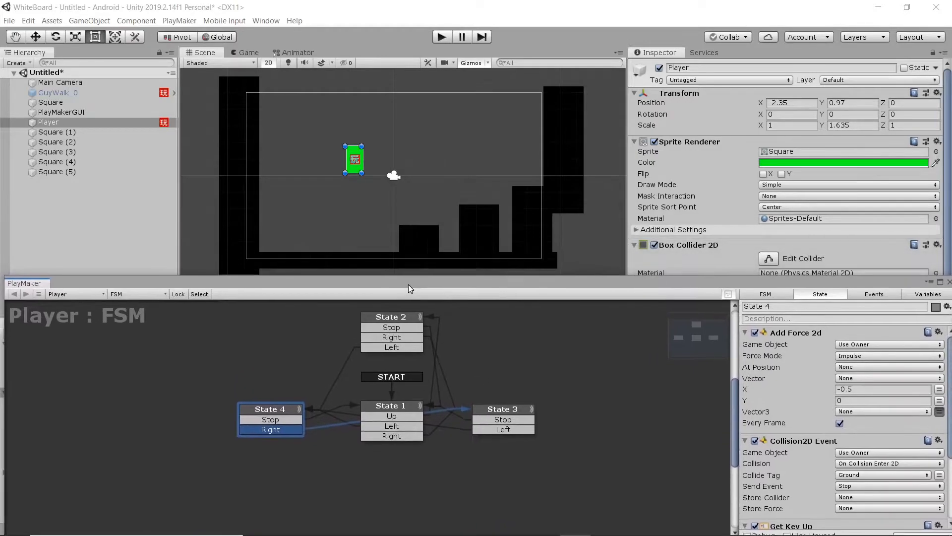
pyautogui.moveTo(408, 356)
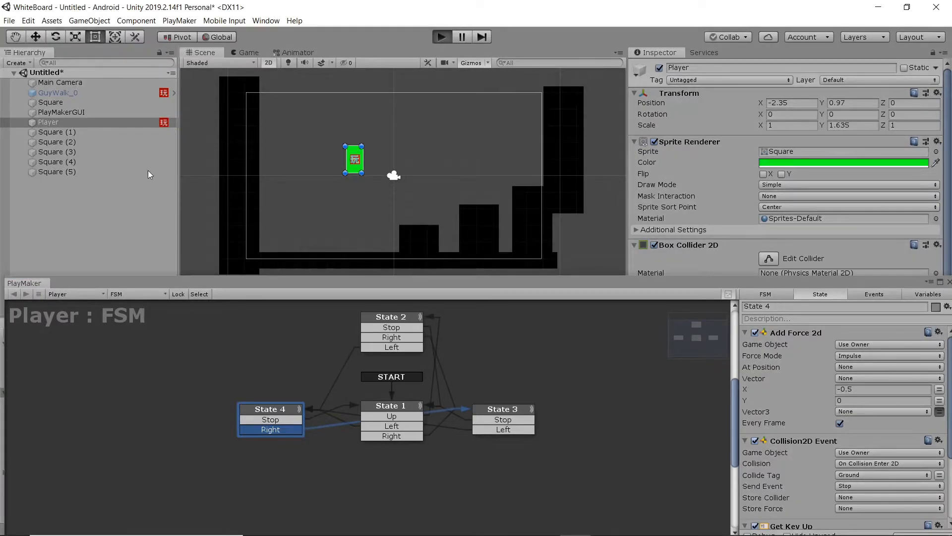
# Play-test the Player FSM's State 3 and State 4 transitions with the arrow keys, then stop.
pyautogui.click(440, 36)
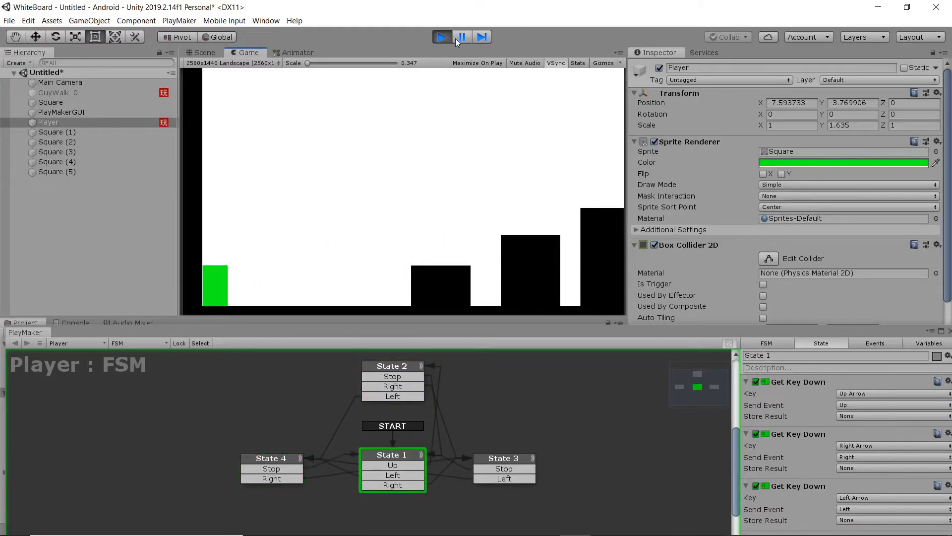
pyautogui.click(442, 37)
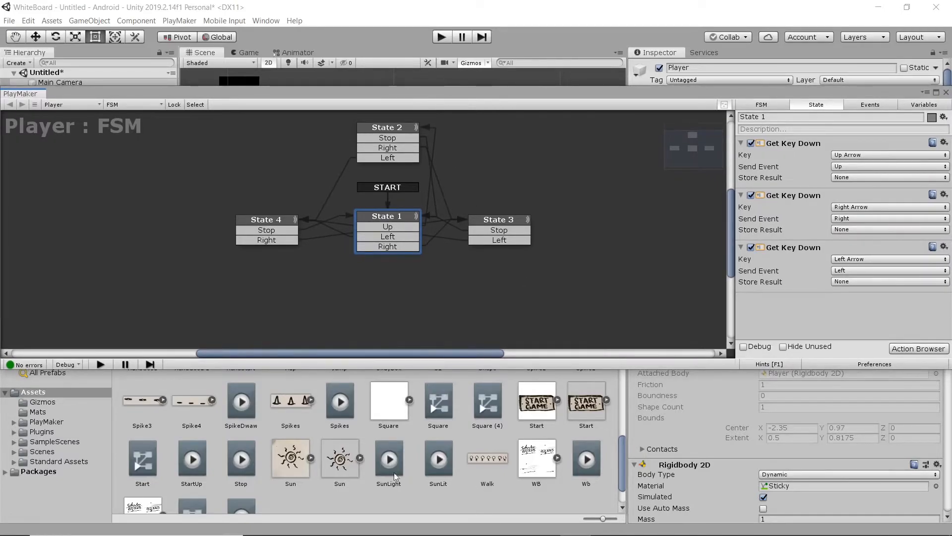
# Select the GuyWalk sprite sheet in Assets and open its frames in the Sprite Editor.
pyautogui.scroll(3)
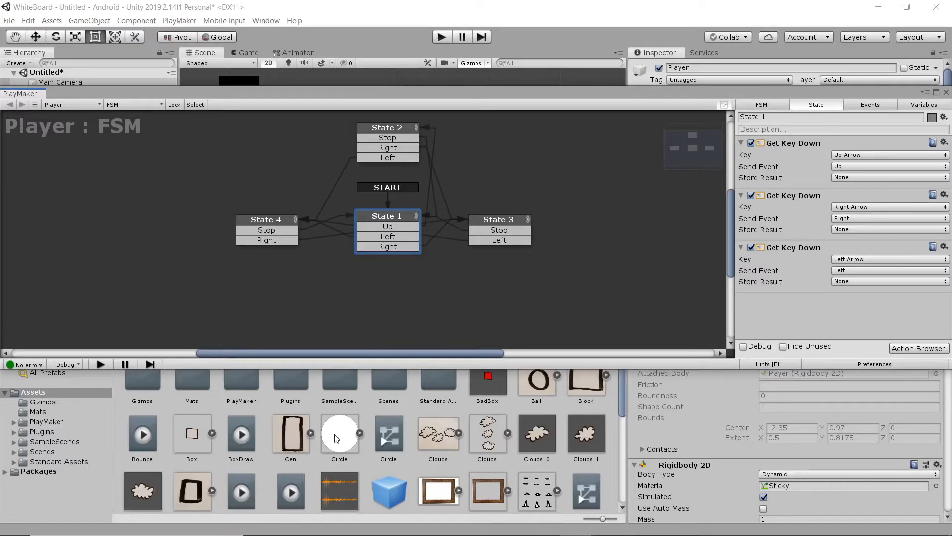
pyautogui.scroll(-3)
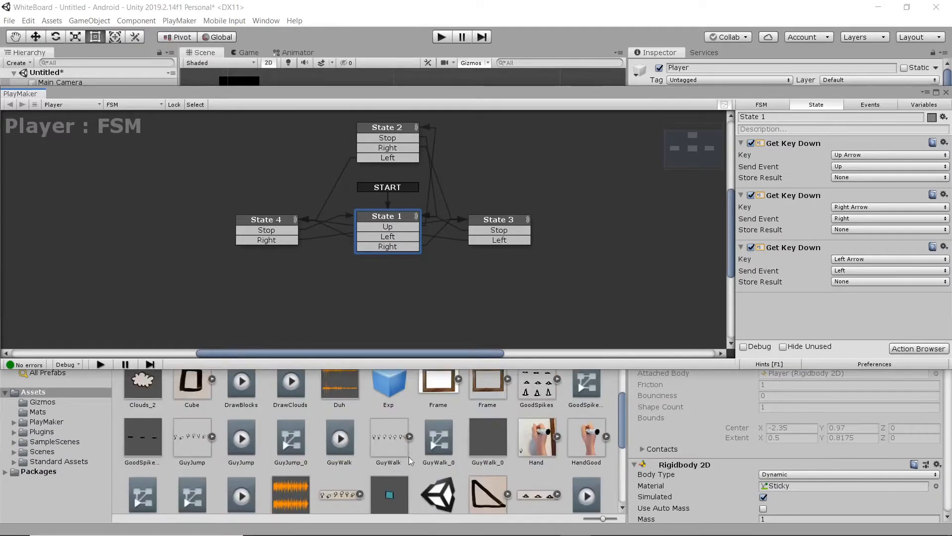
pyautogui.click(388, 437)
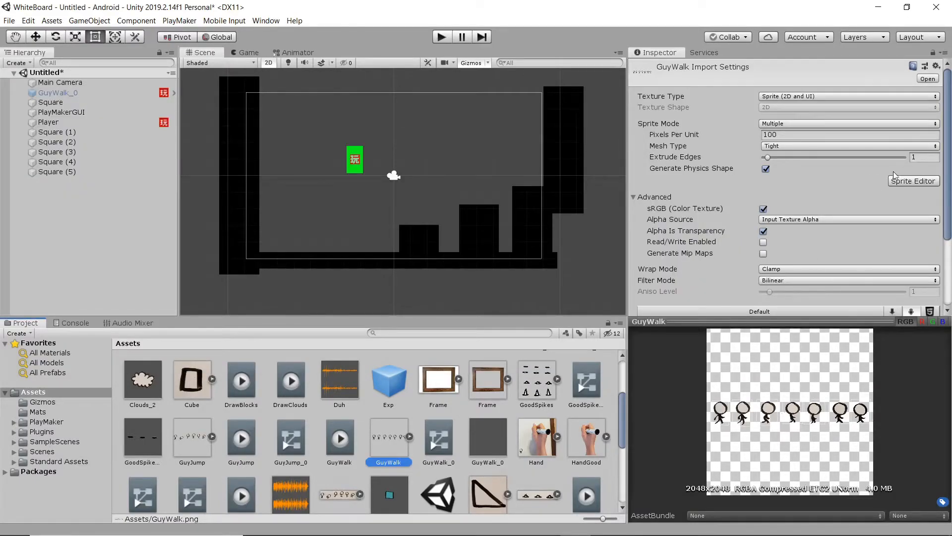
pyautogui.click(912, 180)
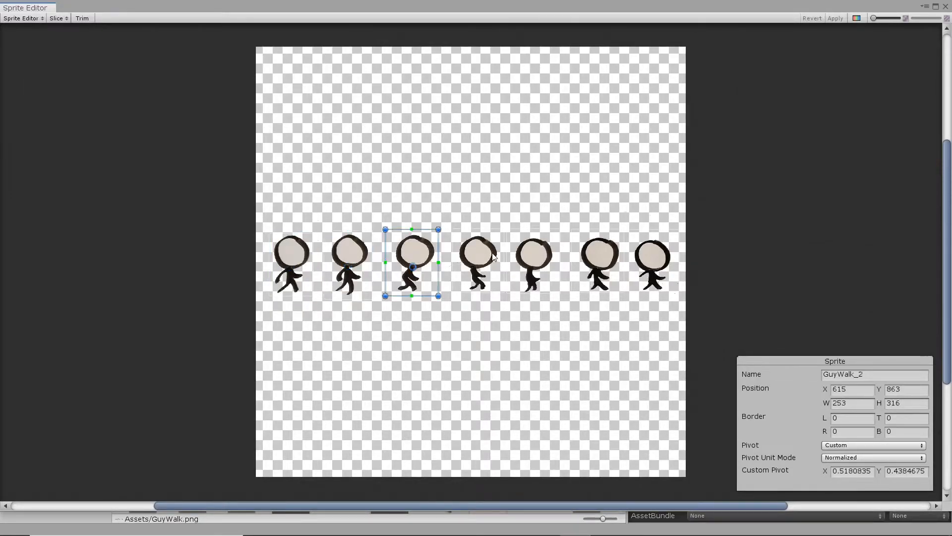
# Trim the GuyWalk_4 frame tightly, dismiss the Slice menu, and close the Sprite Editor.
pyautogui.click(533, 262)
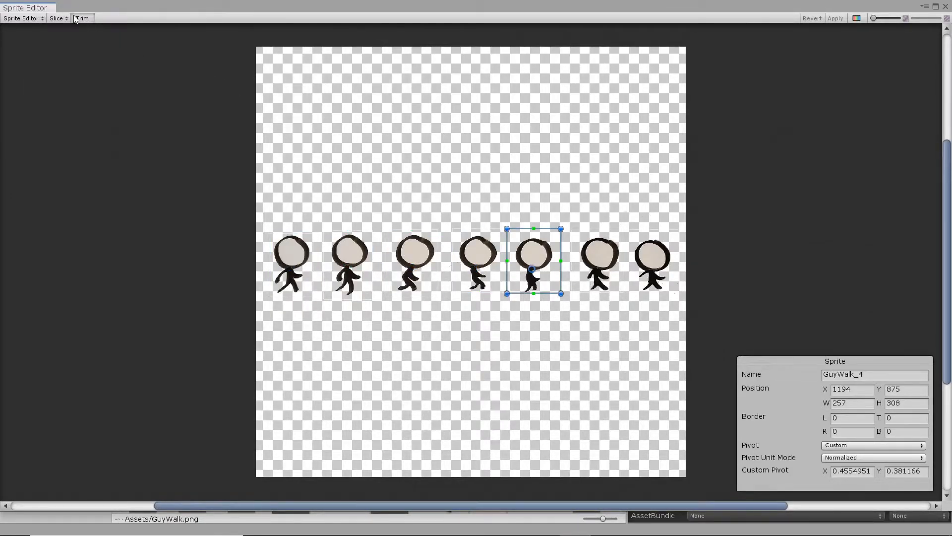
pyautogui.click(81, 18)
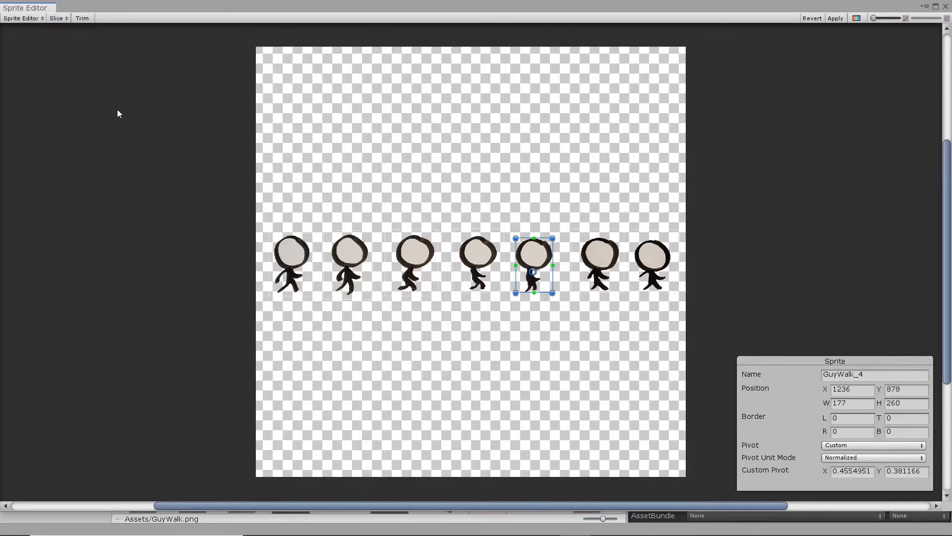
pyautogui.click(479, 264)
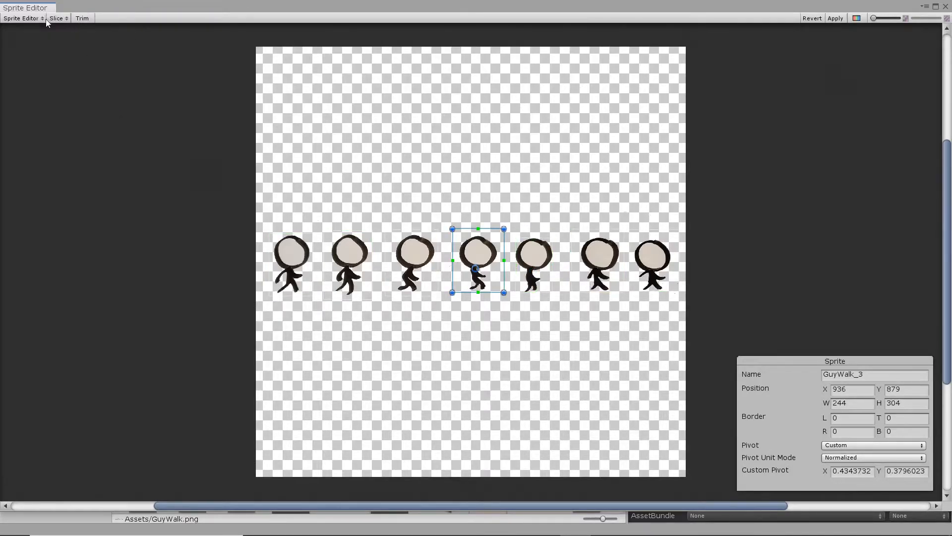
pyautogui.click(57, 17)
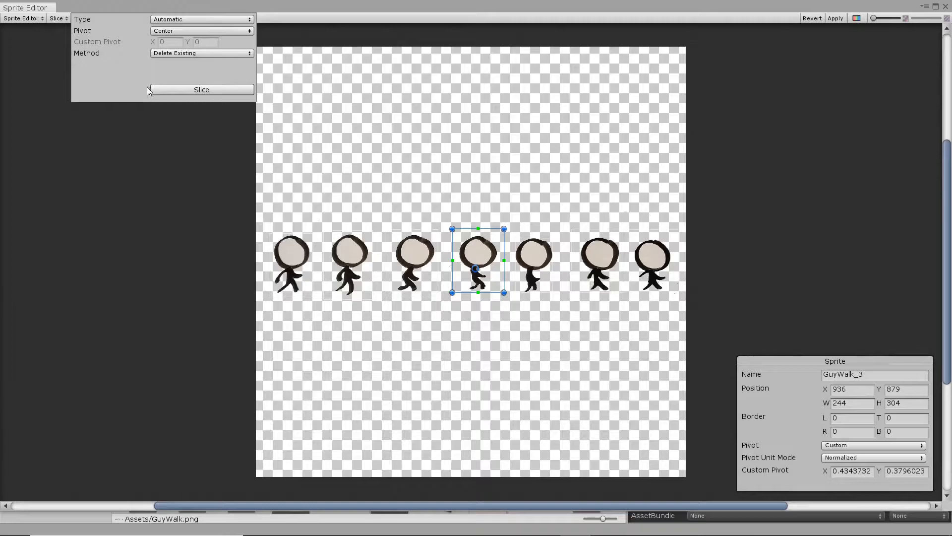
pyautogui.moveTo(590, 113)
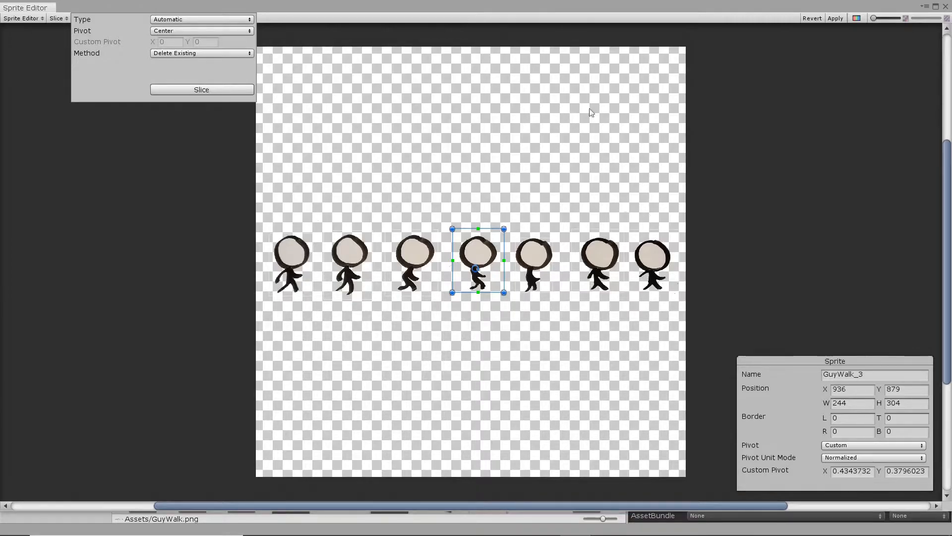
pyautogui.click(651, 262)
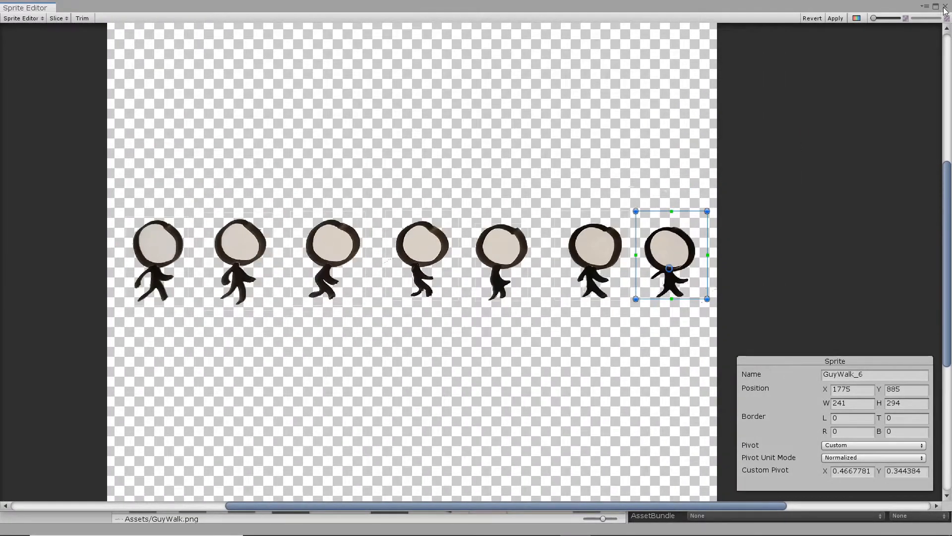
pyautogui.click(937, 6)
pyautogui.write('PlayerWal')
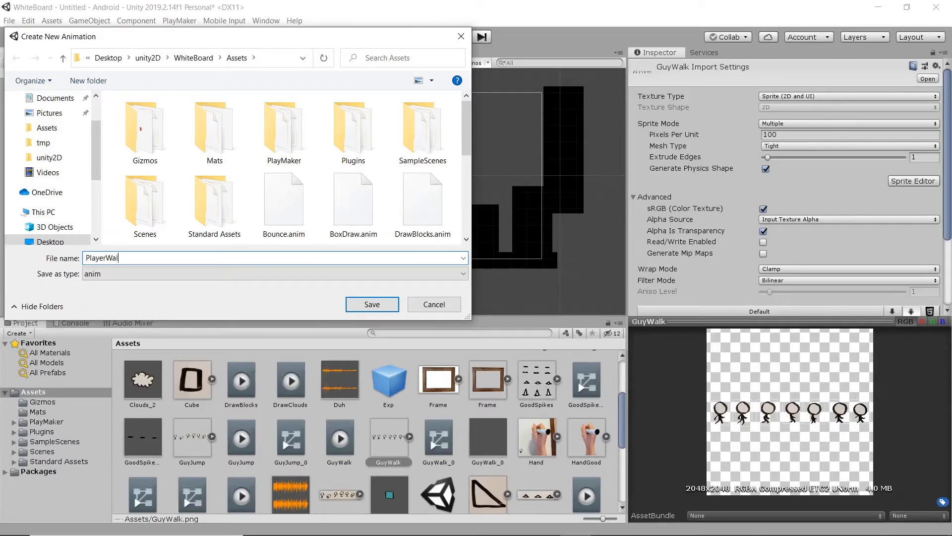
# Save the walk animation as PlayerWalk and shrink GuyWalk_0 (1) to fit the green Player block.
pyautogui.click(371, 304)
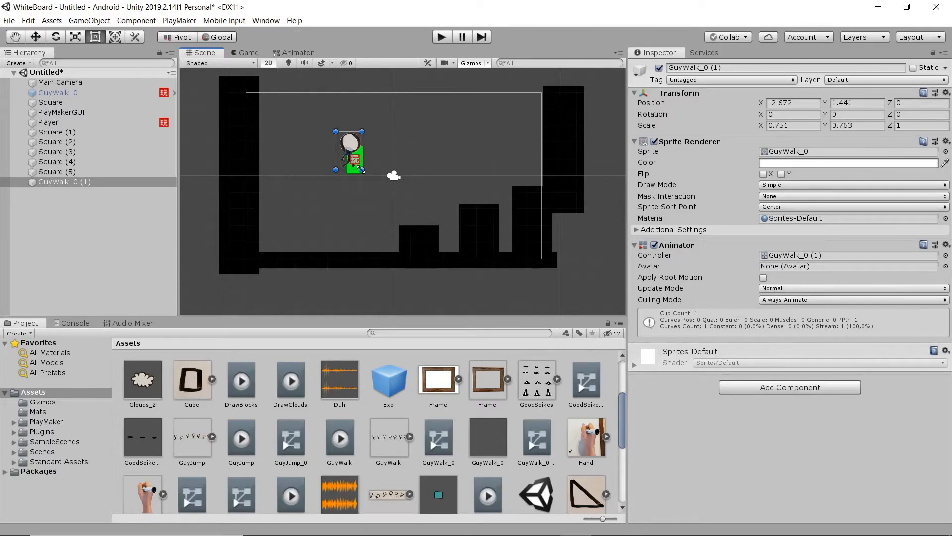
pyautogui.scroll(3)
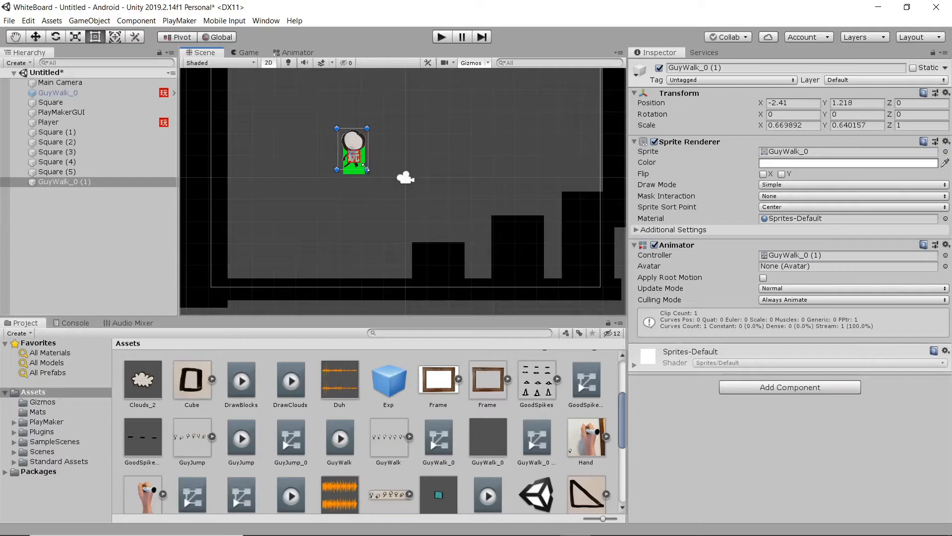
pyautogui.moveTo(353, 127); pyautogui.dragTo(354, 144)
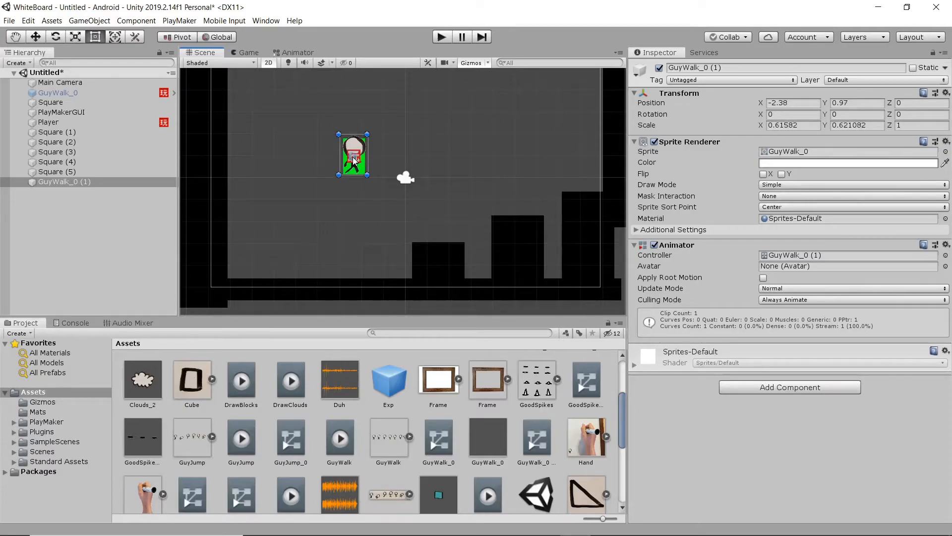
pyautogui.moveTo(381, 373)
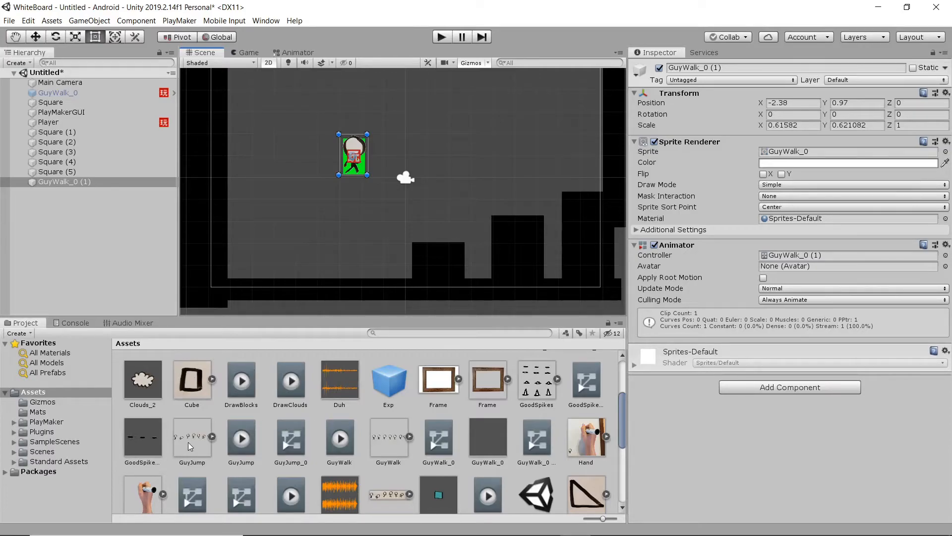
pyautogui.moveTo(363, 423)
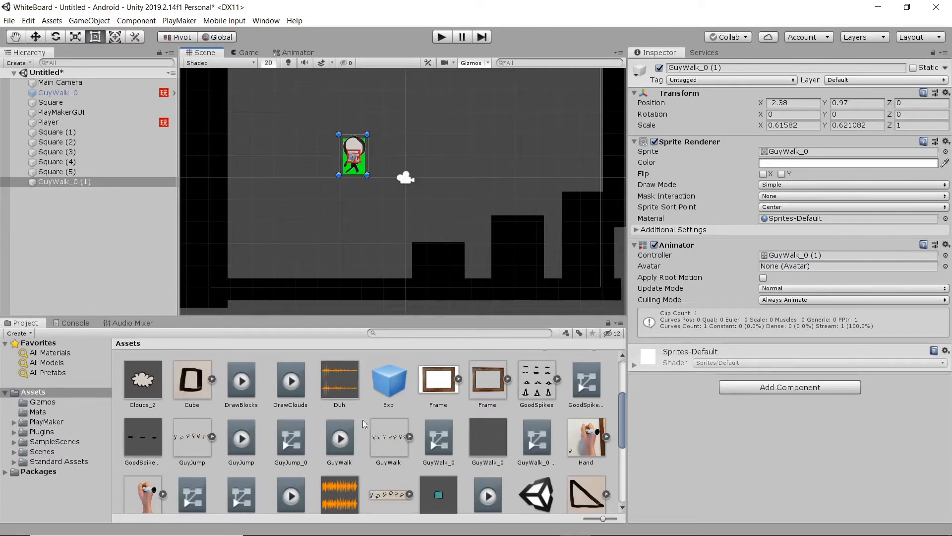
# Duplicate GuyWalk_0 (1) and tick Flip X on the copy, GuyWalk_0 (2).
pyautogui.click(388, 438)
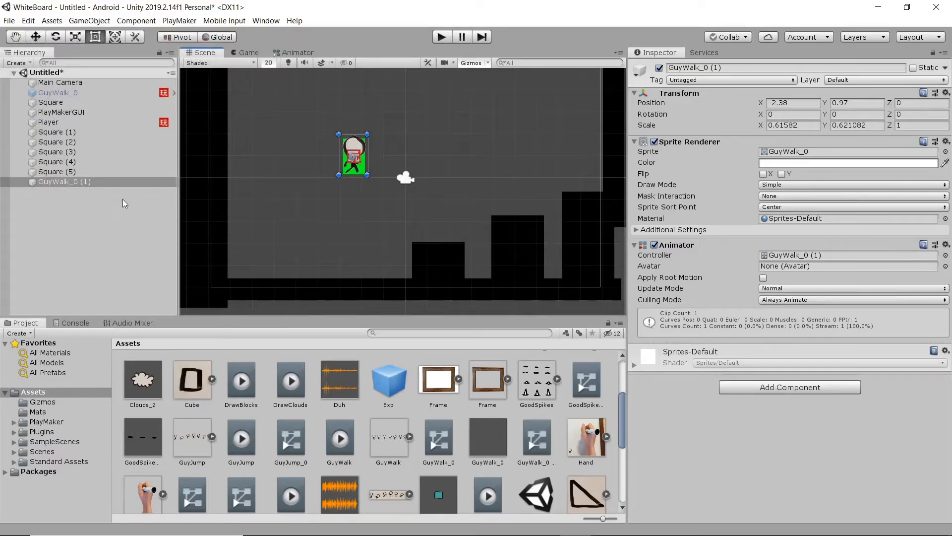
pyautogui.click(64, 181)
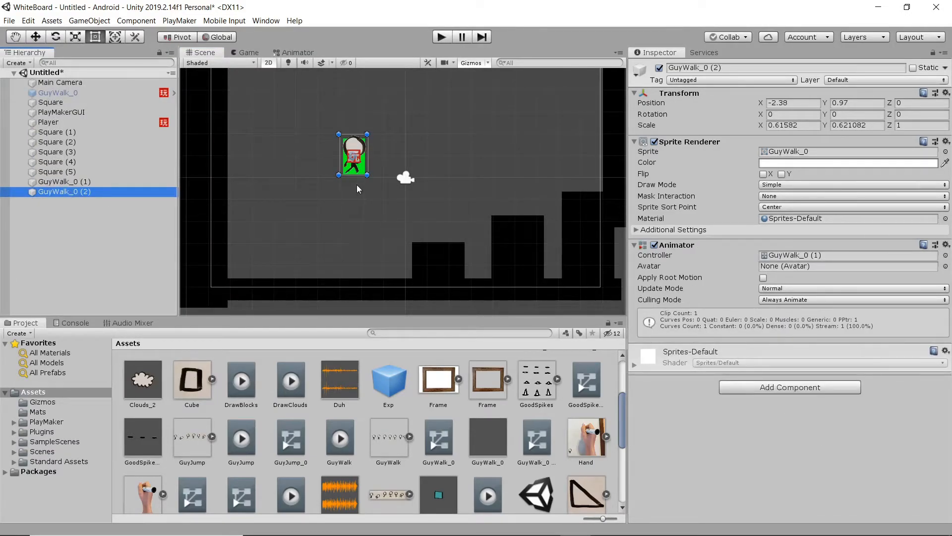
pyautogui.click(764, 175)
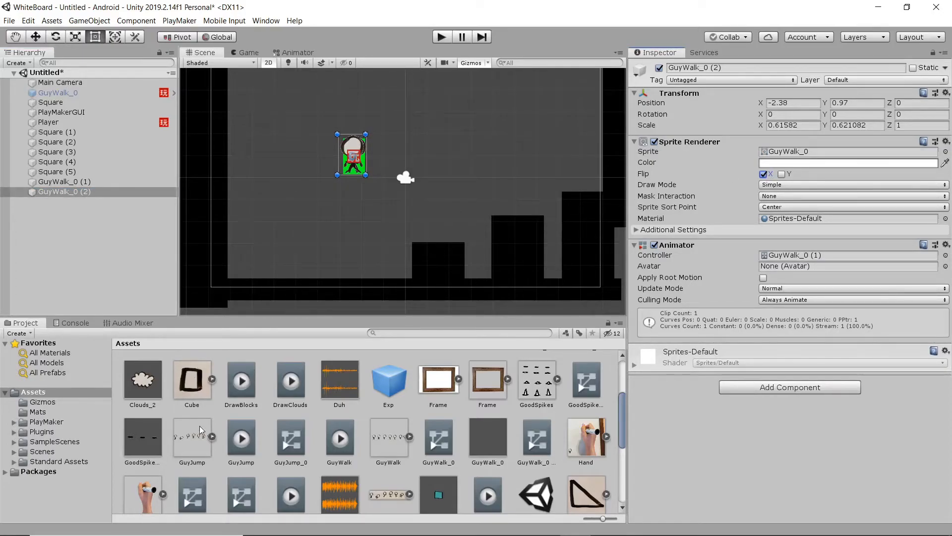
pyautogui.scroll(-3)
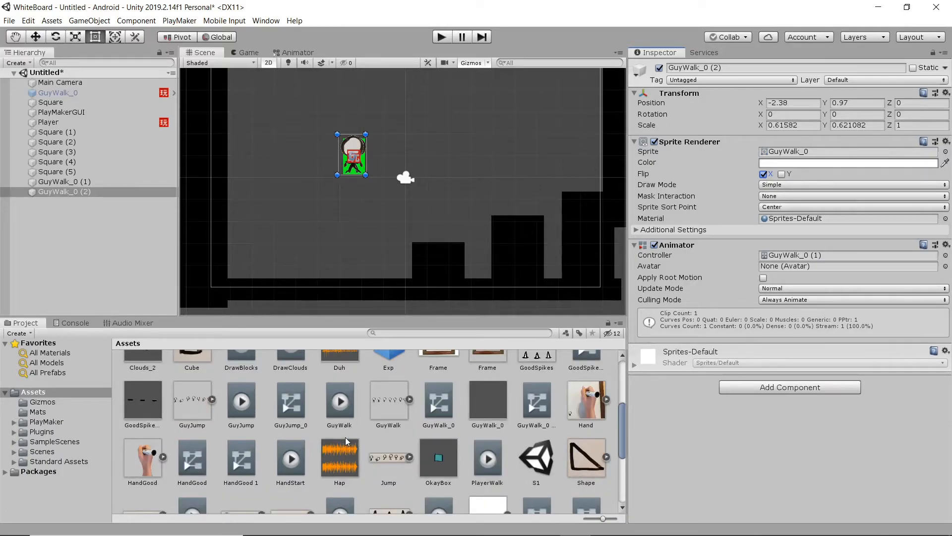
# Check the GuyJump frames, keep Sprite Mode Multiple, and create the PlayerJump animation figure.
pyautogui.click(192, 400)
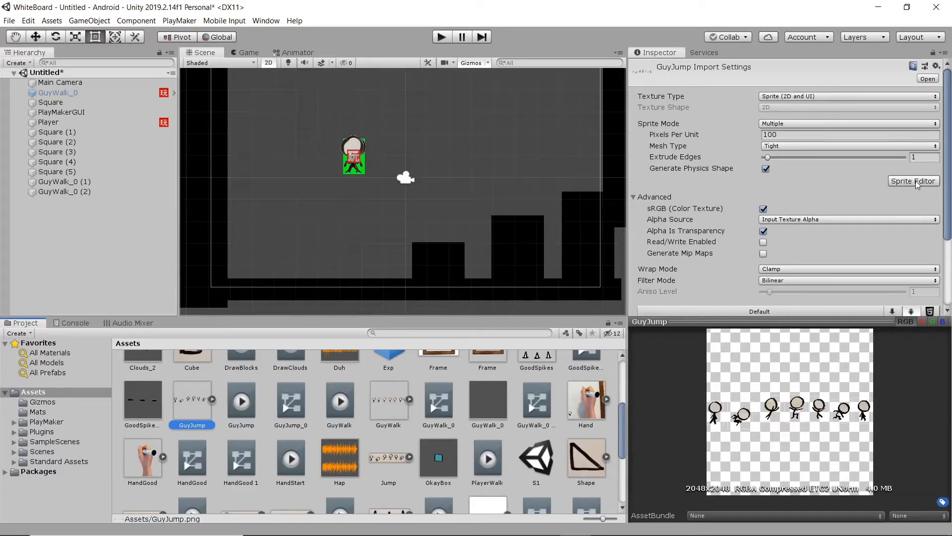
pyautogui.click(913, 181)
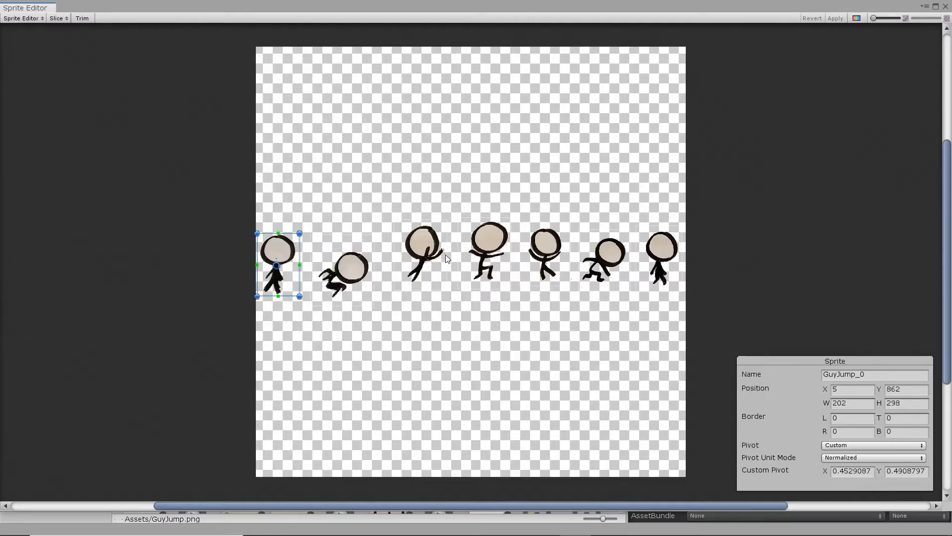
pyautogui.click(486, 252)
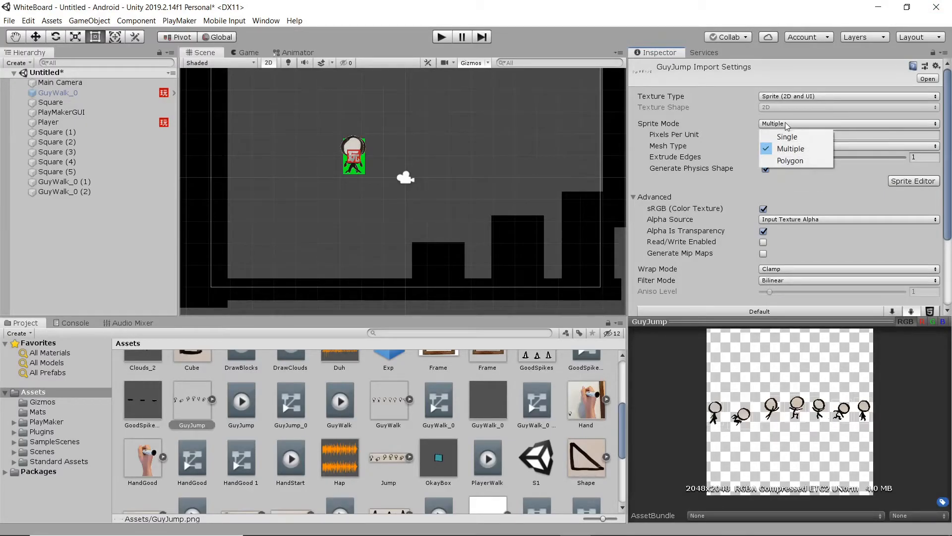
pyautogui.click(790, 148)
pyautogui.write('P')
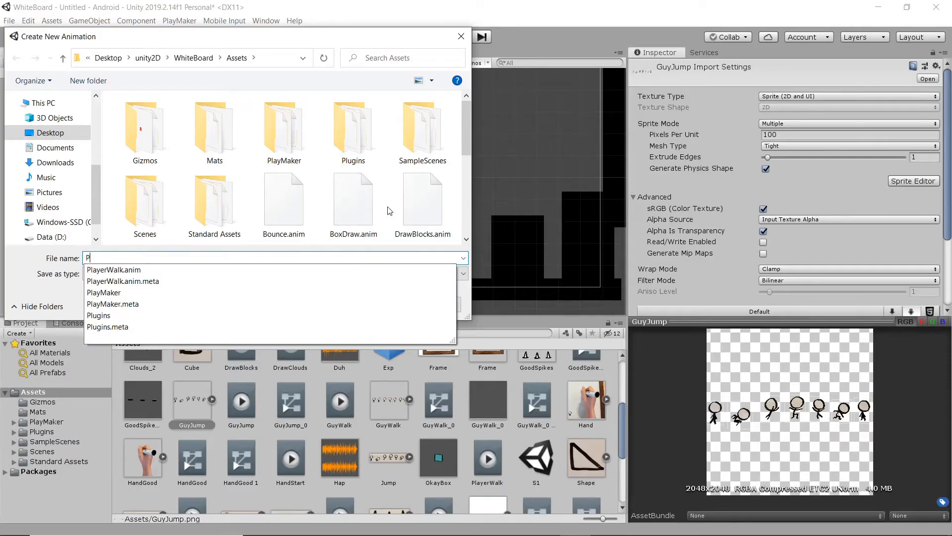
pyautogui.write('layer')
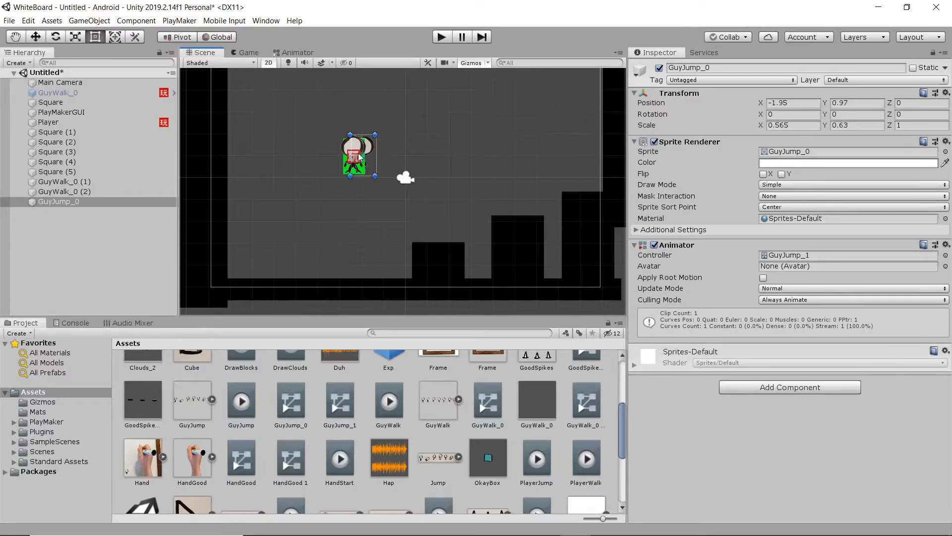
# Scale the still GuyWalk_5 figure to sit over the green Player block.
pyautogui.moveTo(358, 155); pyautogui.dragTo(354, 155)
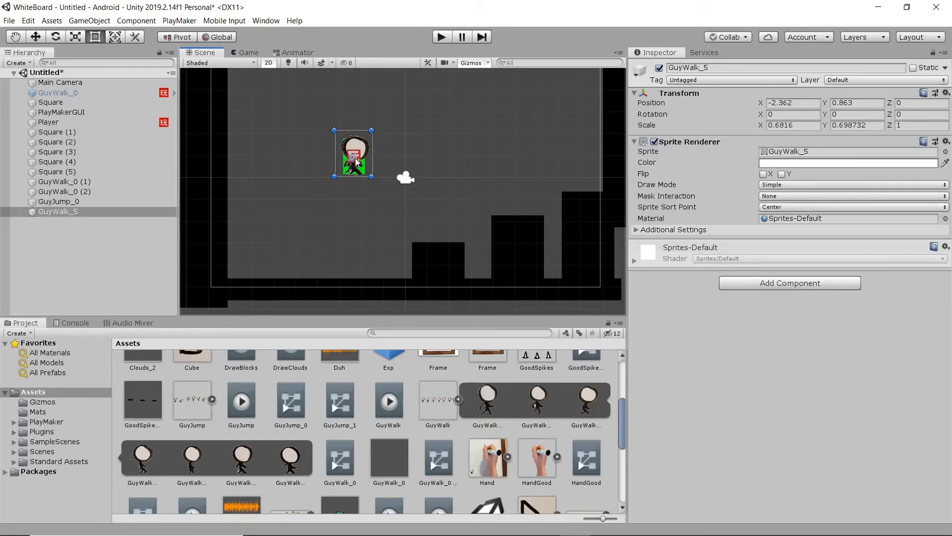
# Rename the figures Stop and WalkRight, then select WalkRight, WalkLeft, GuyJump_0 and Stop together.
pyautogui.doubleClick(688, 68)
pyautogui.write('Stop')
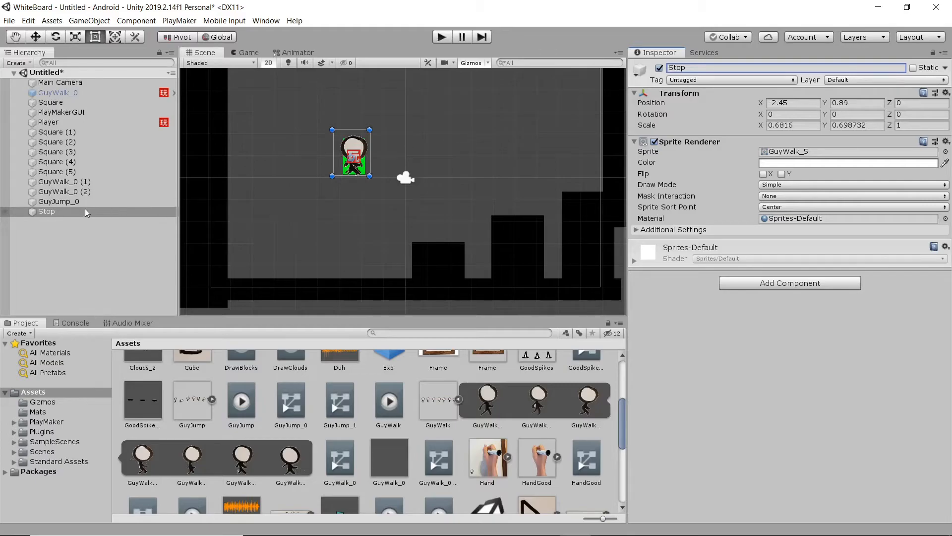
pyautogui.click(64, 182)
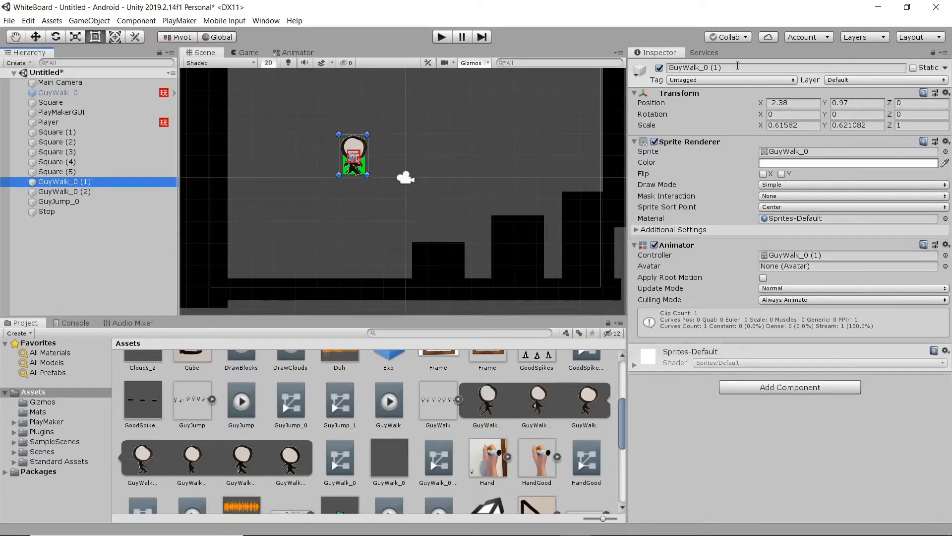
pyautogui.doubleClick(695, 68)
pyautogui.write('WalkRight')
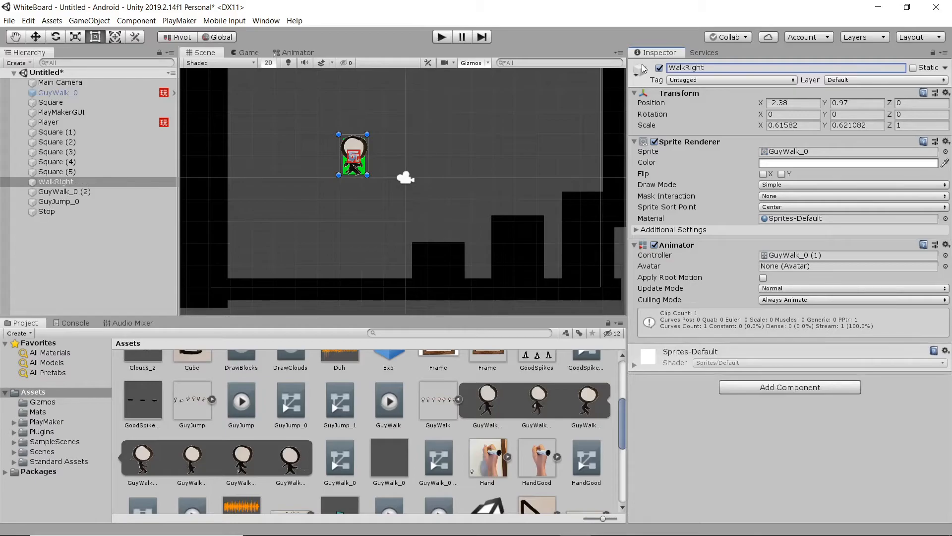
pyautogui.click(64, 191)
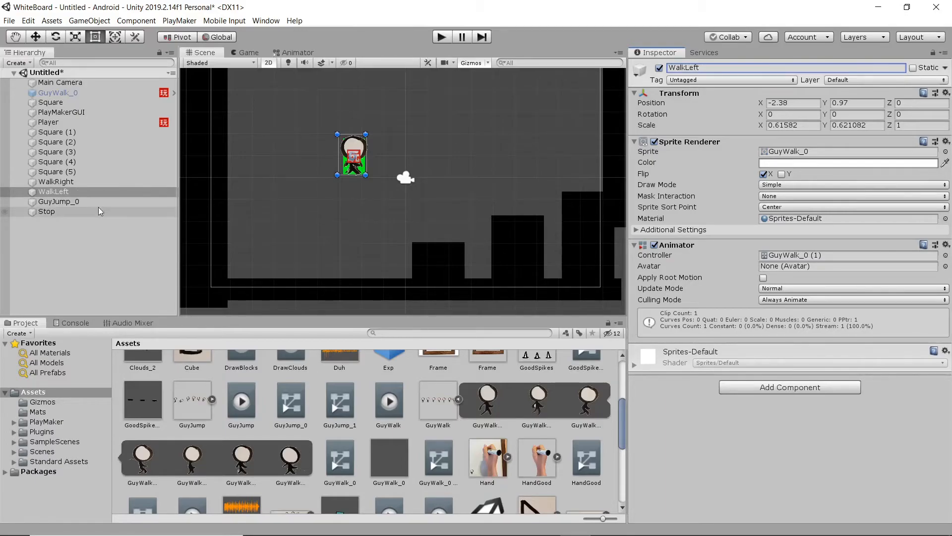
pyautogui.click(55, 181)
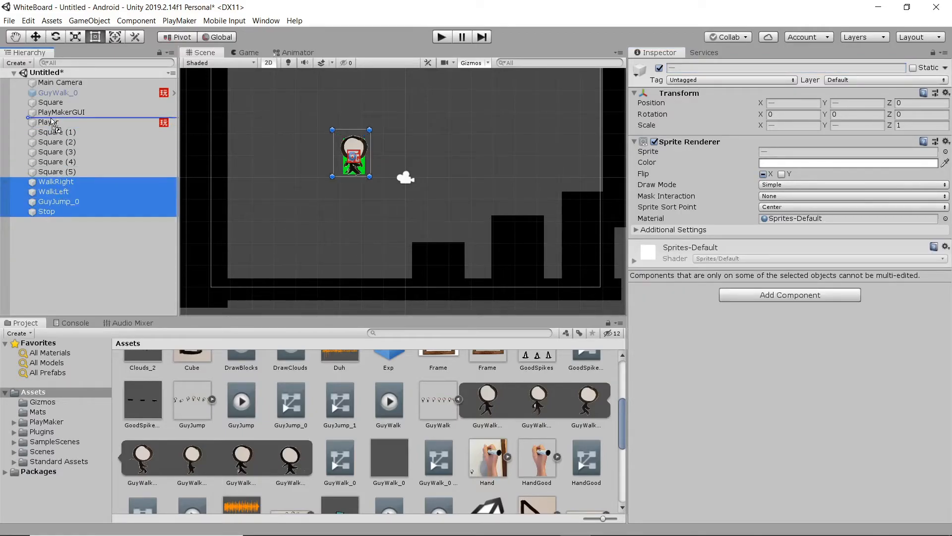
# Parent the four sprites to Player, deactivate GuyJump_0, WalkLeft and WalkRight, and disable Player's Sprite Renderer.
pyautogui.click(24, 121)
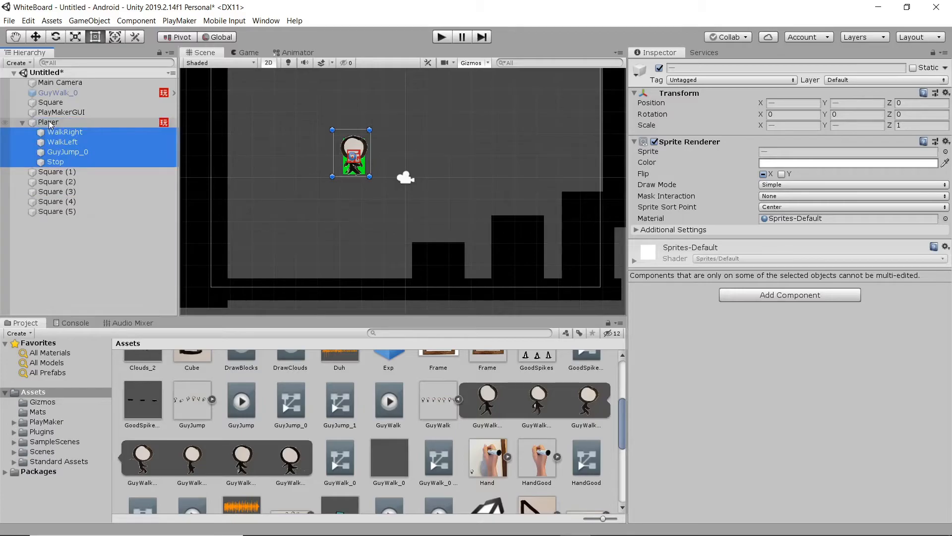
pyautogui.moveTo(76, 160)
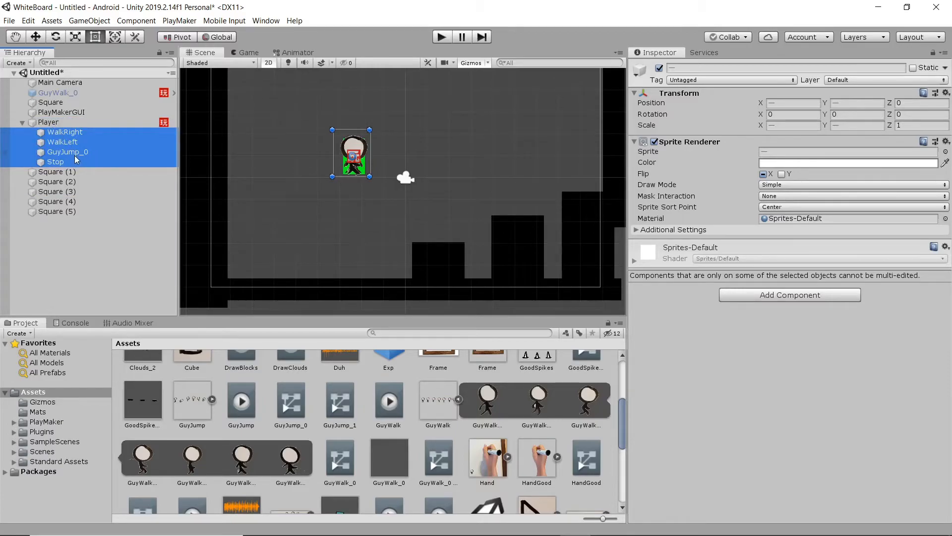
pyautogui.click(54, 161)
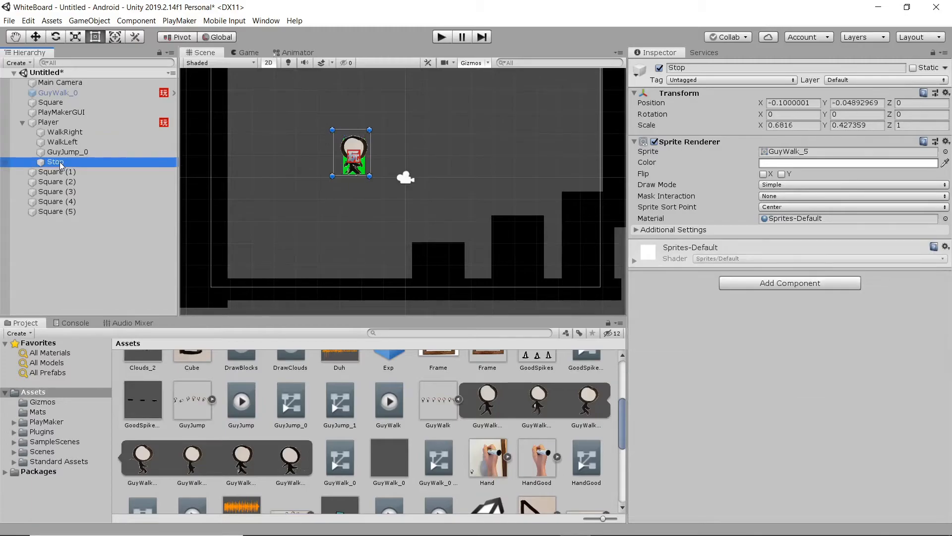
pyautogui.click(67, 152)
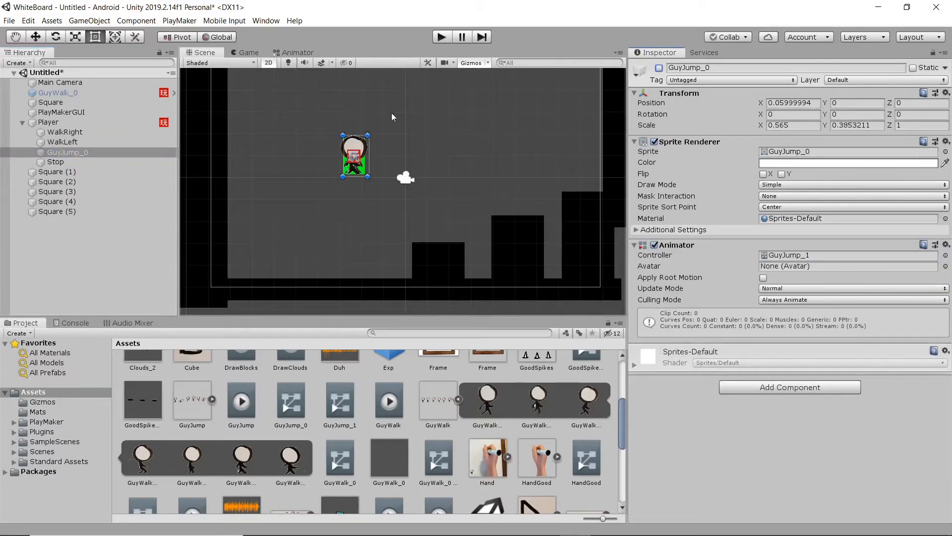
pyautogui.click(62, 141)
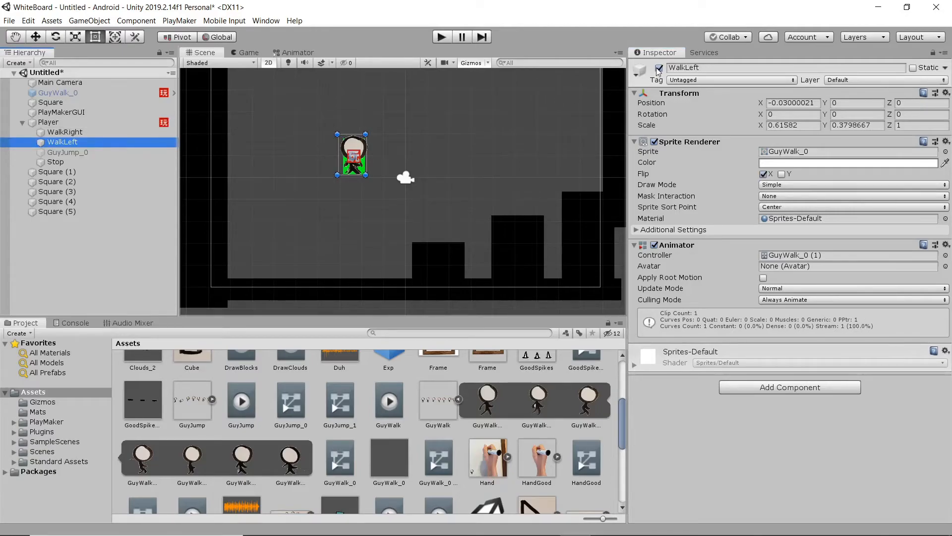
pyautogui.click(65, 132)
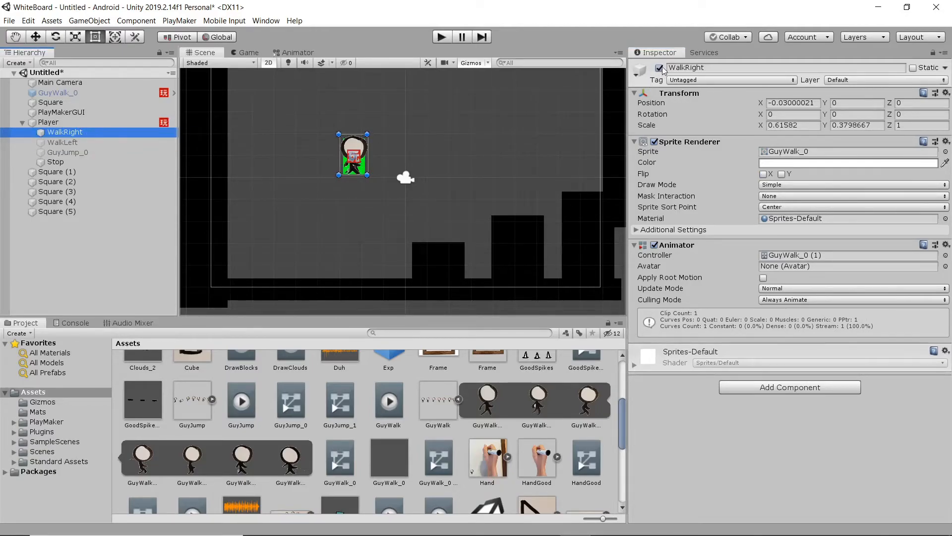
pyautogui.click(48, 122)
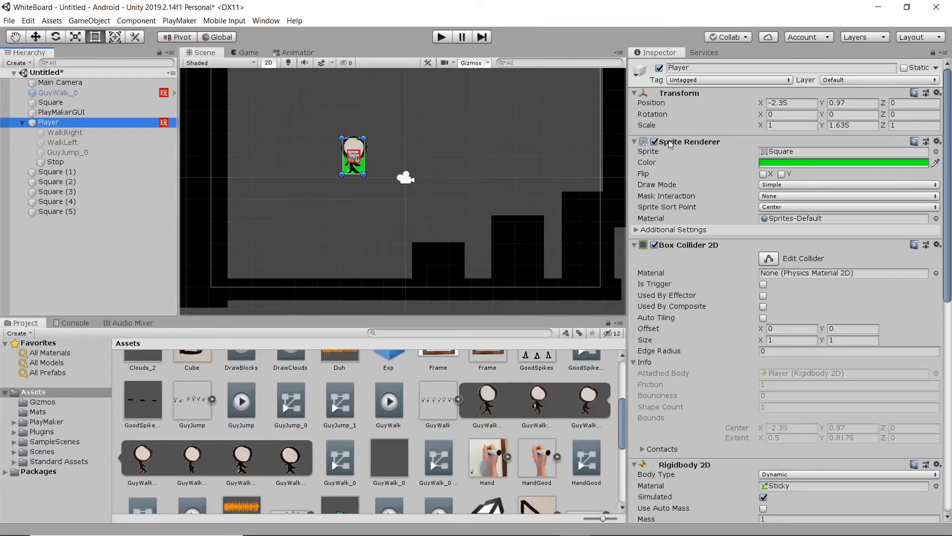
pyautogui.click(655, 141)
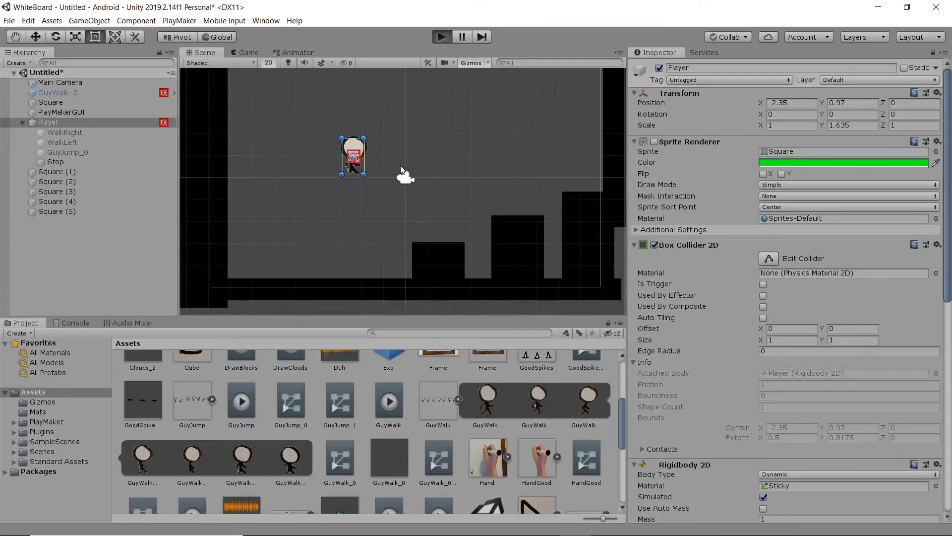
pyautogui.click(441, 36)
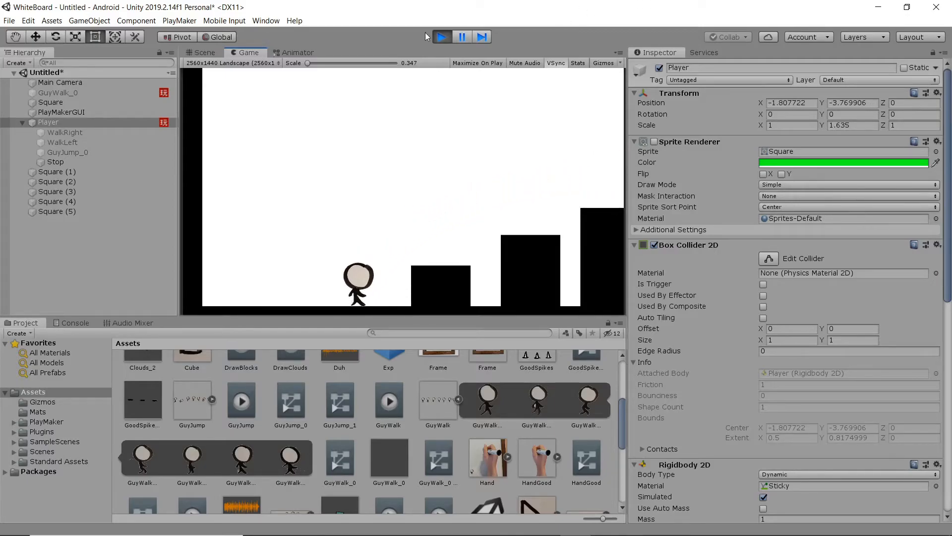
pyautogui.click(205, 52)
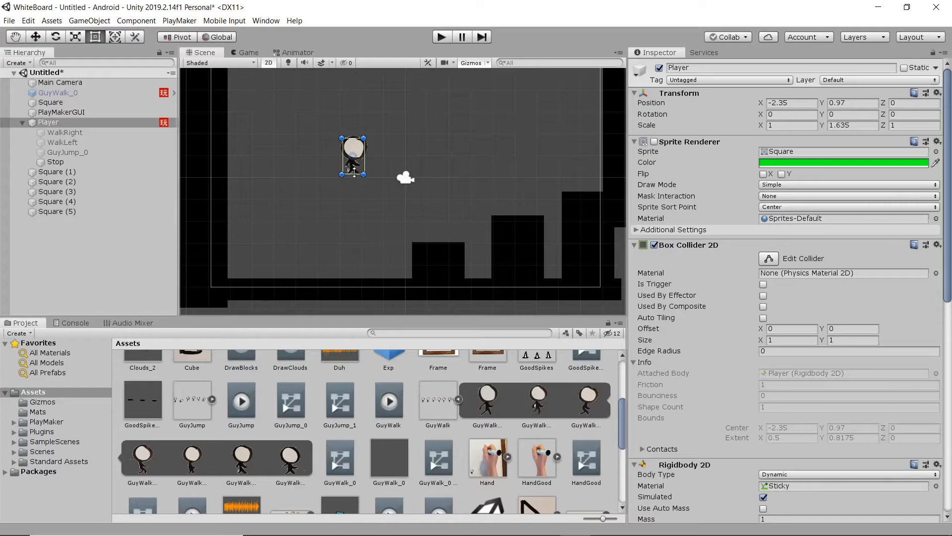
pyautogui.click(297, 52)
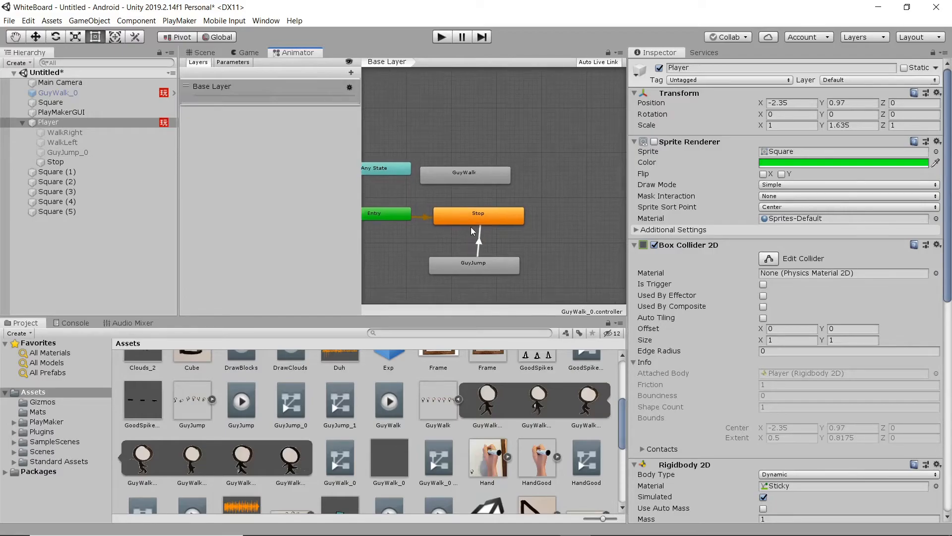
pyautogui.click(64, 132)
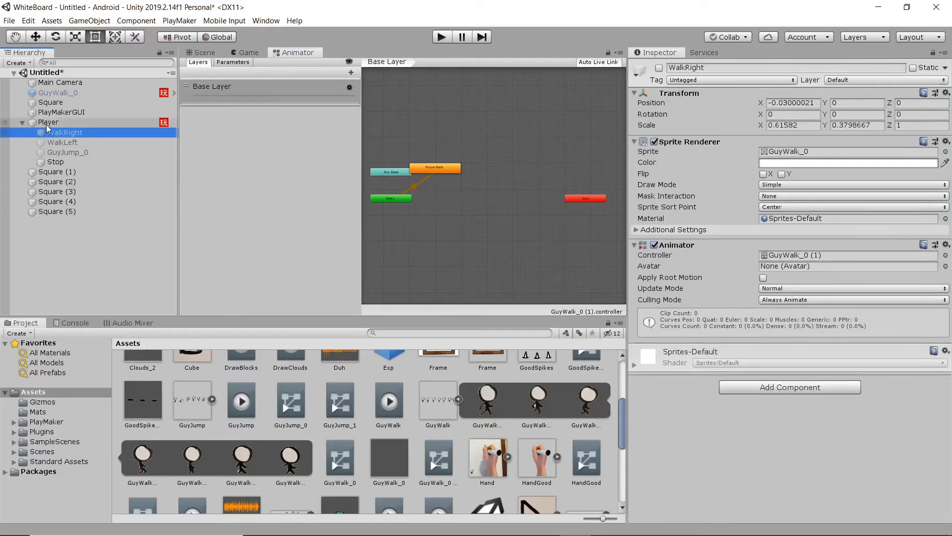
pyautogui.click(48, 122)
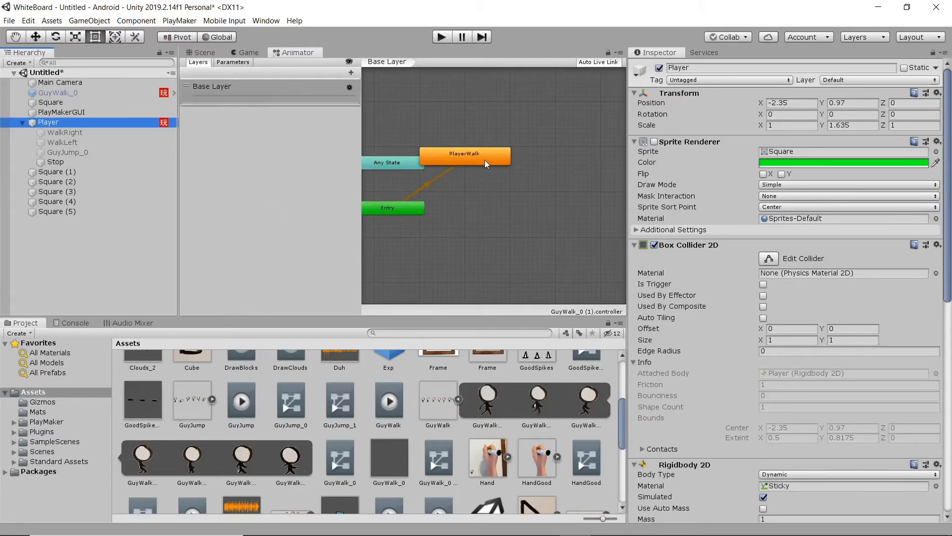
pyautogui.click(465, 157)
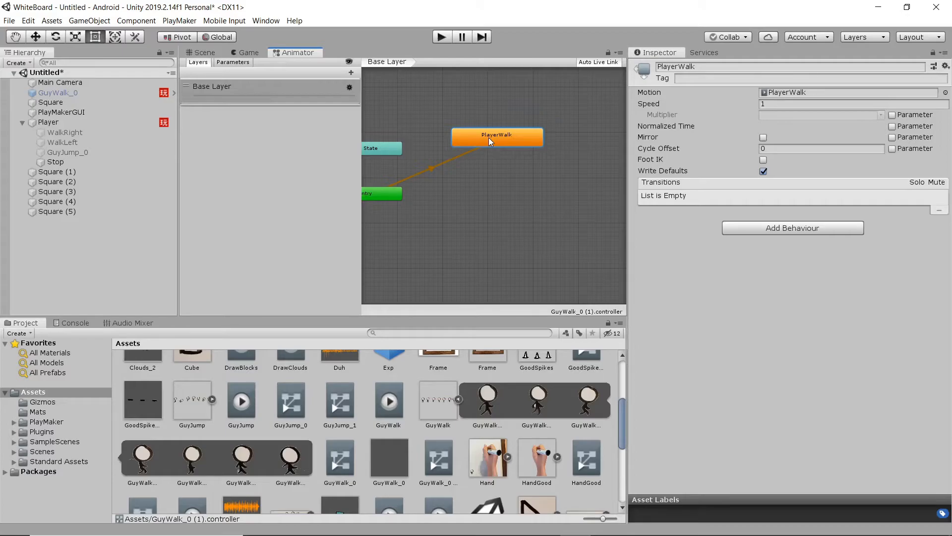
pyautogui.click(204, 52)
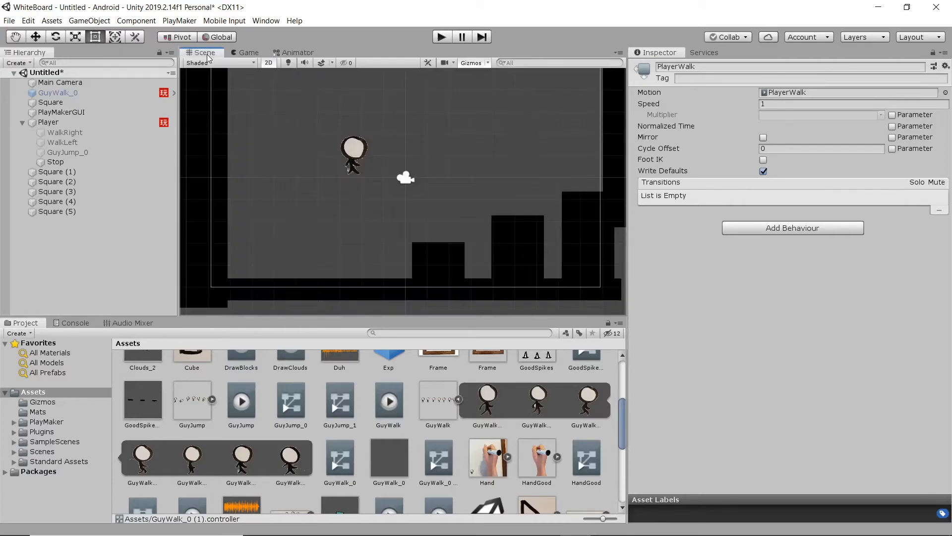
pyautogui.moveTo(382, 377)
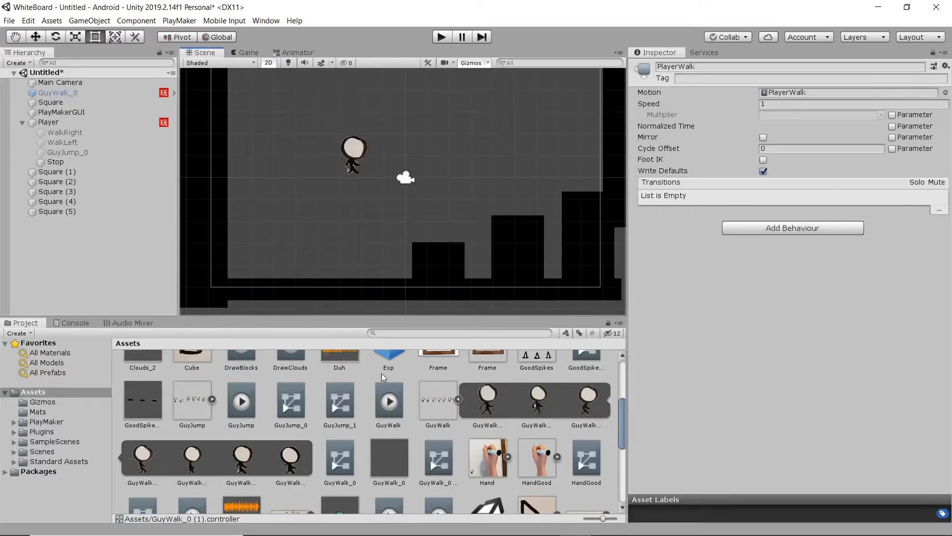
pyautogui.moveTo(297, 298)
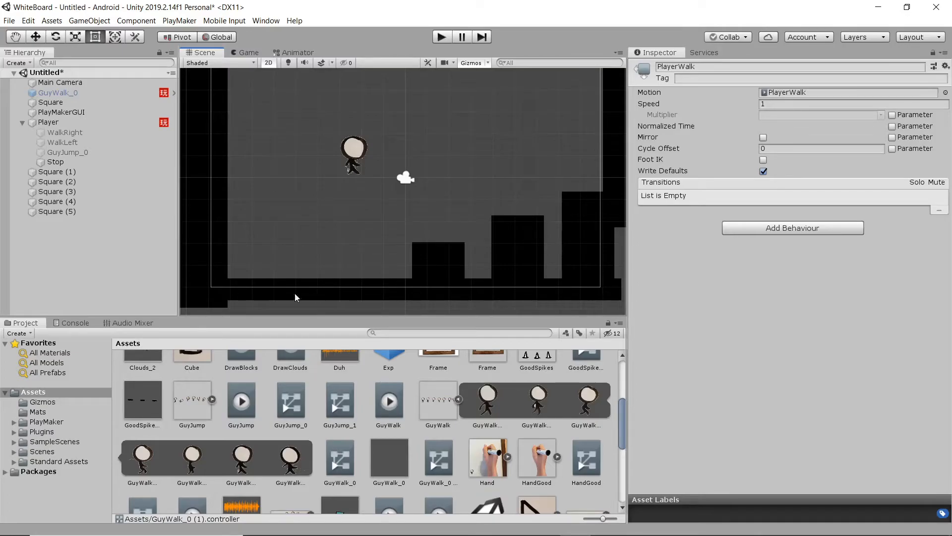
pyautogui.click(48, 122)
pyautogui.write('act')
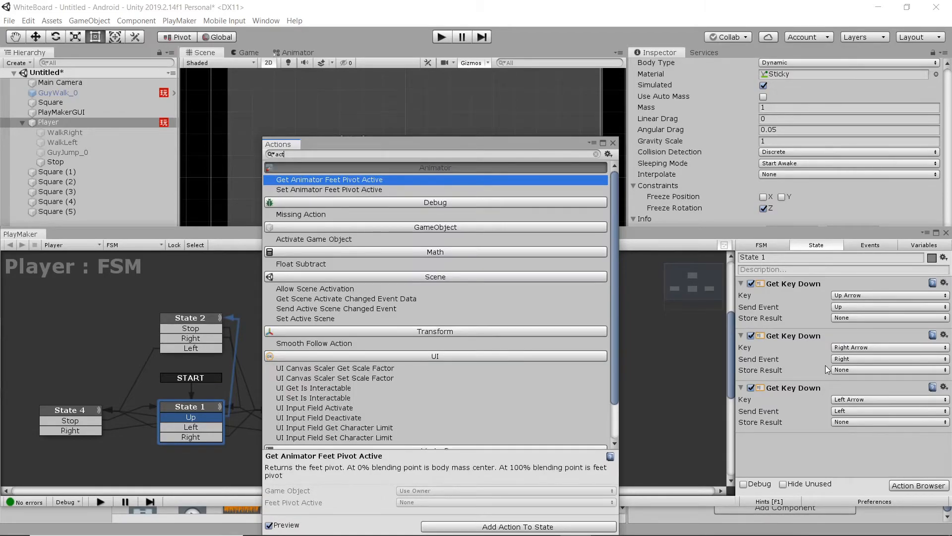
# Add Activate Game Object actions to State 1: Stop on; WalkRight, WalkLeft, GuyJump_0 off.
pyautogui.click(329, 189)
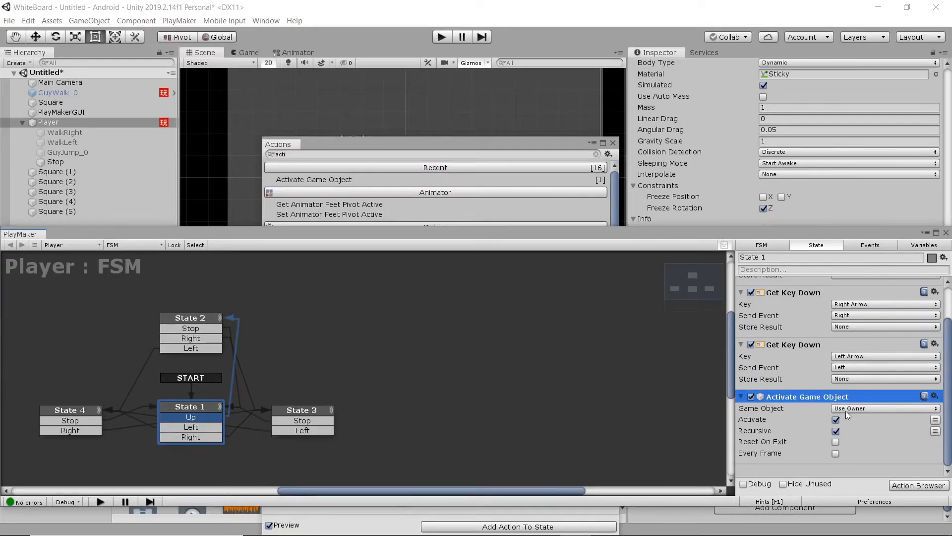
pyautogui.click(885, 408)
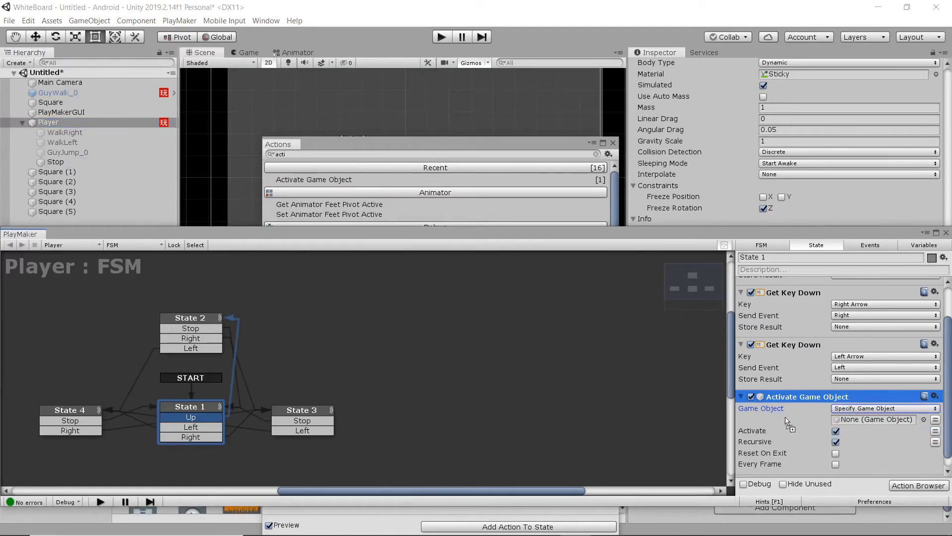
pyautogui.click(874, 419)
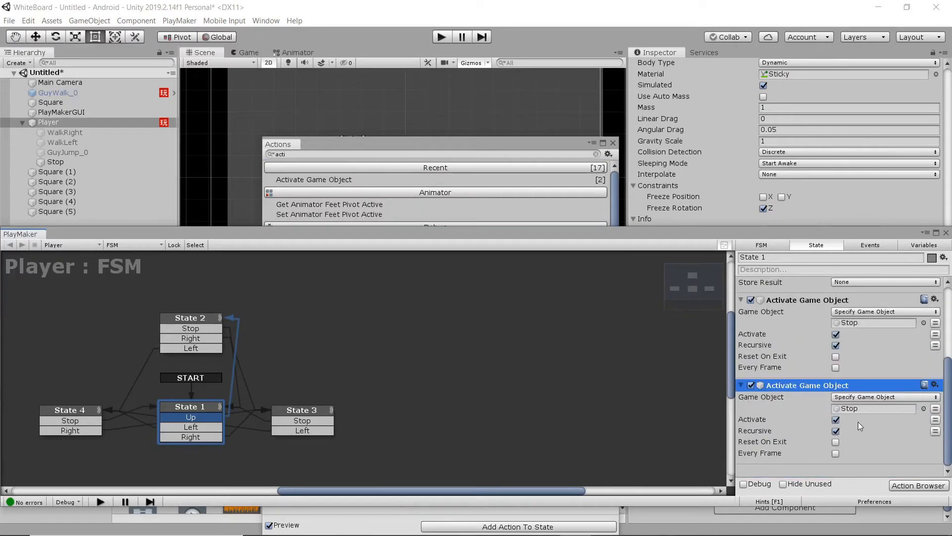
pyautogui.click(836, 419)
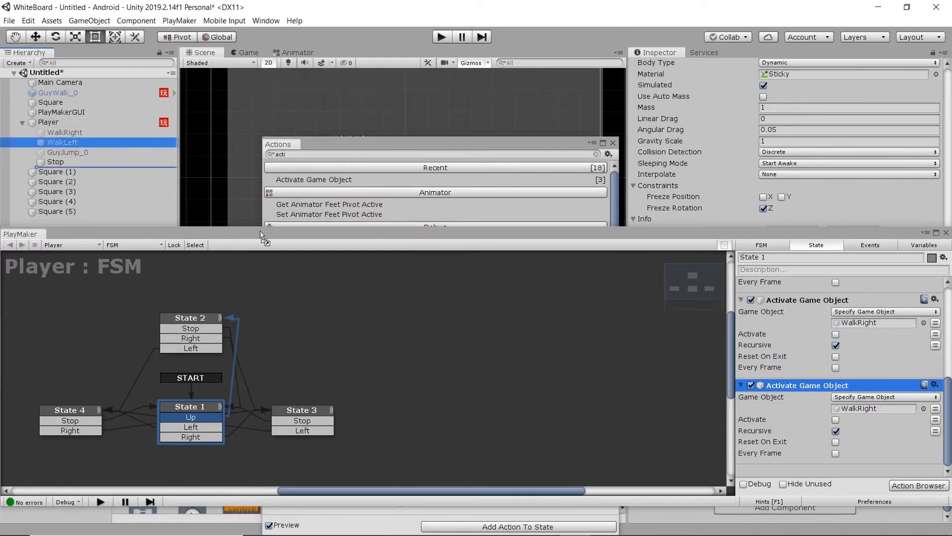
pyautogui.click(874, 408)
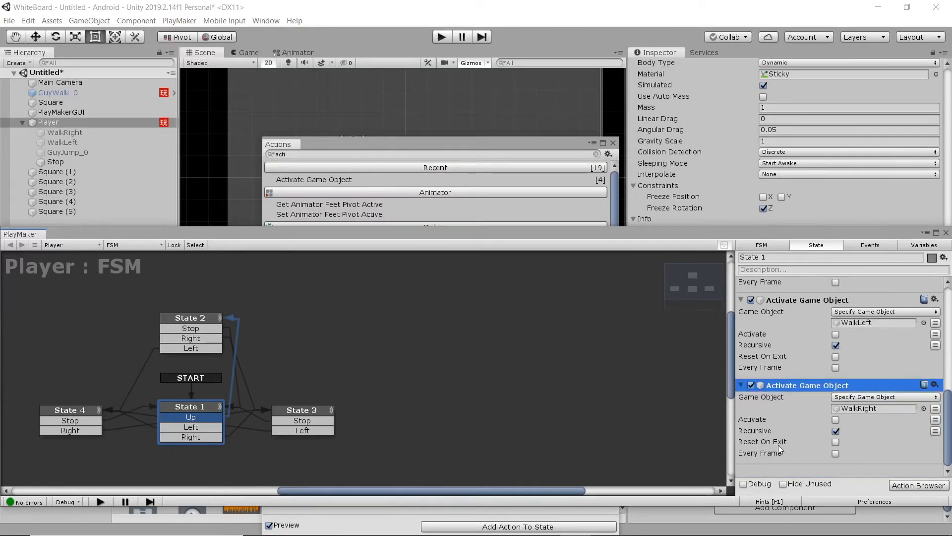
pyautogui.click(55, 161)
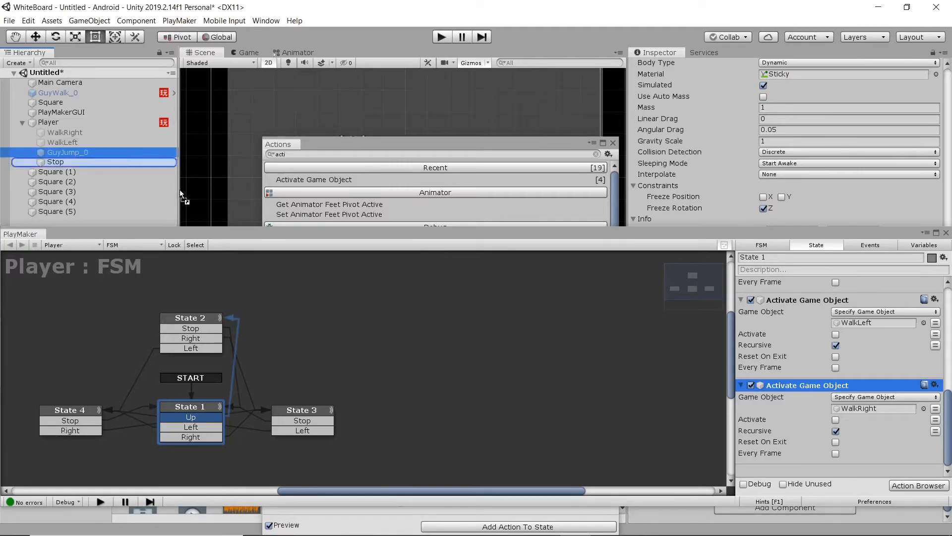
pyautogui.scroll(-3)
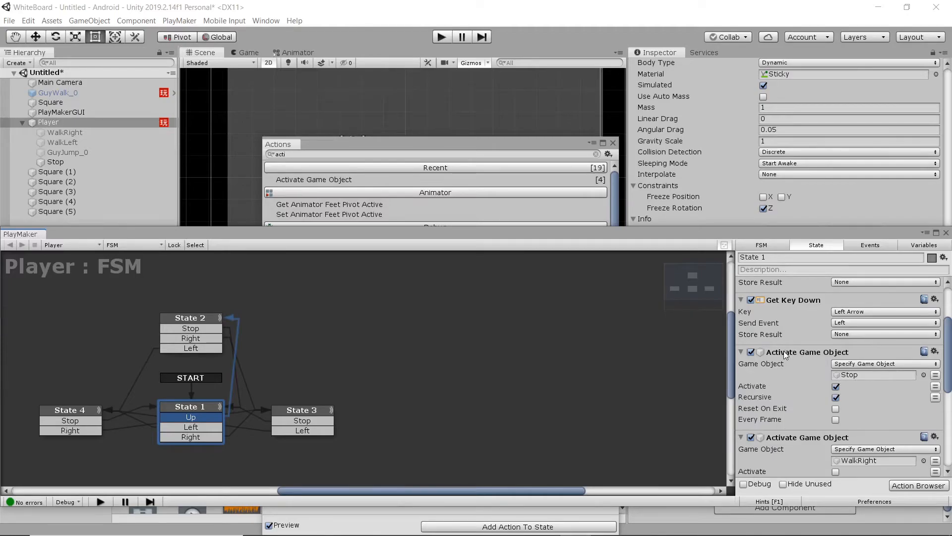
pyautogui.scroll(-3)
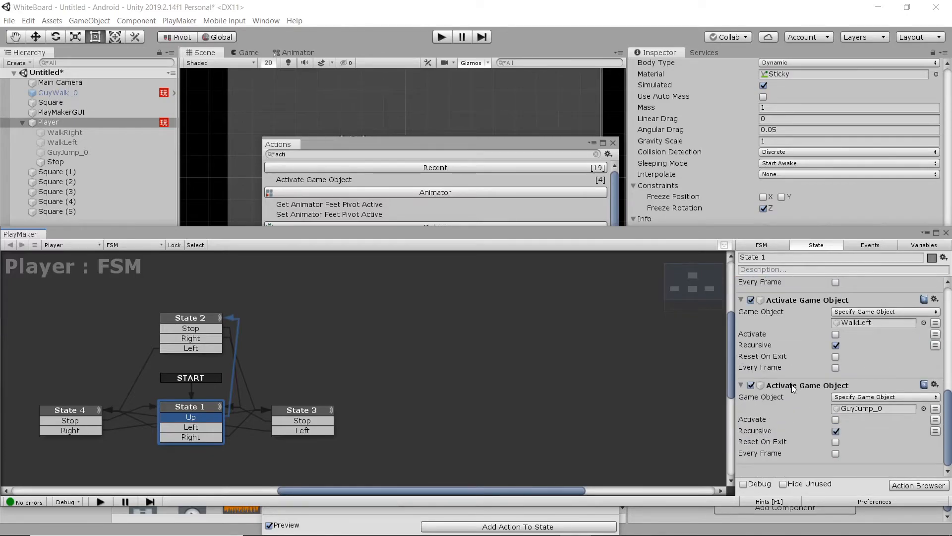
# Make State 4's Activate Game Object actions turn on WalkLeft with Stop off.
pyautogui.click(807, 384)
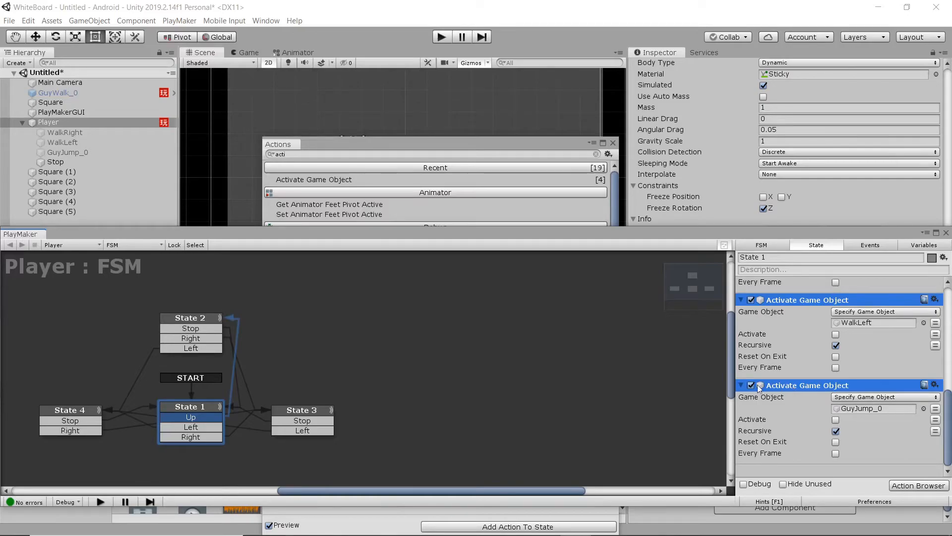
pyautogui.click(69, 410)
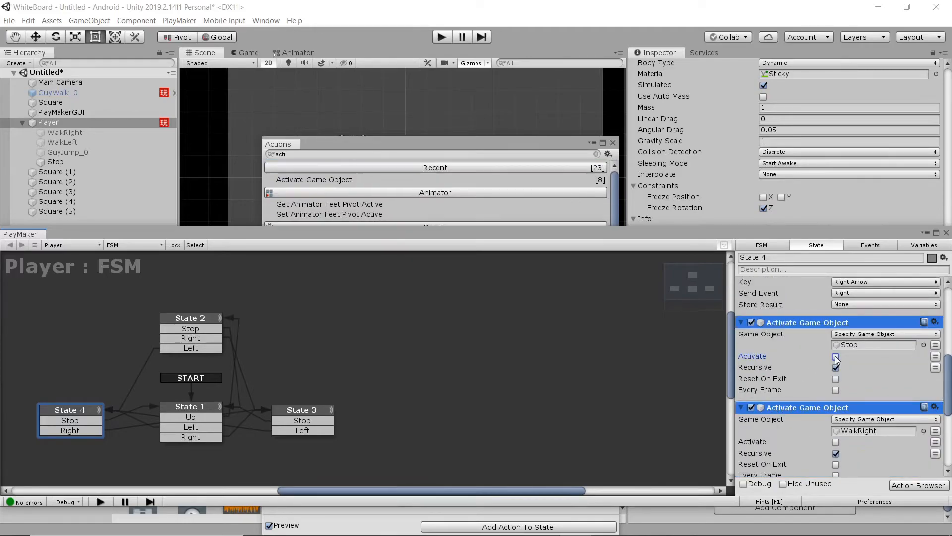
pyautogui.scroll(-3)
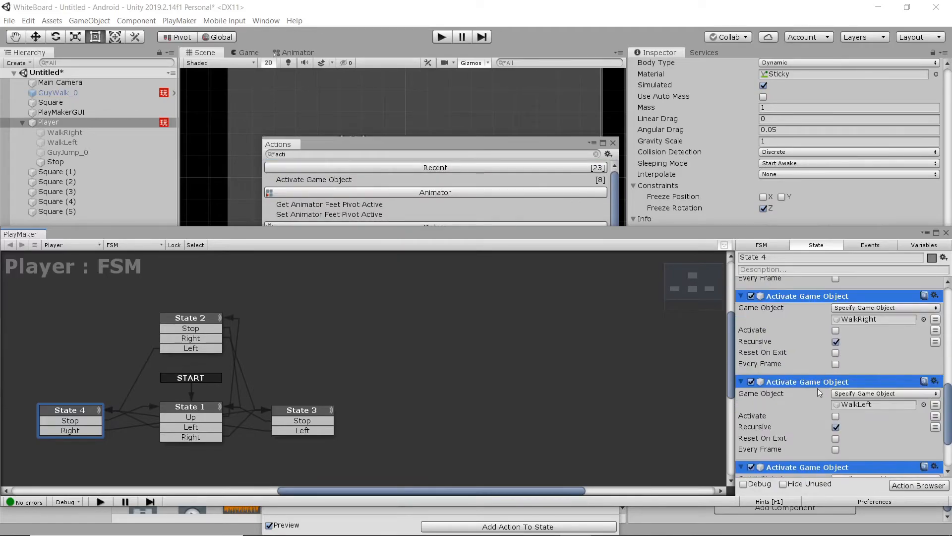
pyautogui.click(836, 417)
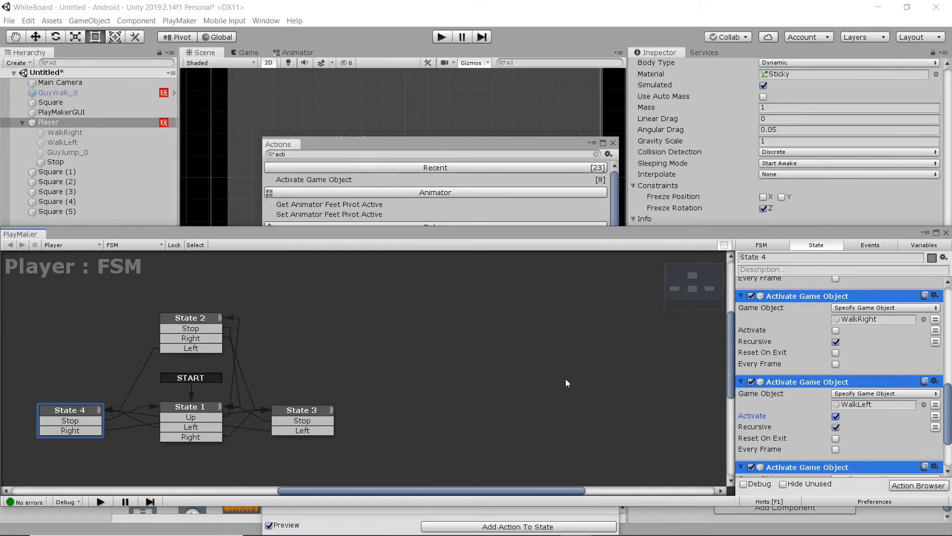
# Review State 3's actions so only WalkRight is activated.
pyautogui.click(302, 409)
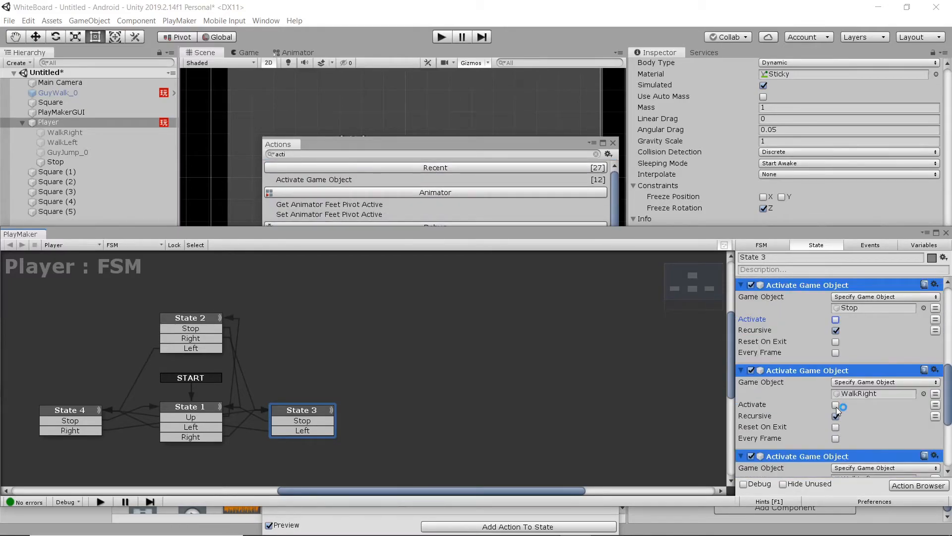
pyautogui.scroll(-3)
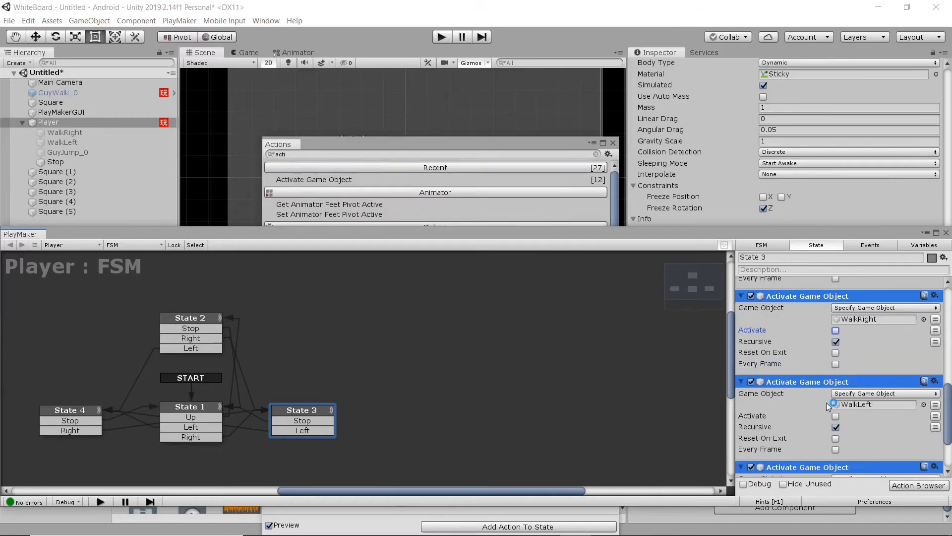
pyautogui.scroll(-3)
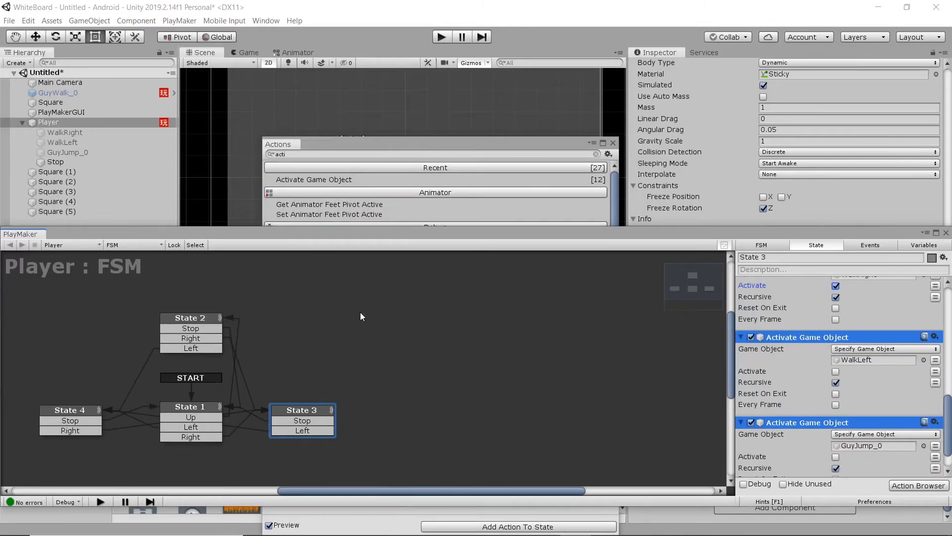
# Tick Activate for GuyJump_0 in State 2's actions and close the Actions browser.
pyautogui.click(190, 317)
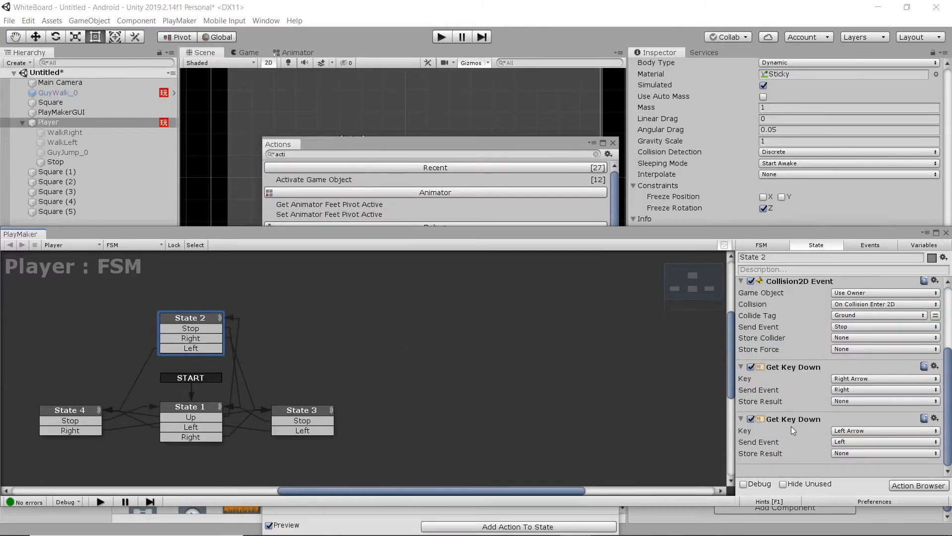
pyautogui.moveTo(775, 472)
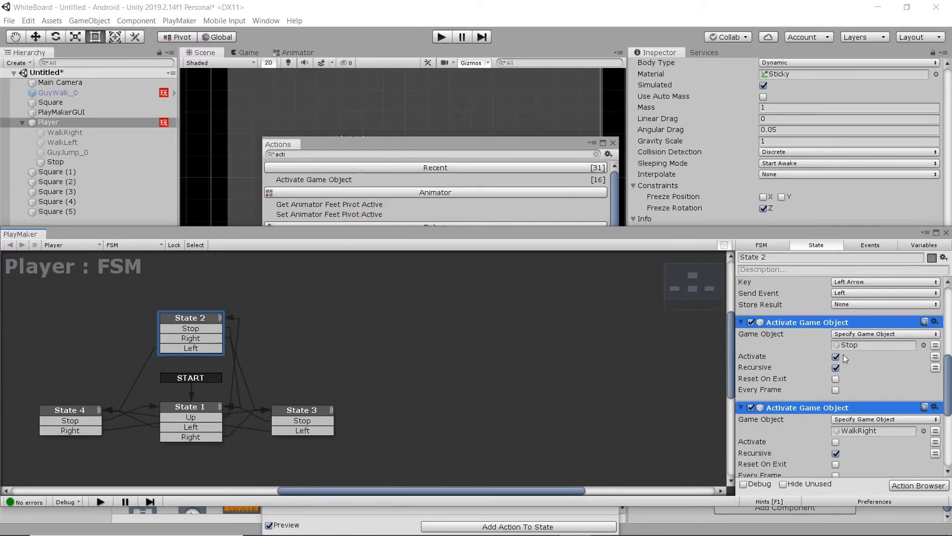
pyautogui.scroll(-3)
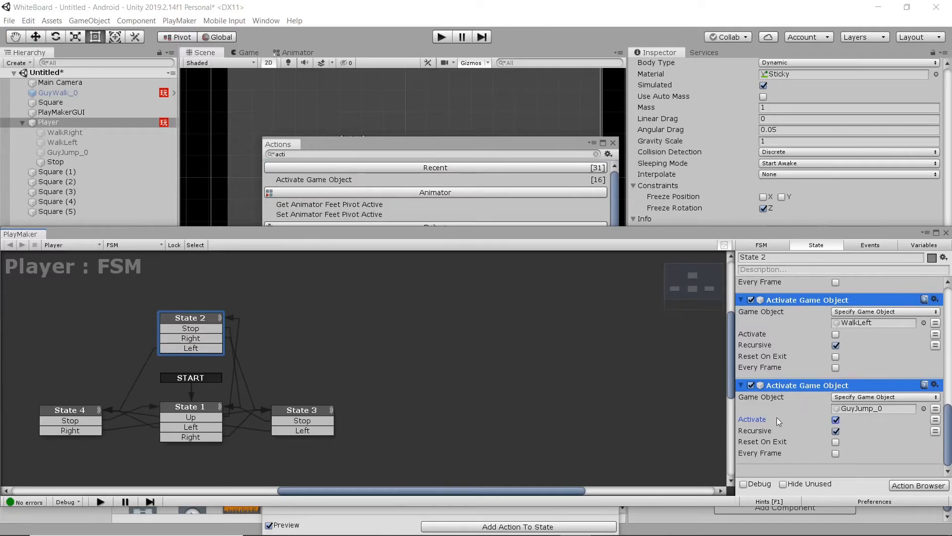
pyautogui.click(302, 410)
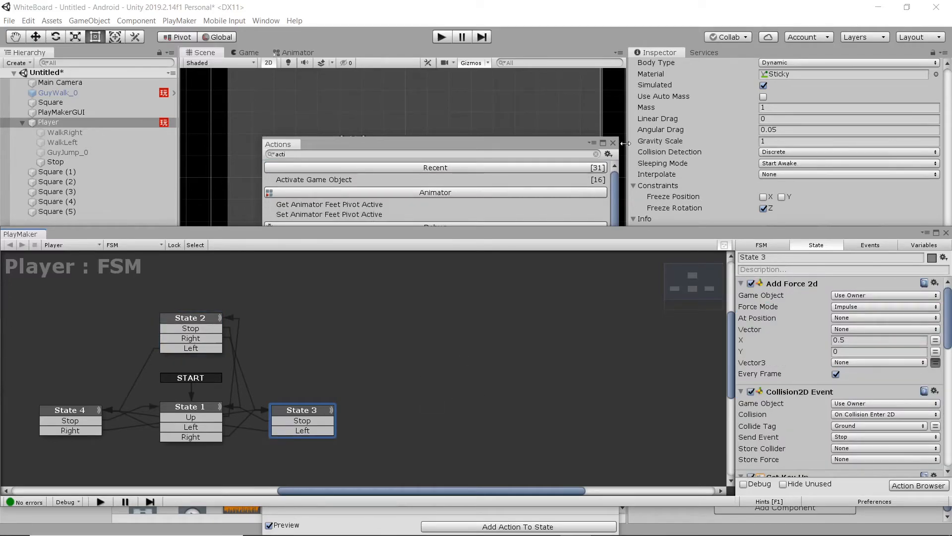
pyautogui.click(612, 143)
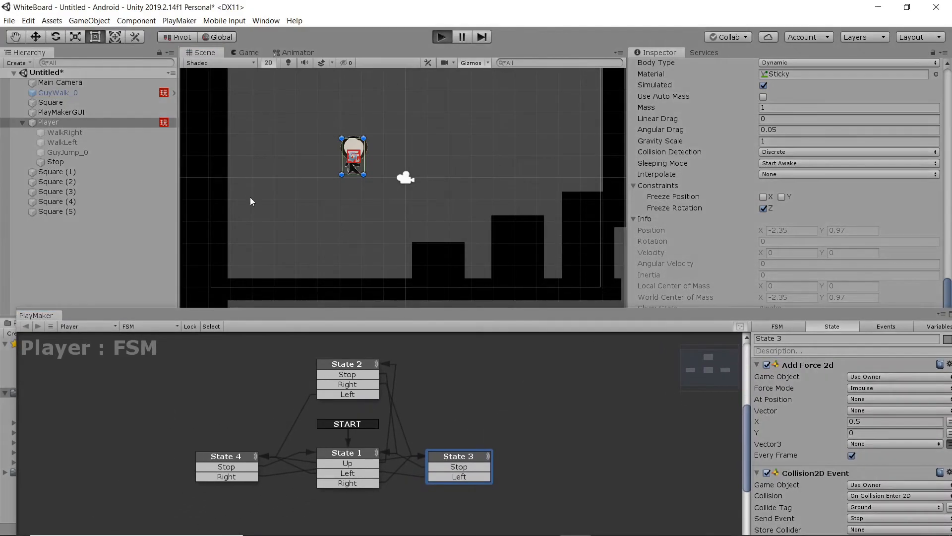
pyautogui.moveTo(111, 193)
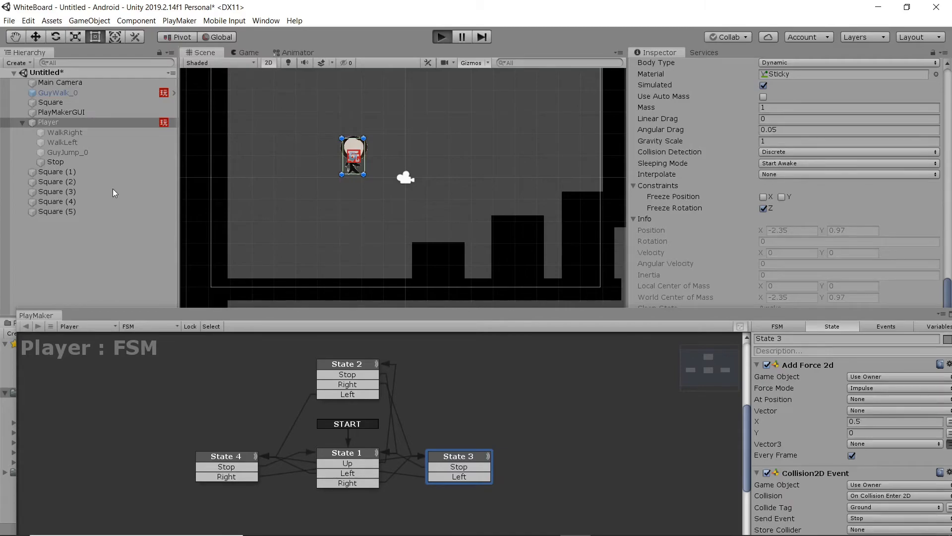
pyautogui.click(440, 36)
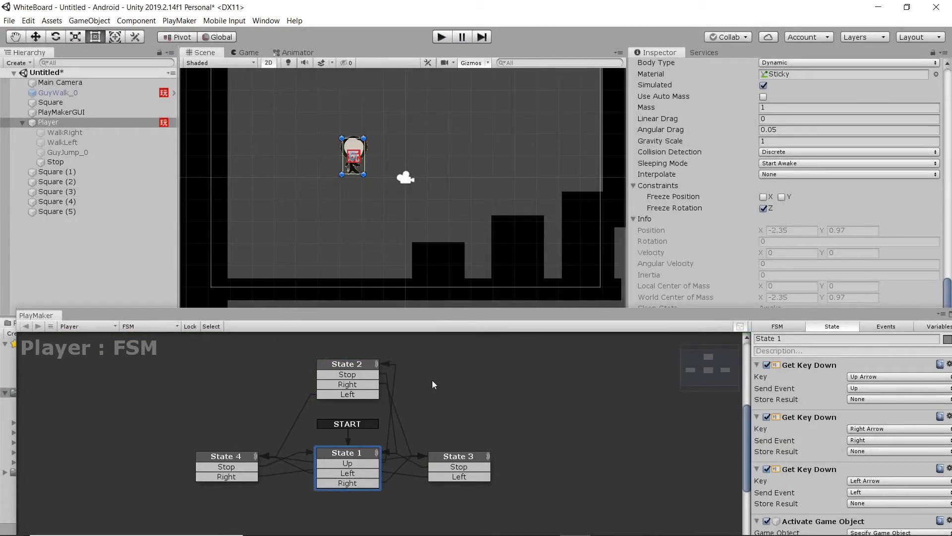
pyautogui.click(294, 52)
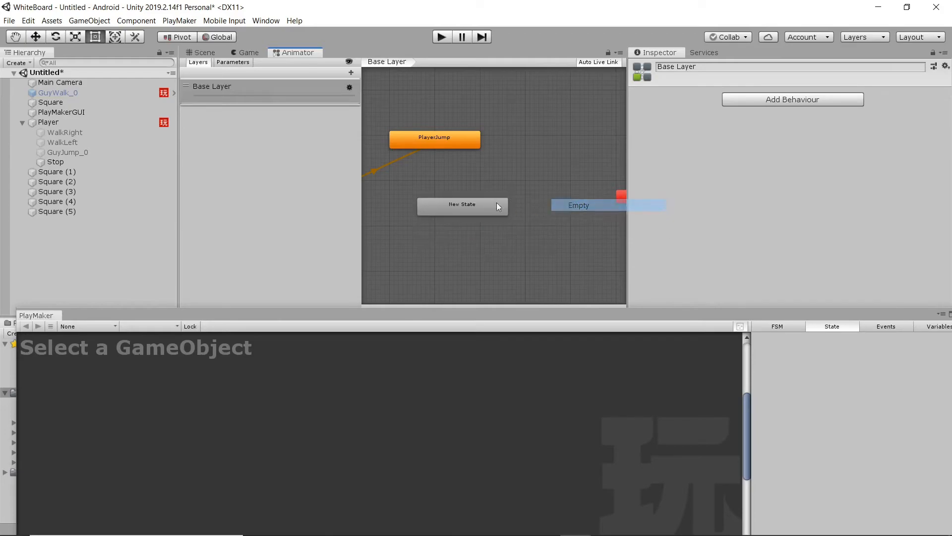
# Add a PlayerJump-to-New State transition in the Animator and start a play test.
pyautogui.click(434, 138)
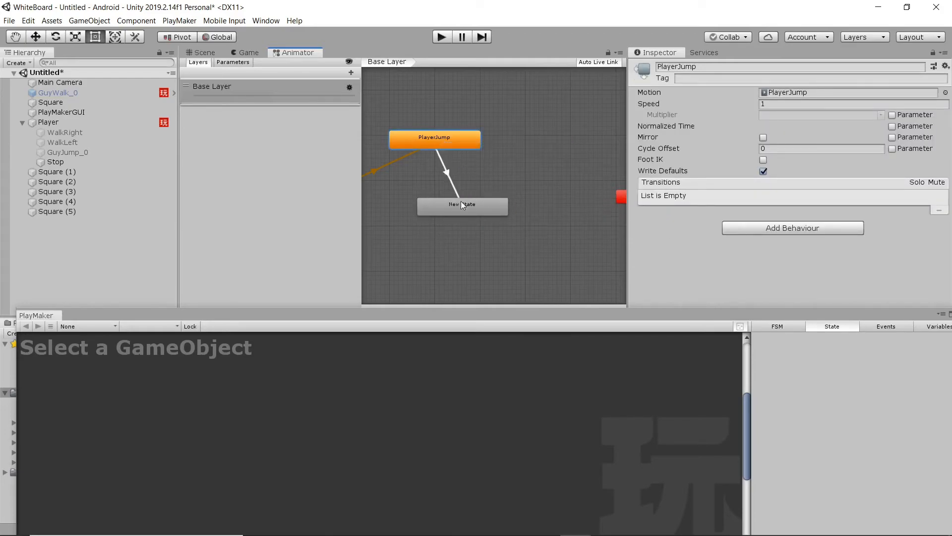
pyautogui.click(204, 52)
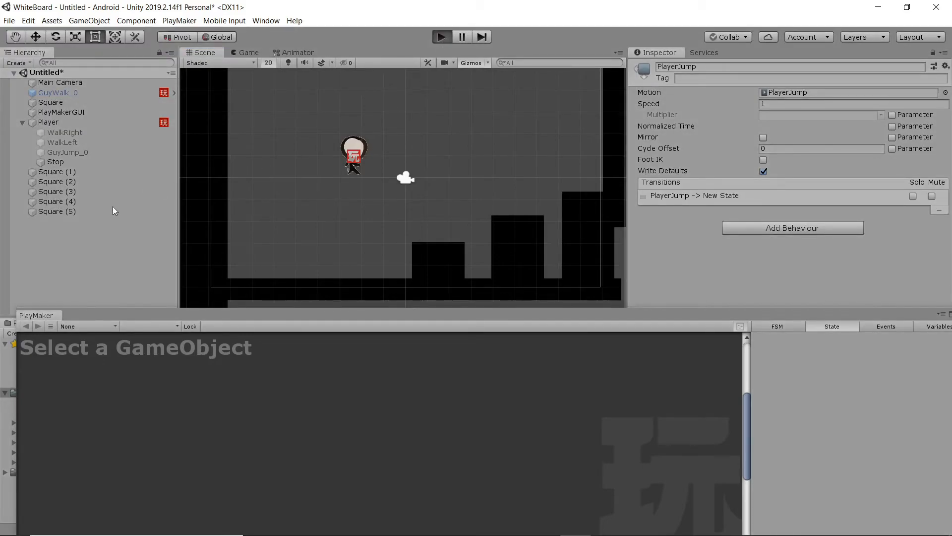
# Test jumping in the Game view, stop the game, and close the PlayMaker panel.
pyautogui.click(441, 36)
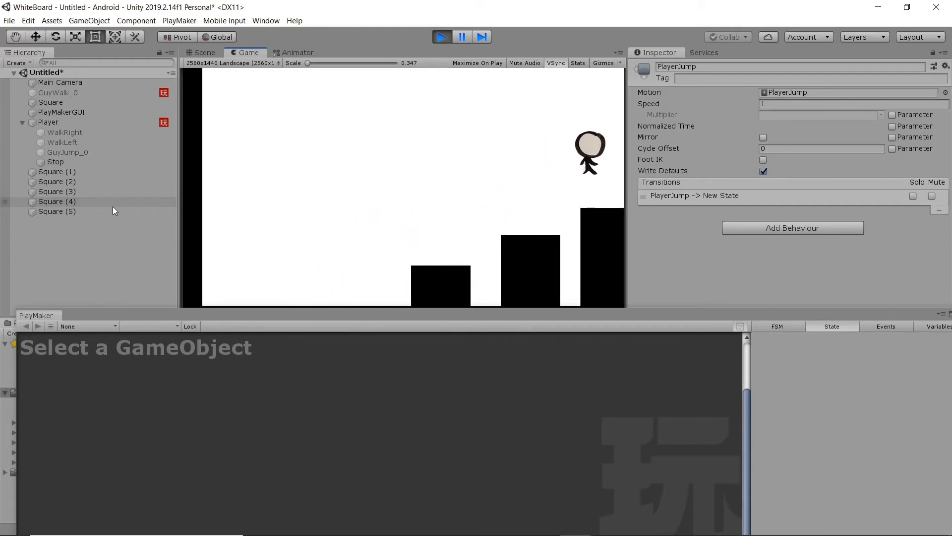
pyautogui.click(441, 36)
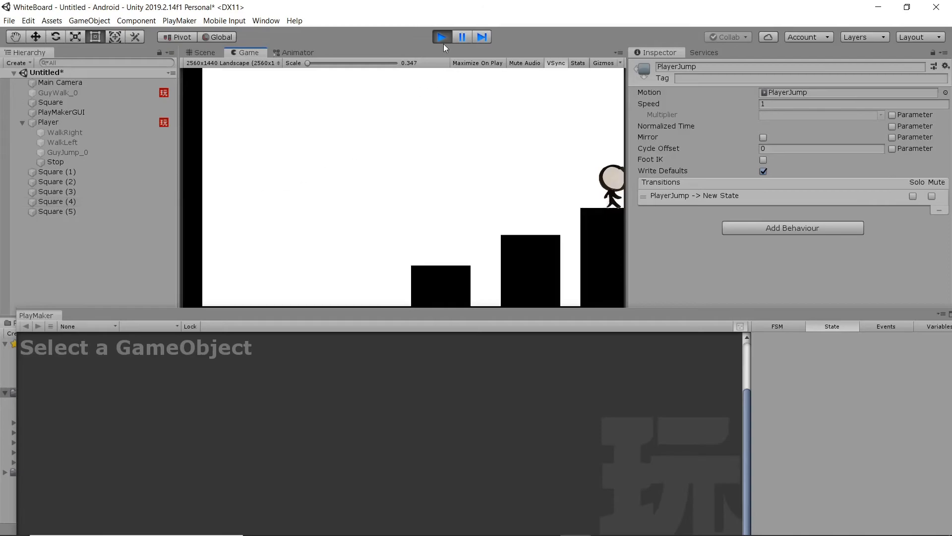
pyautogui.click(203, 52)
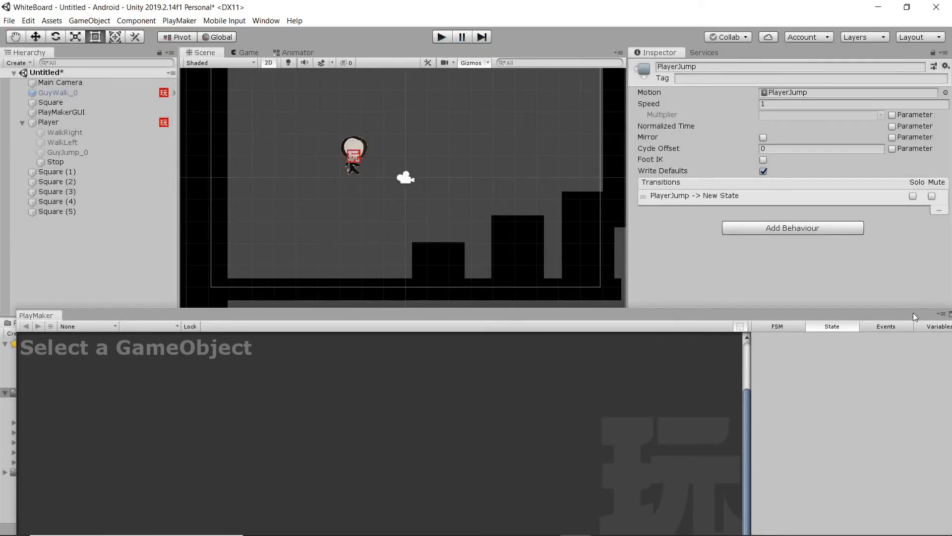
pyautogui.click(24, 323)
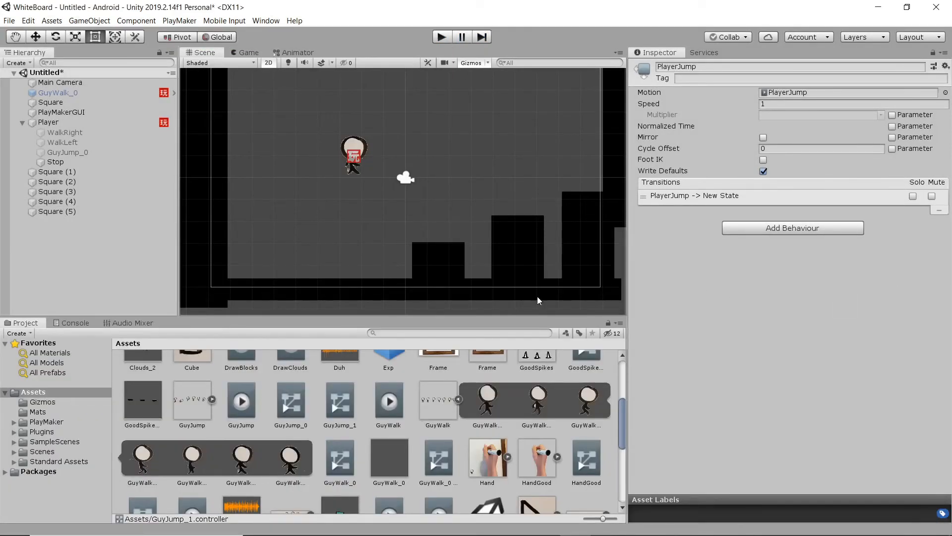
# Save the current scene as 'Test'.
pyautogui.click(9, 20)
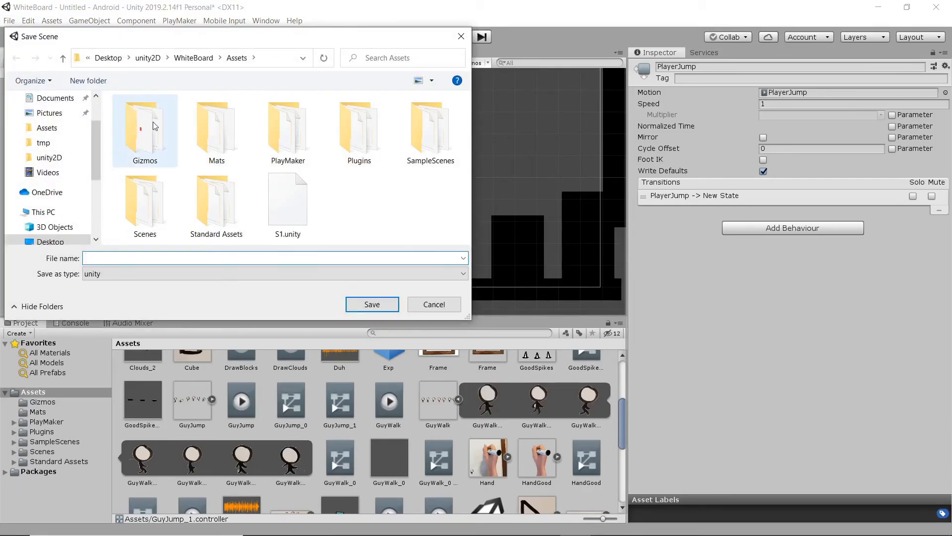
pyautogui.moveTo(155, 126)
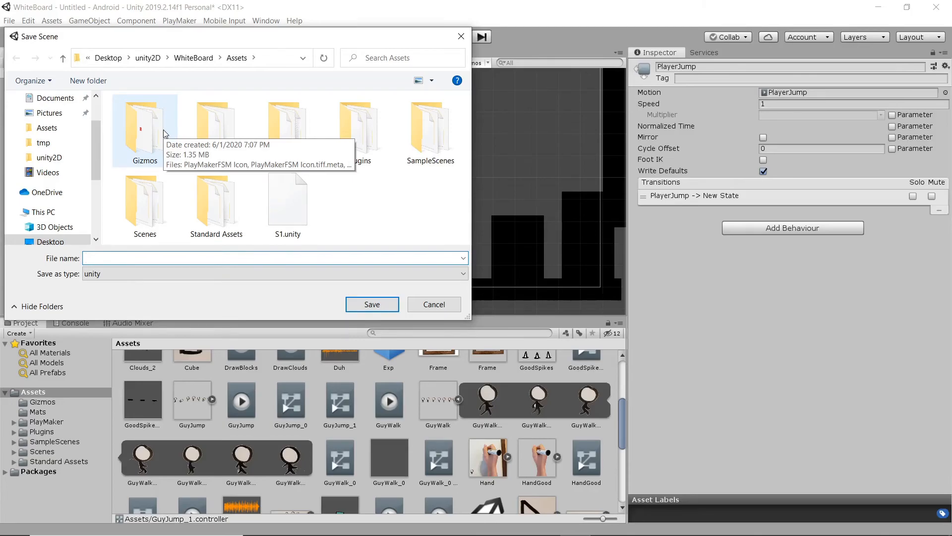
pyautogui.write('Test')
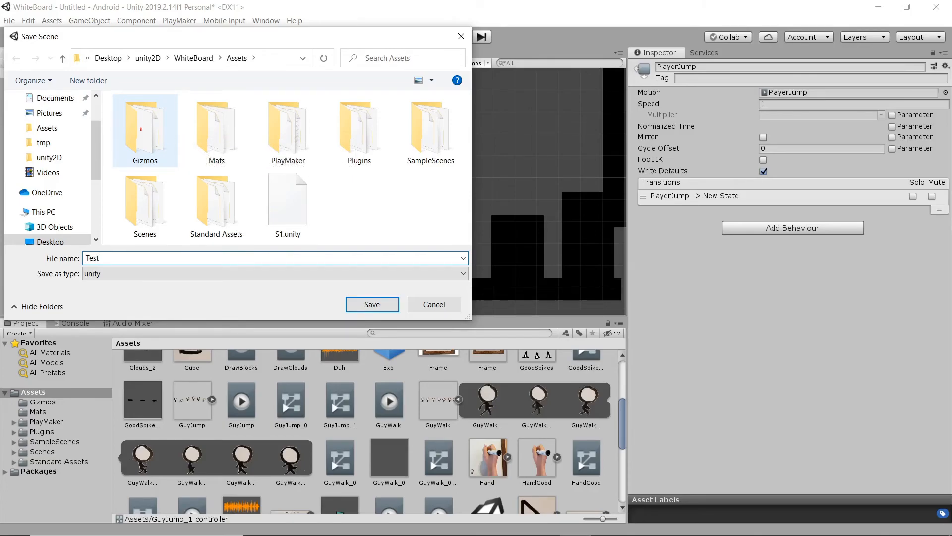
pyautogui.click(371, 304)
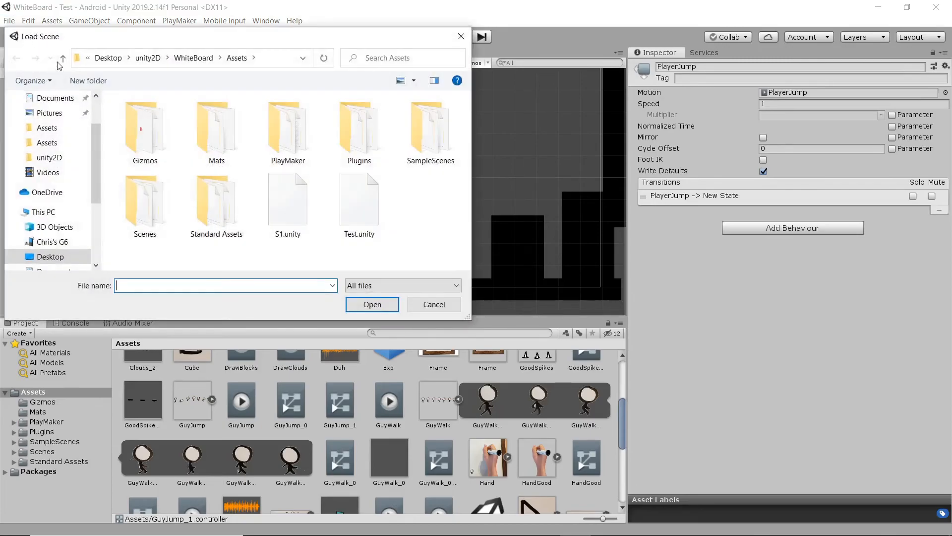
# Open the S1 scene from Assets/Scenes and run the game.
pyautogui.click(216, 204)
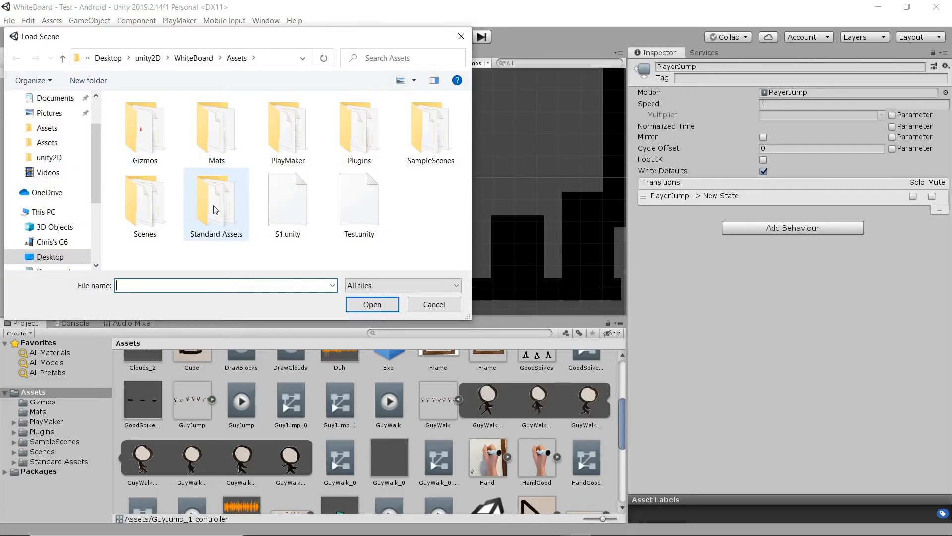
pyautogui.moveTo(287, 201)
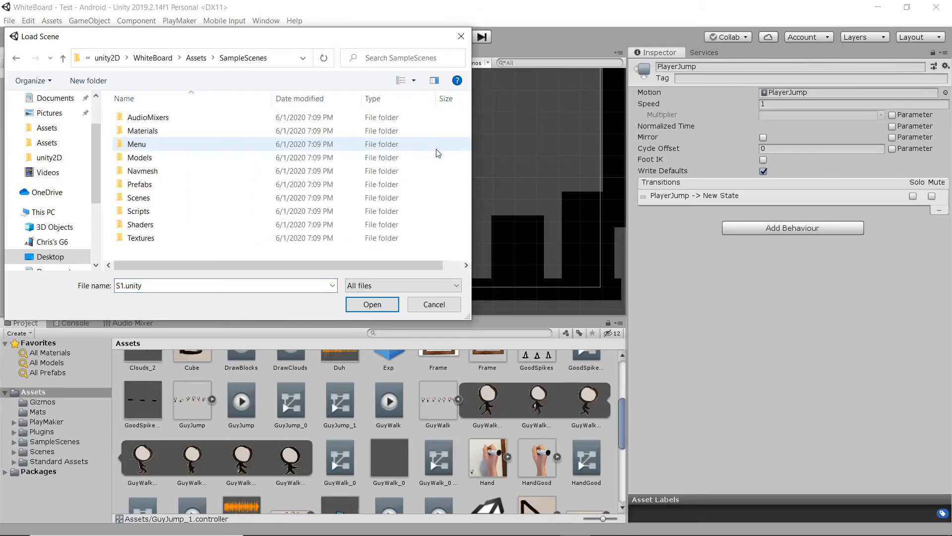
pyautogui.click(62, 57)
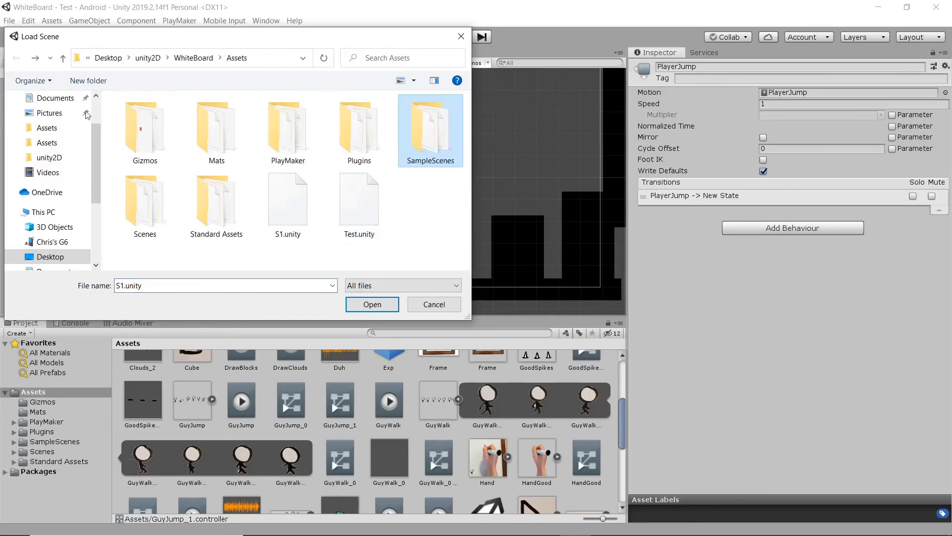
pyautogui.click(145, 204)
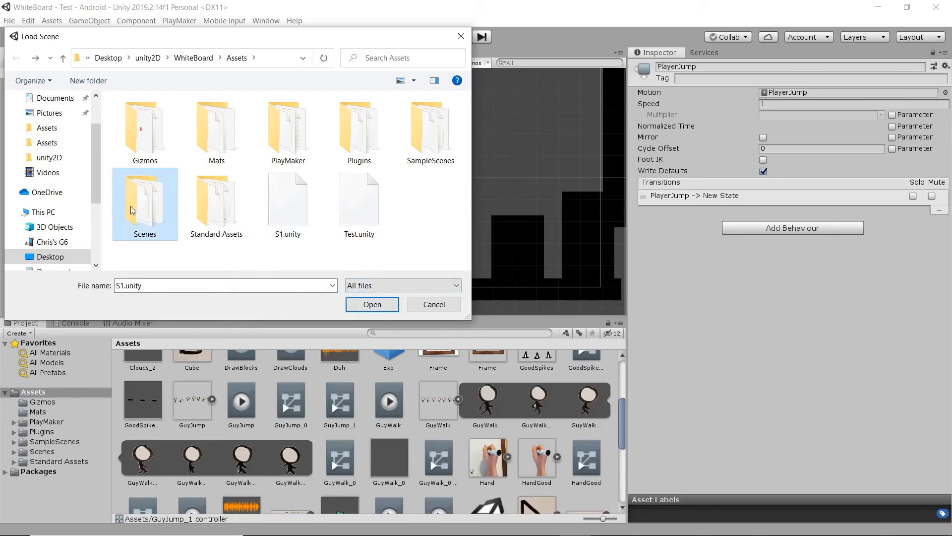
pyautogui.doubleClick(145, 203)
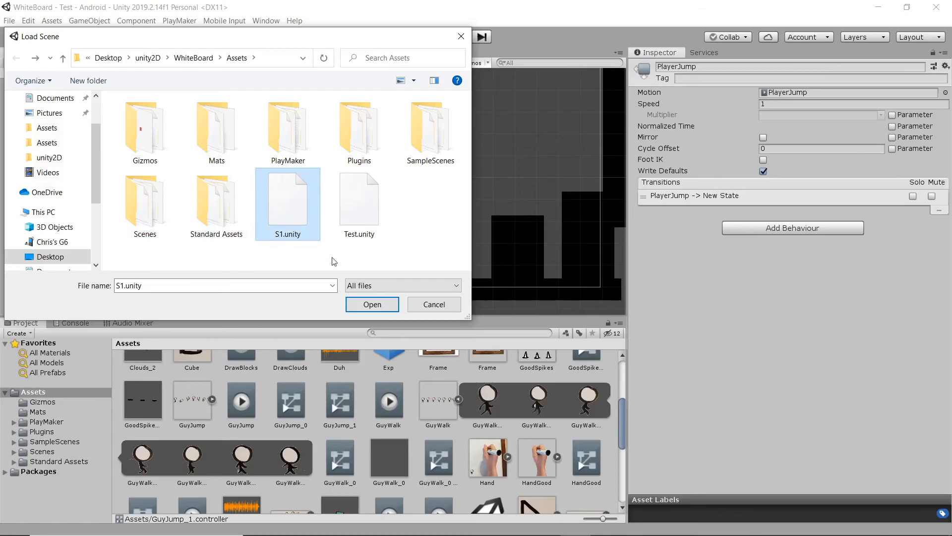
pyautogui.click(371, 303)
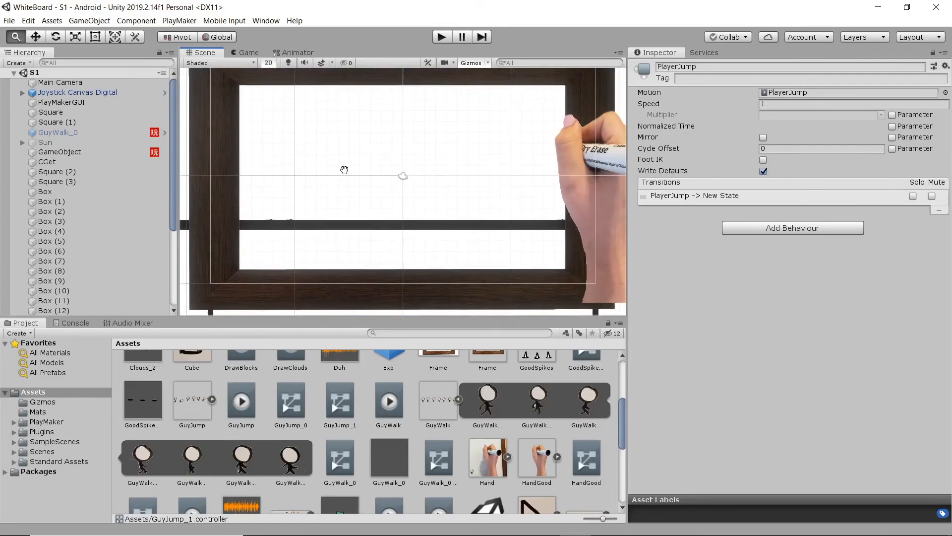
pyautogui.click(246, 52)
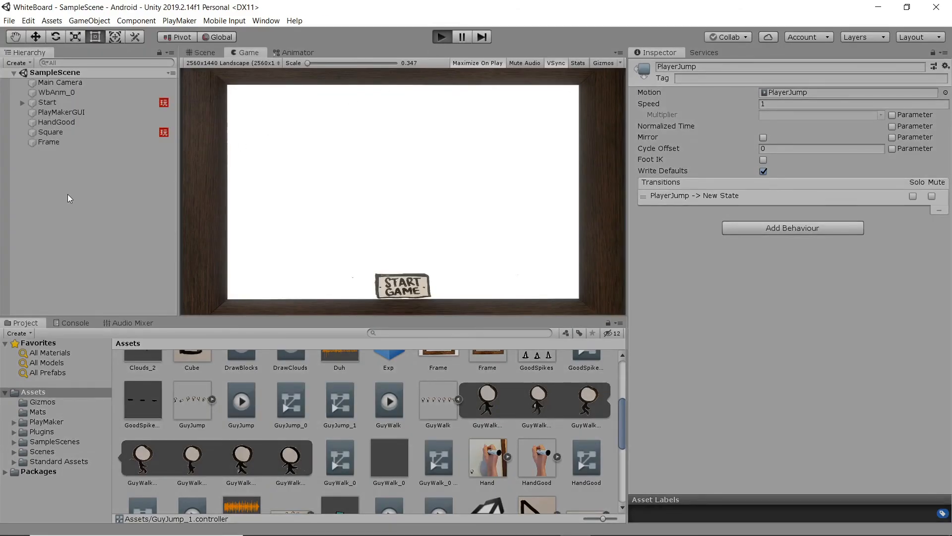